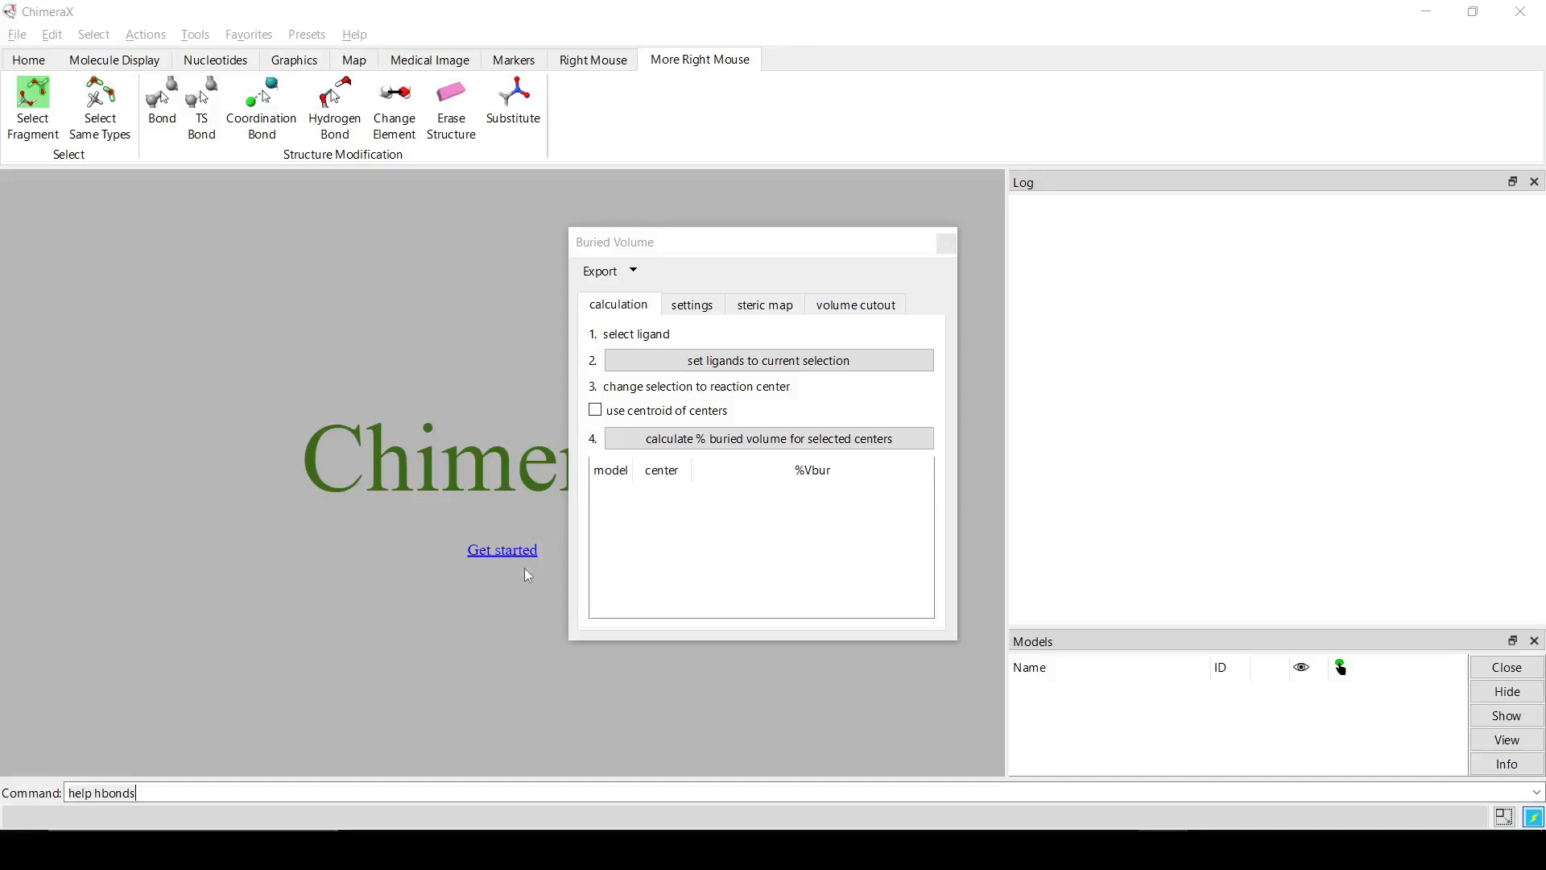
pyautogui.moveTo(457, 414)
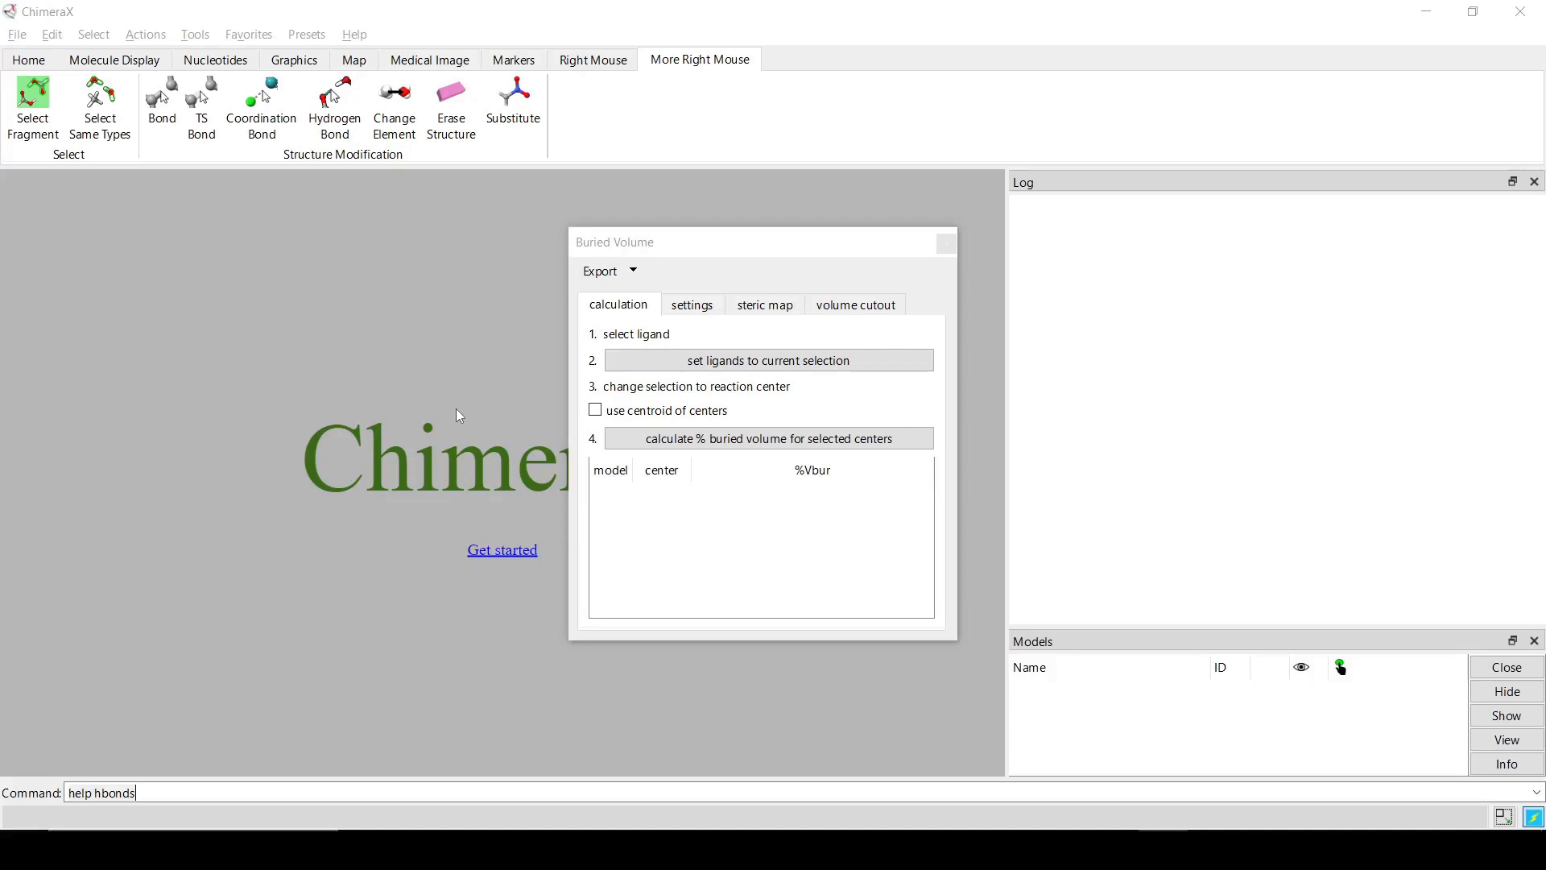
pyautogui.moveTo(444, 413)
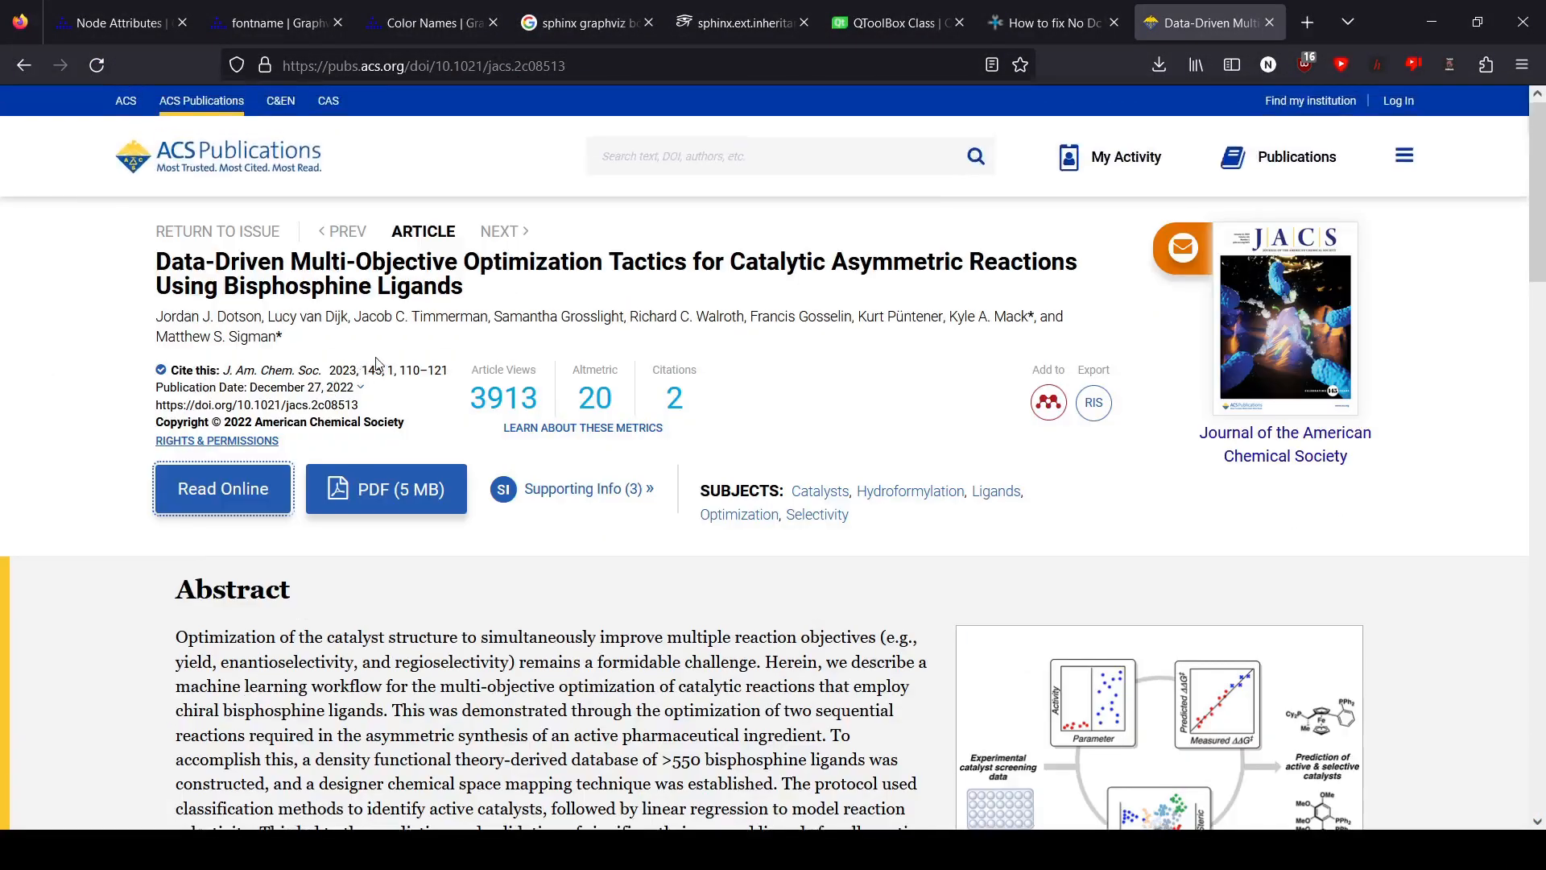
pyautogui.moveTo(344, 352)
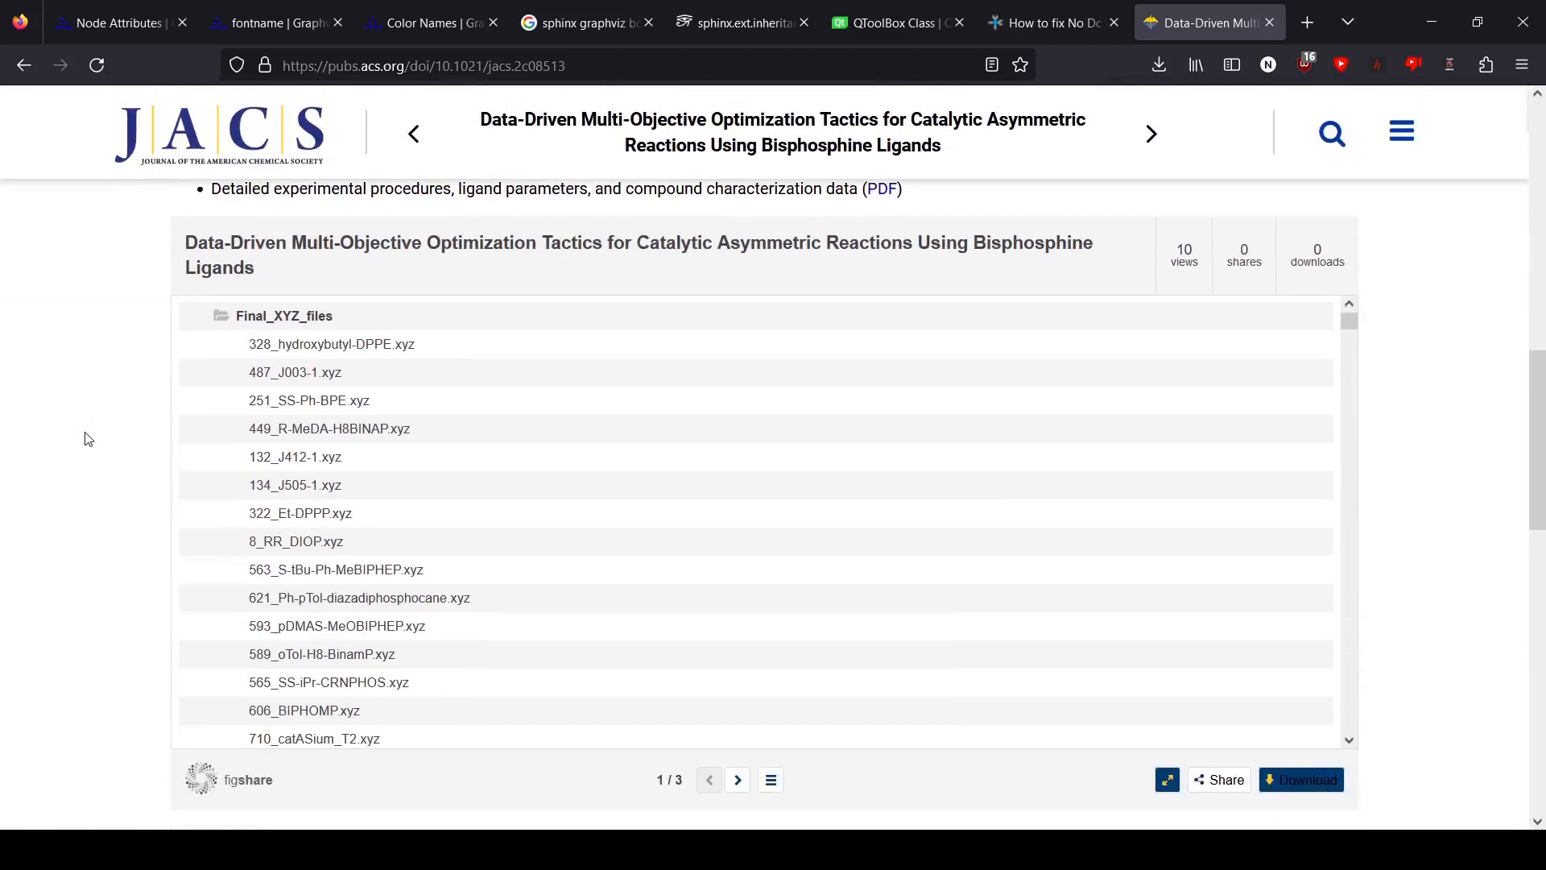
pyautogui.moveTo(166, 461)
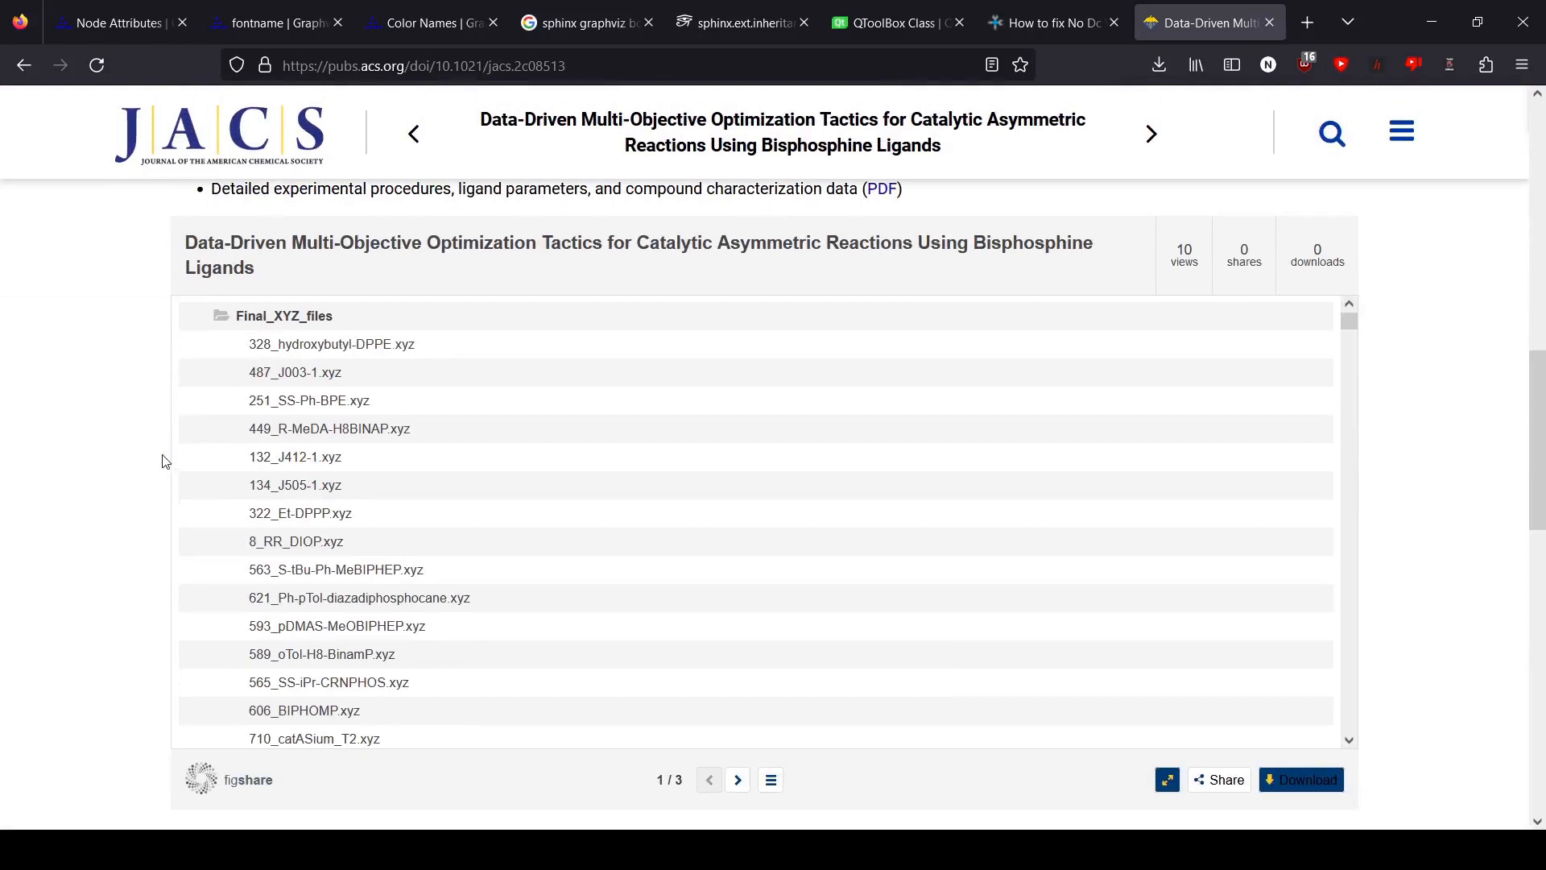
pyautogui.moveTo(194, 541)
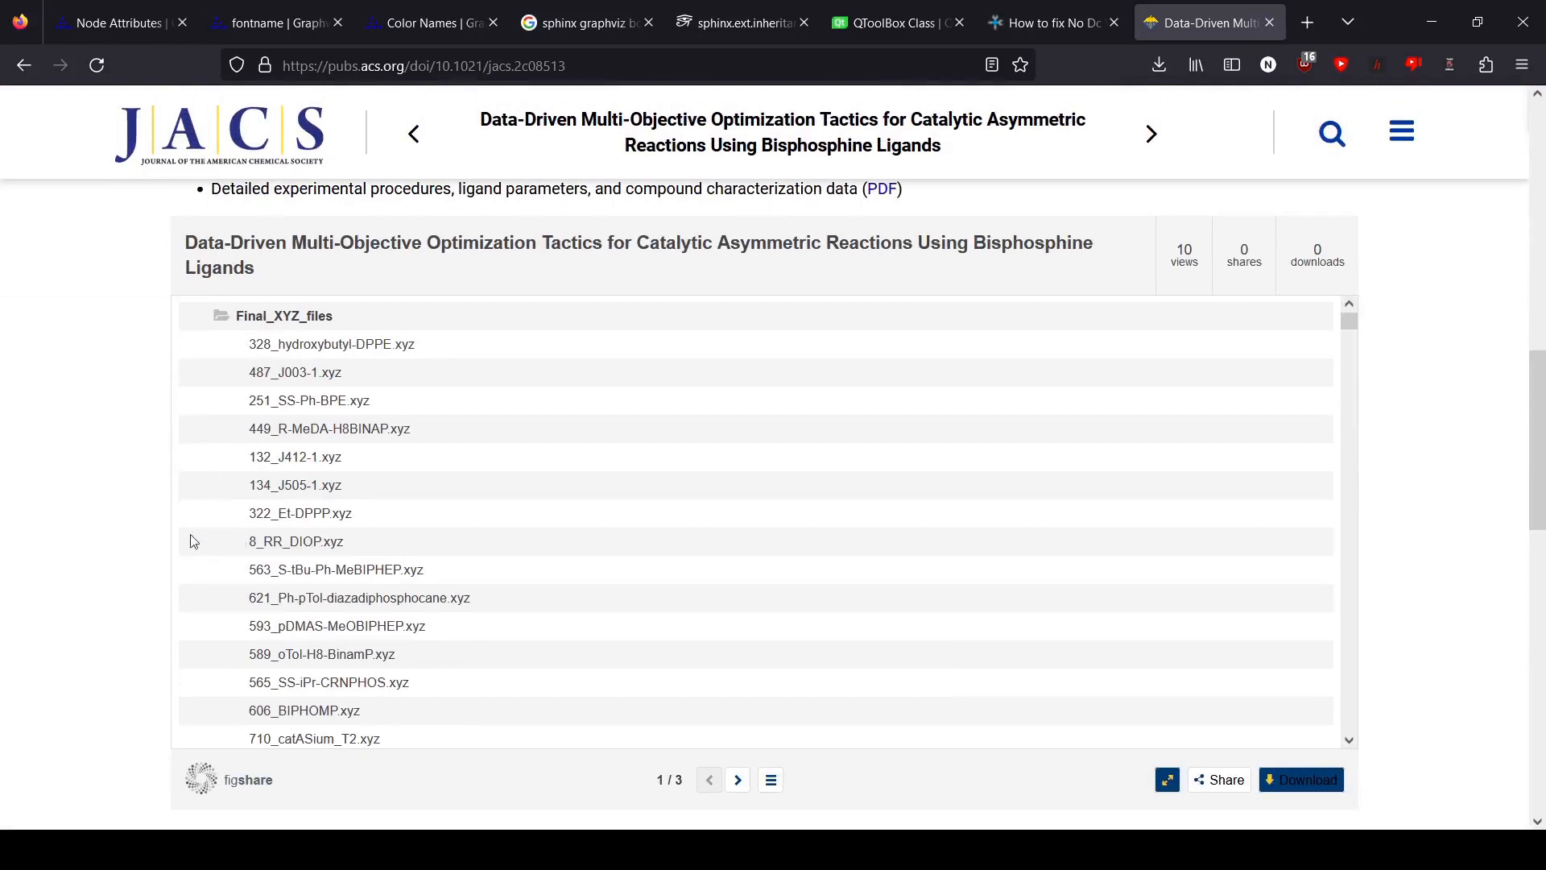
pyautogui.moveTo(110, 491)
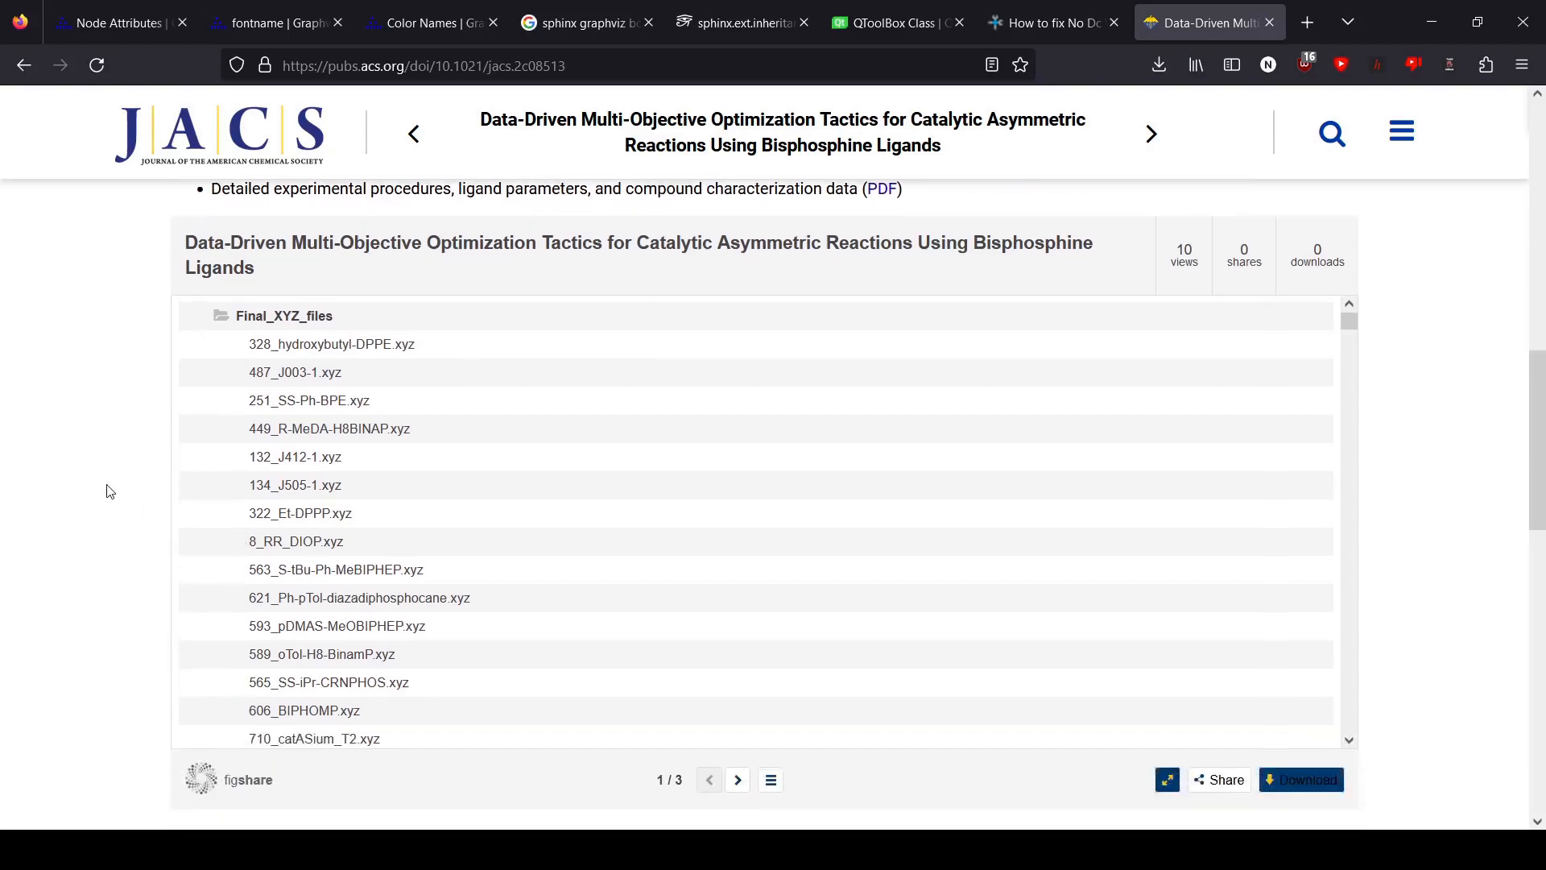
# Scroll the article page to the figshare viewer listing Final_XYZ_files.
pyautogui.scroll(3)
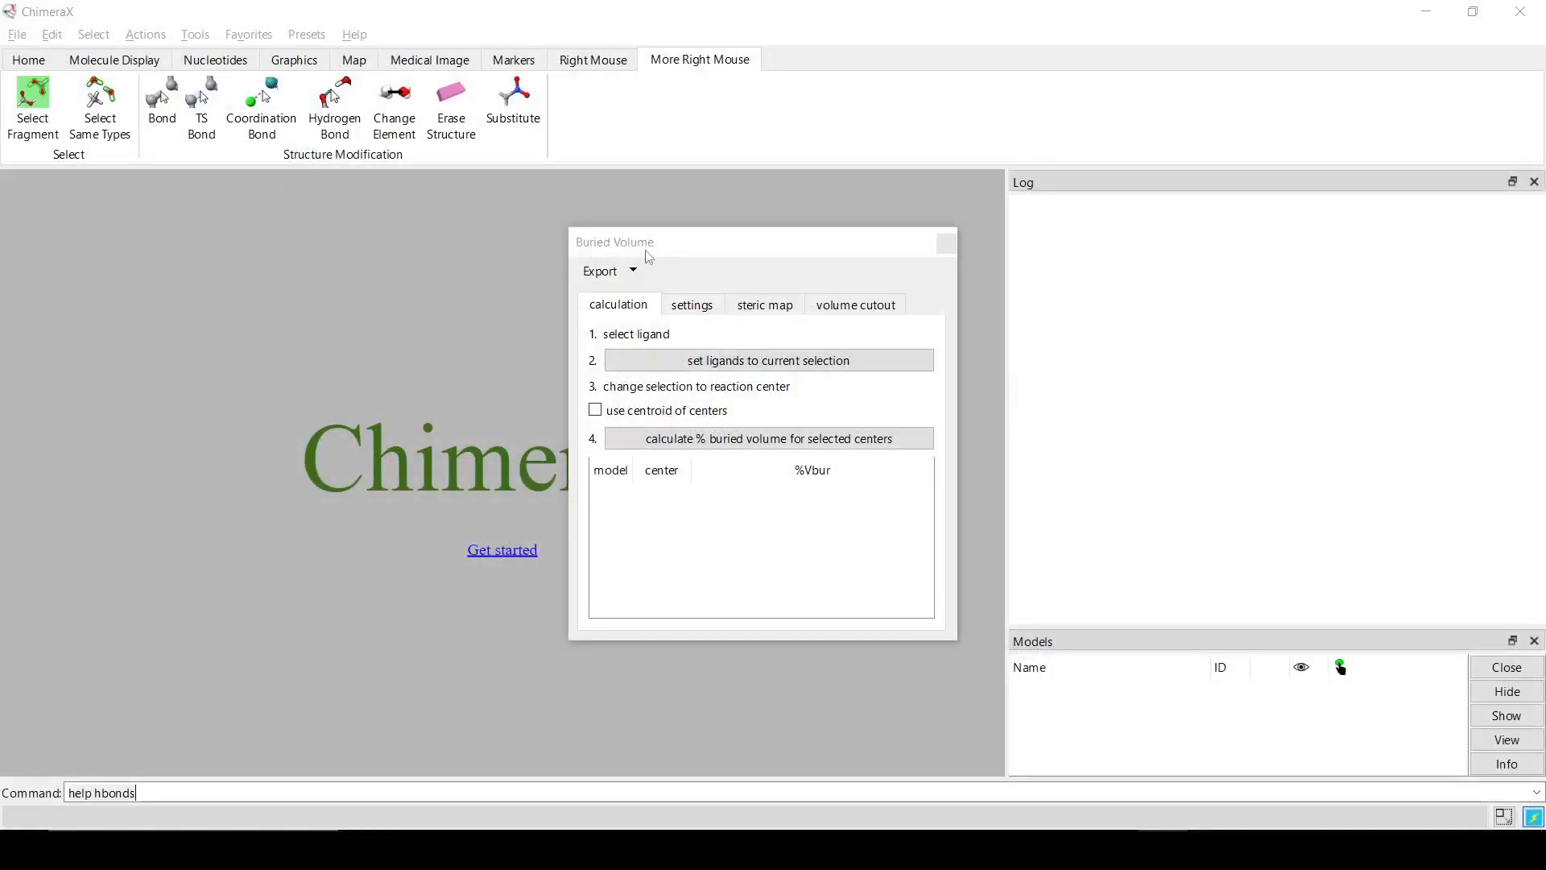
# Dock the Buried Volume tool on the right and open 18_R-Segphos.xyz.
pyautogui.click(194, 34)
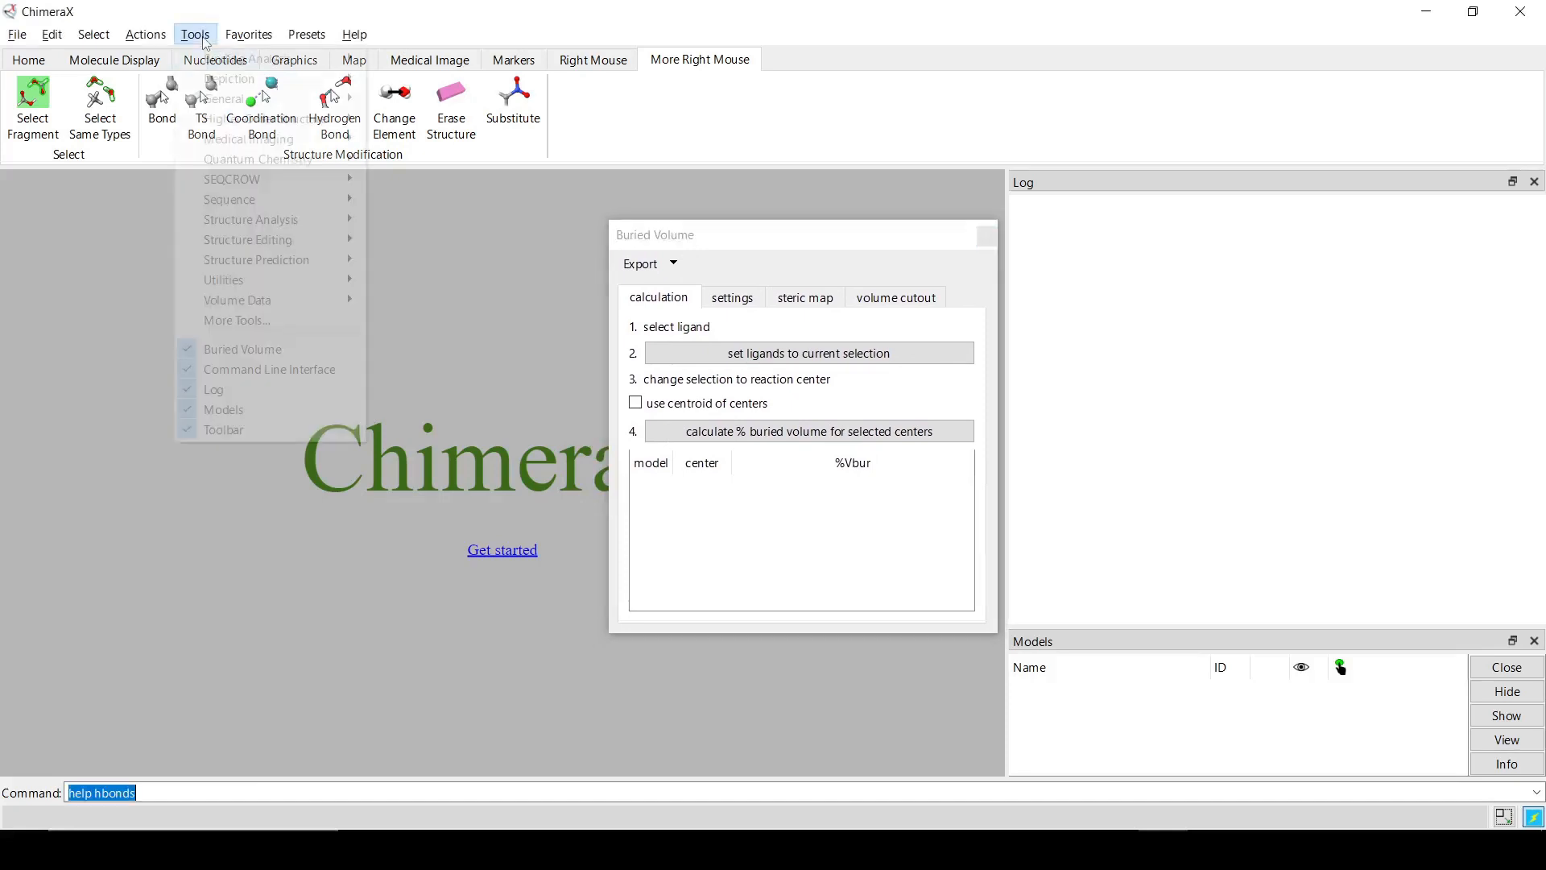
pyautogui.moveTo(250, 219)
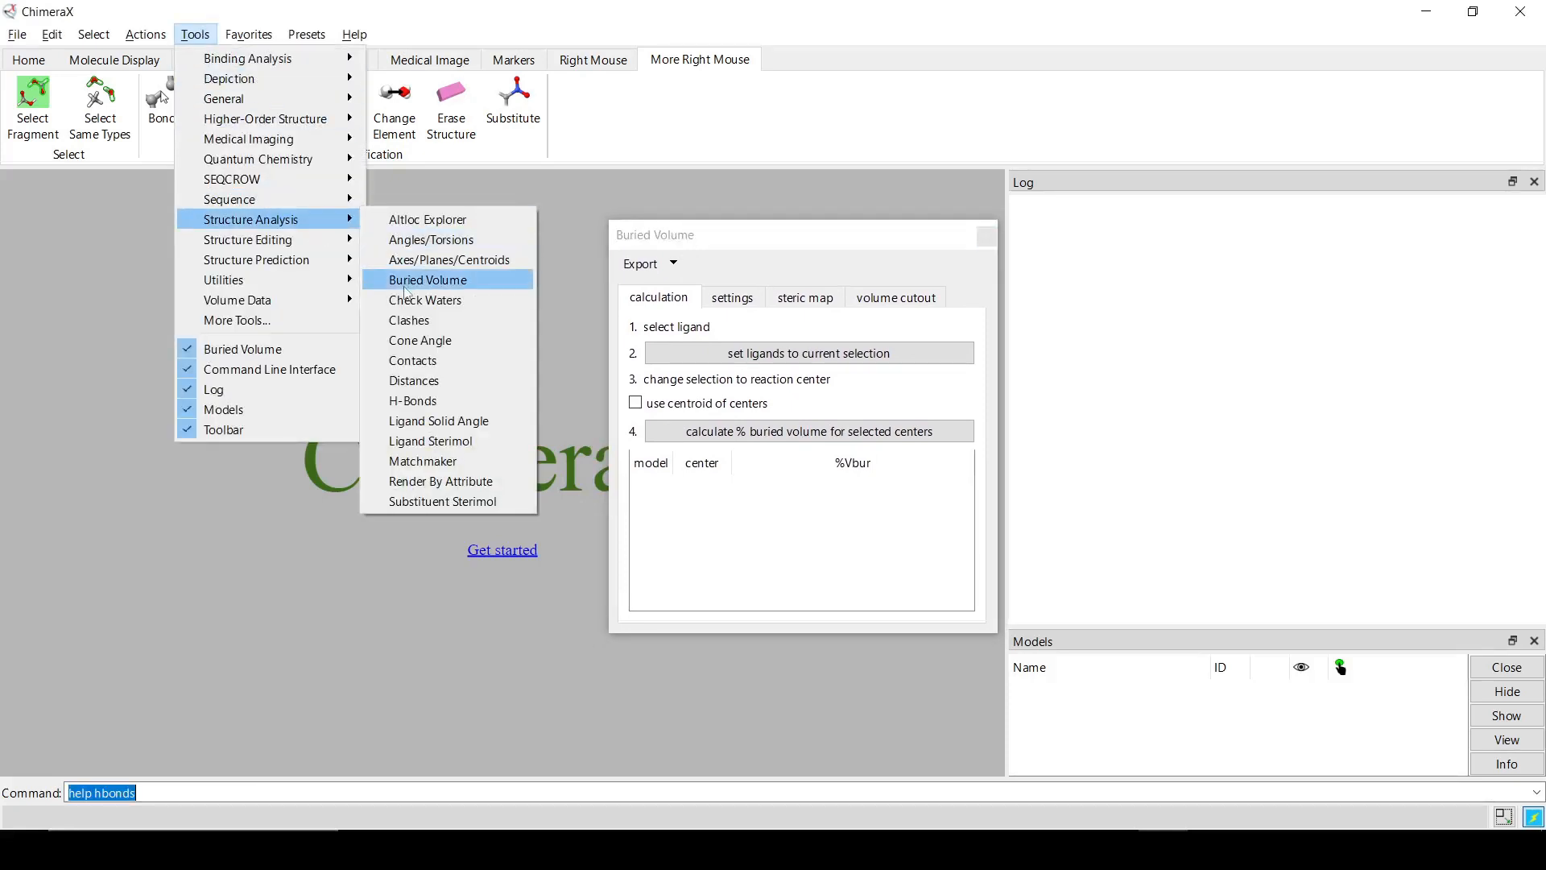
pyautogui.click(427, 279)
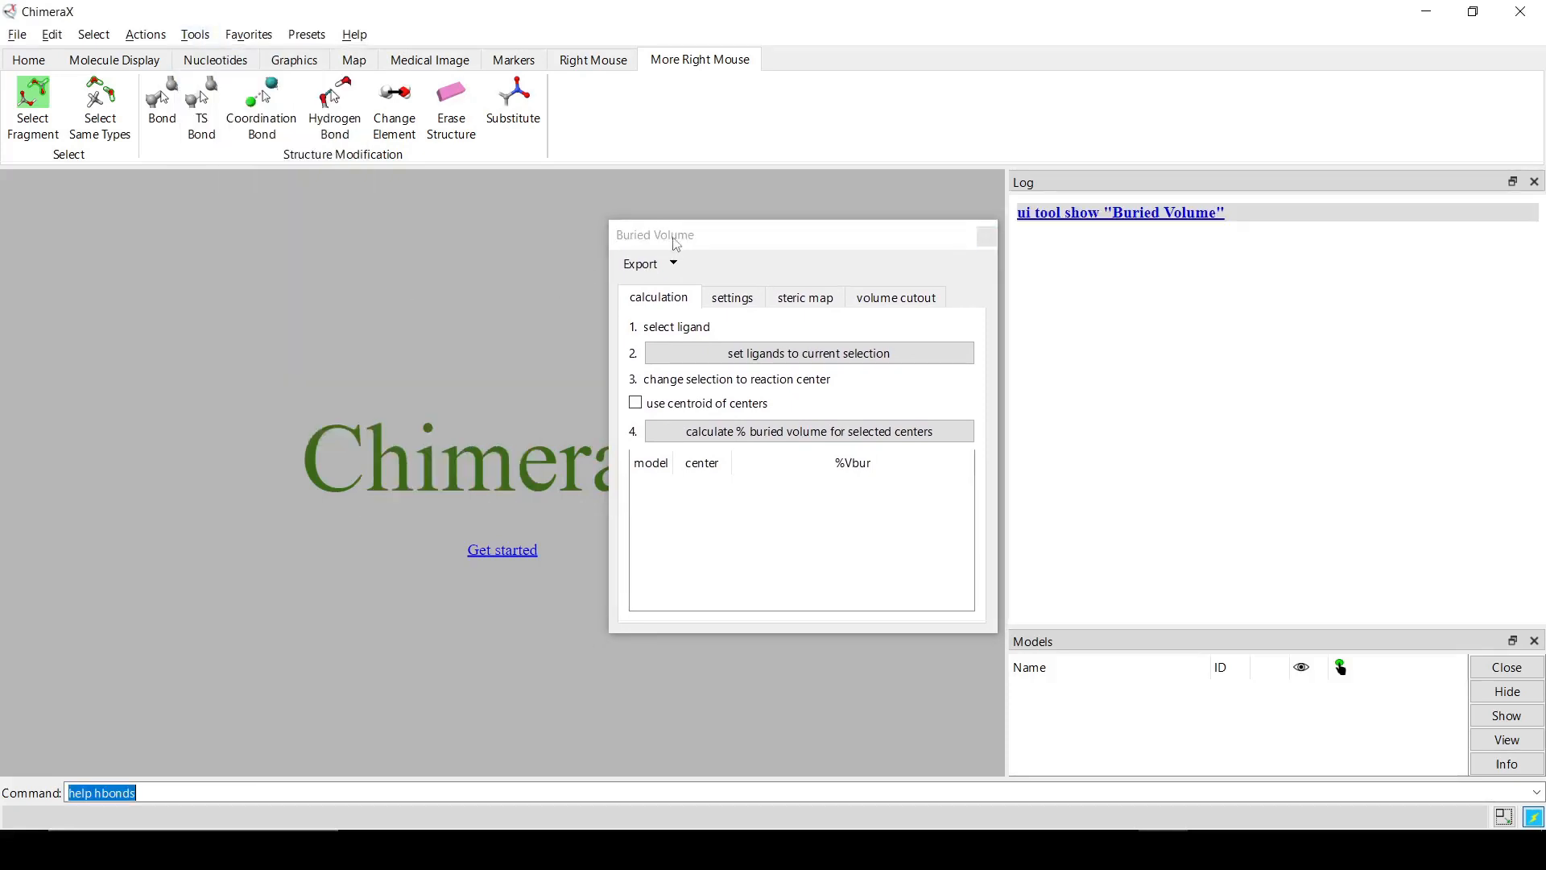
pyautogui.moveTo(656, 234); pyautogui.dragTo(1097, 265)
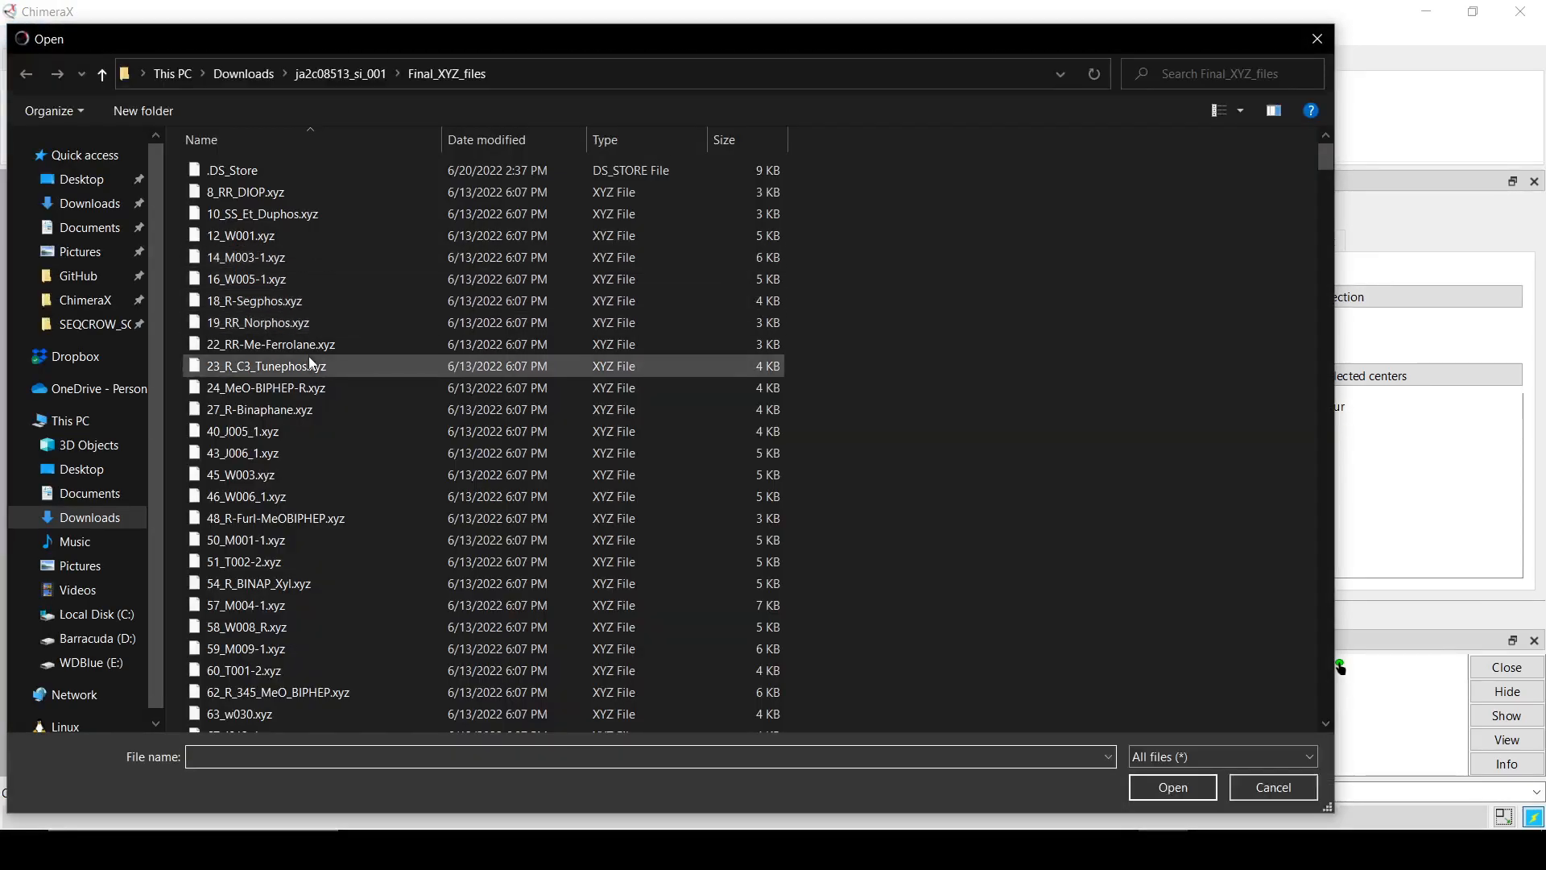
pyautogui.click(1272, 787)
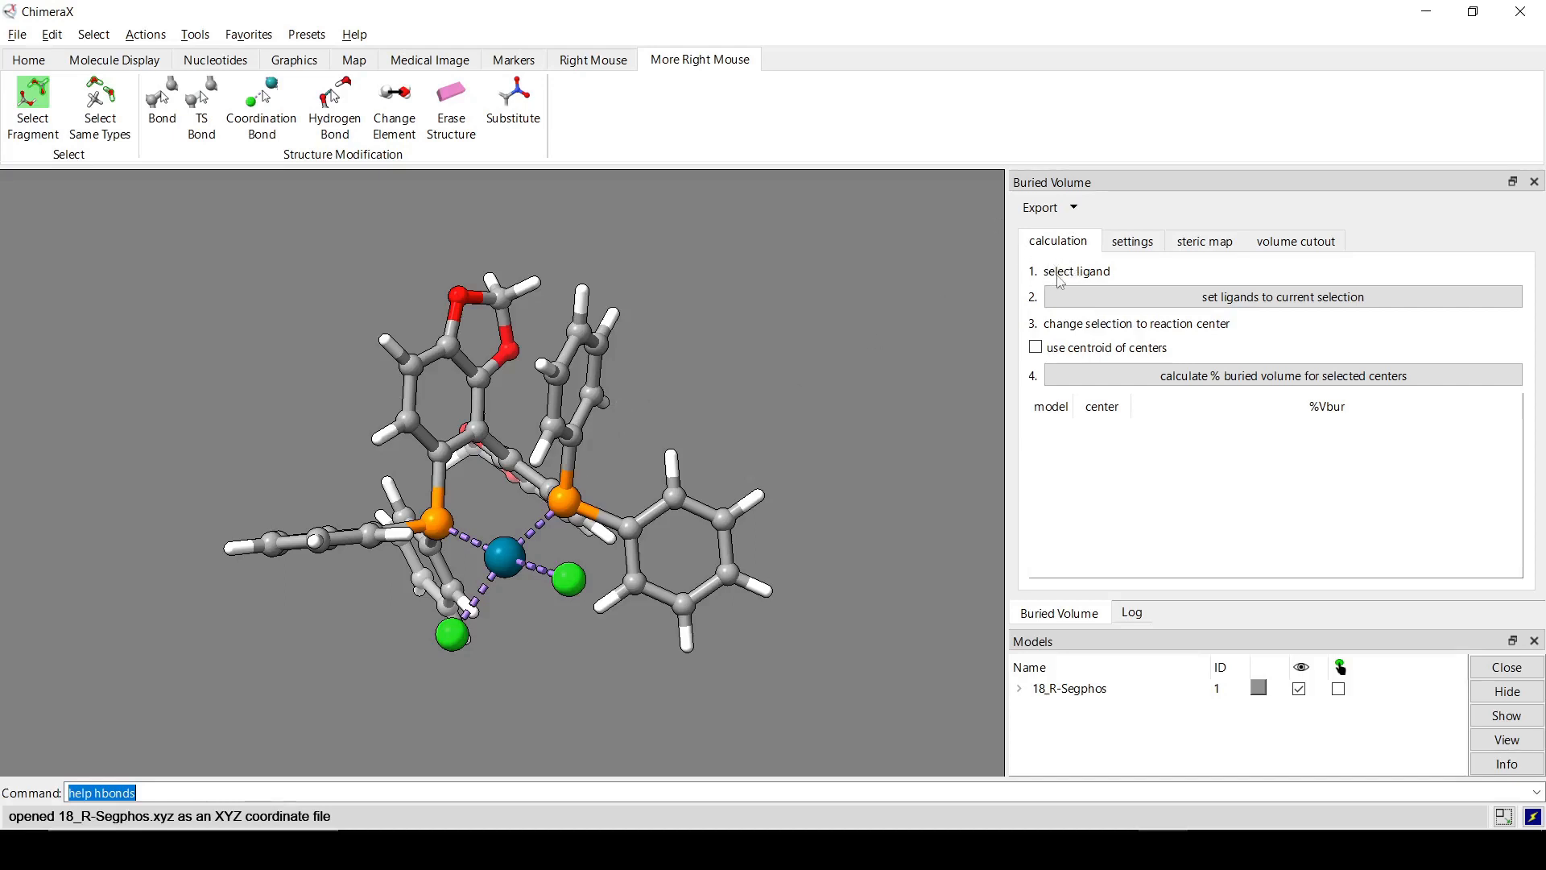
pyautogui.moveTo(1061, 280)
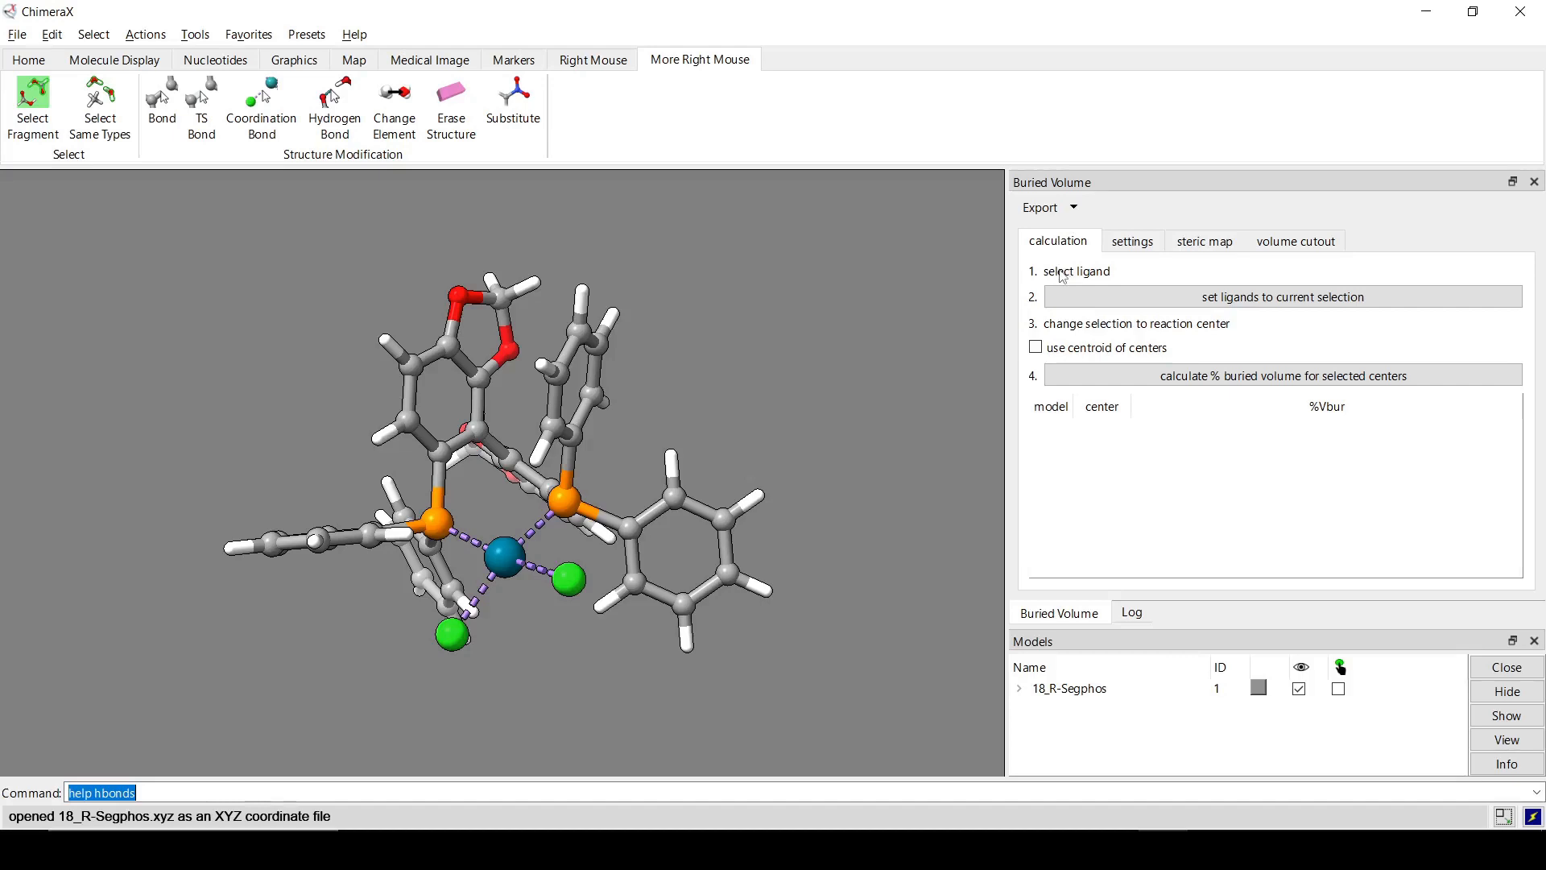
pyautogui.moveTo(526, 190)
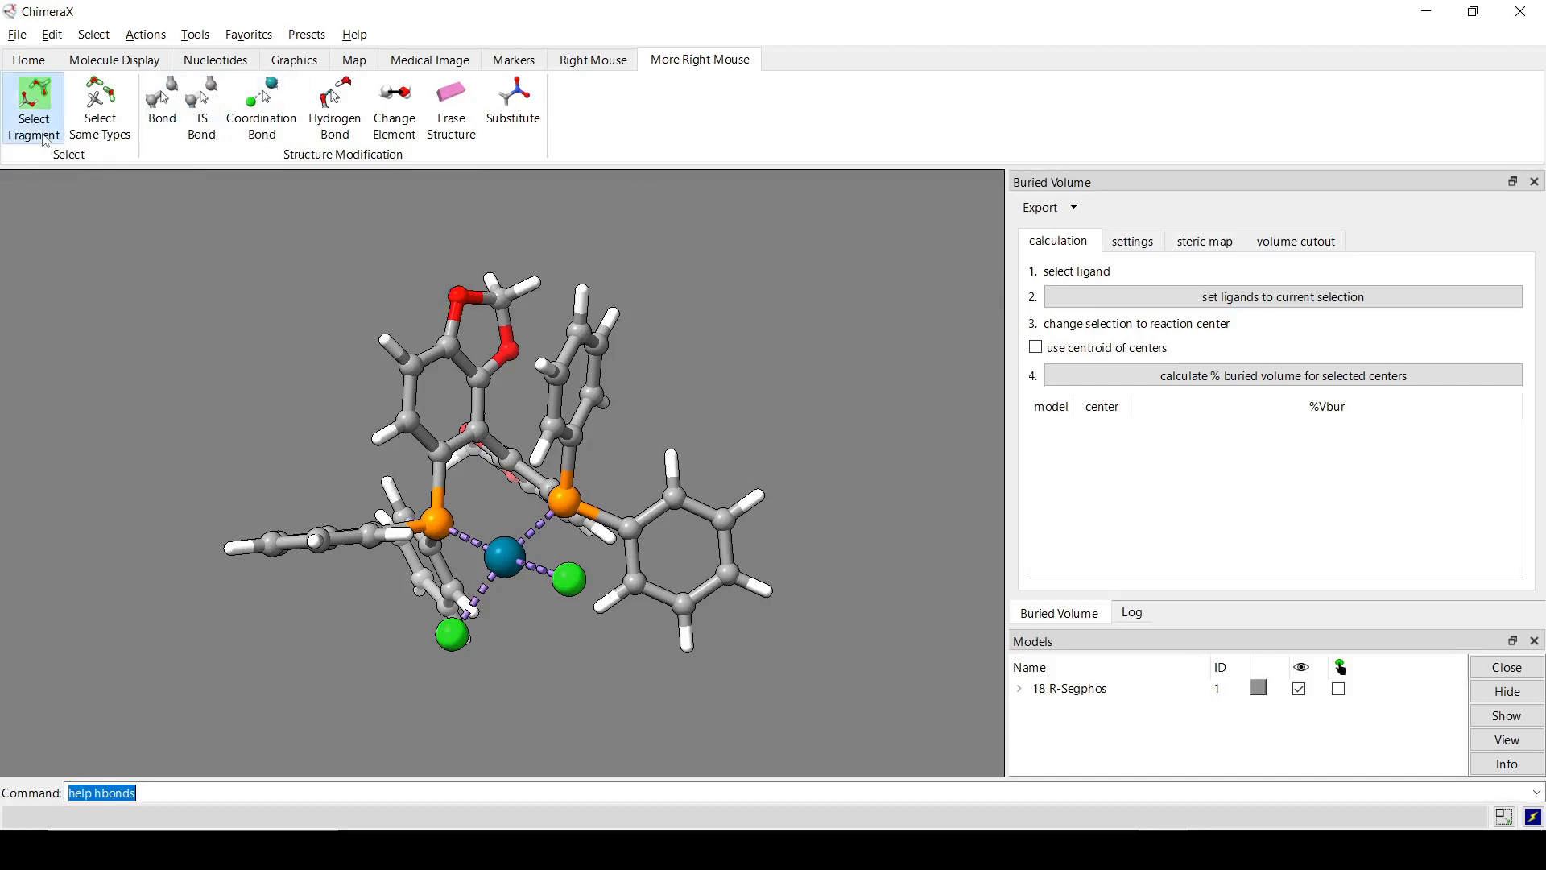
pyautogui.moveTo(307, 412)
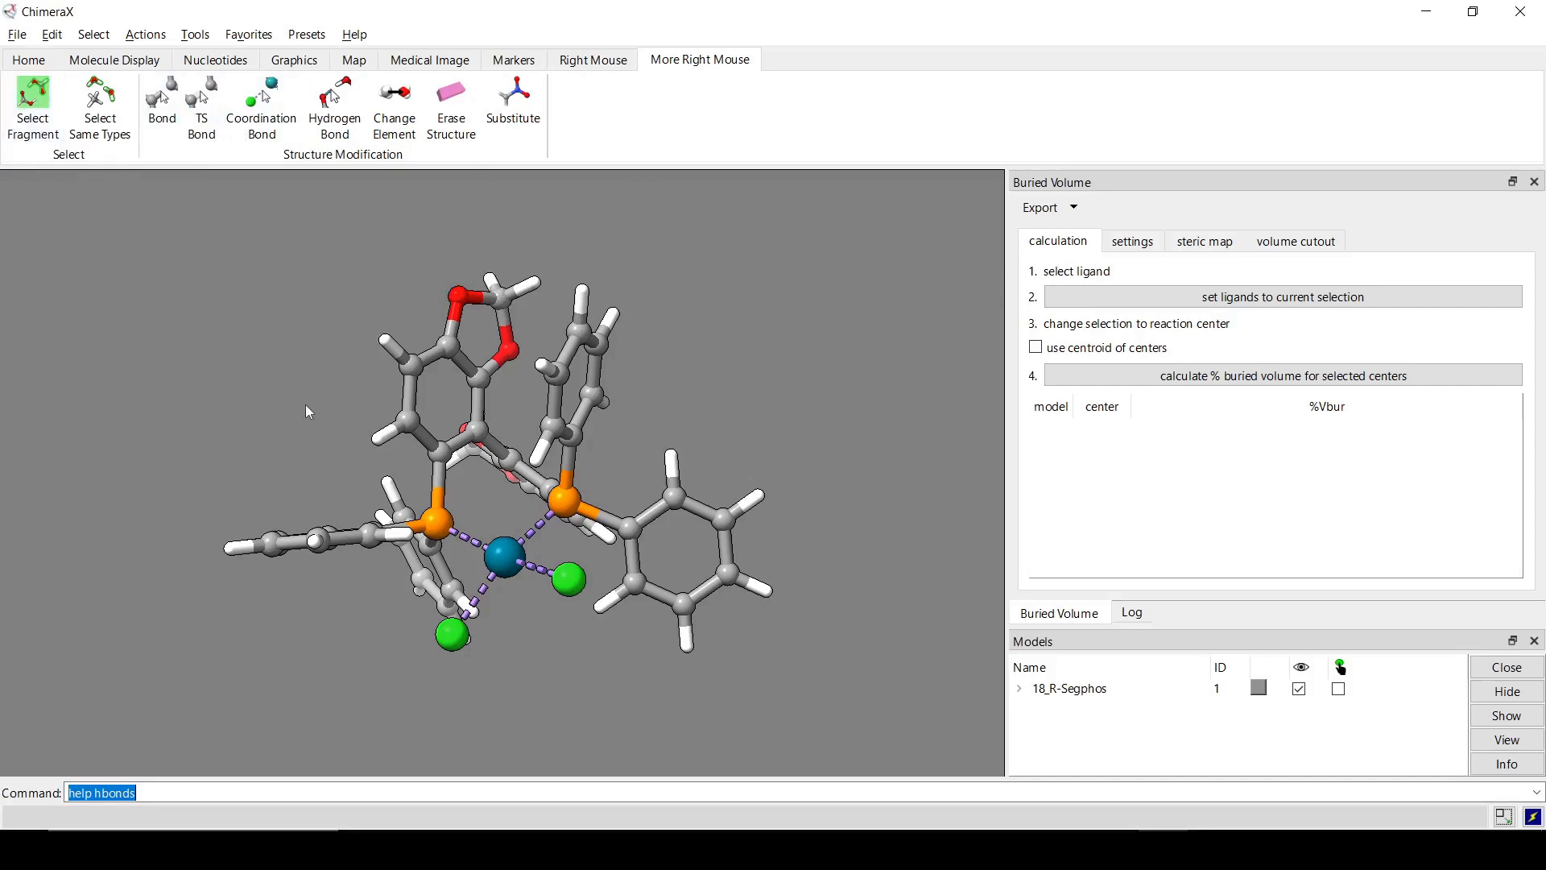
pyautogui.moveTo(409, 399)
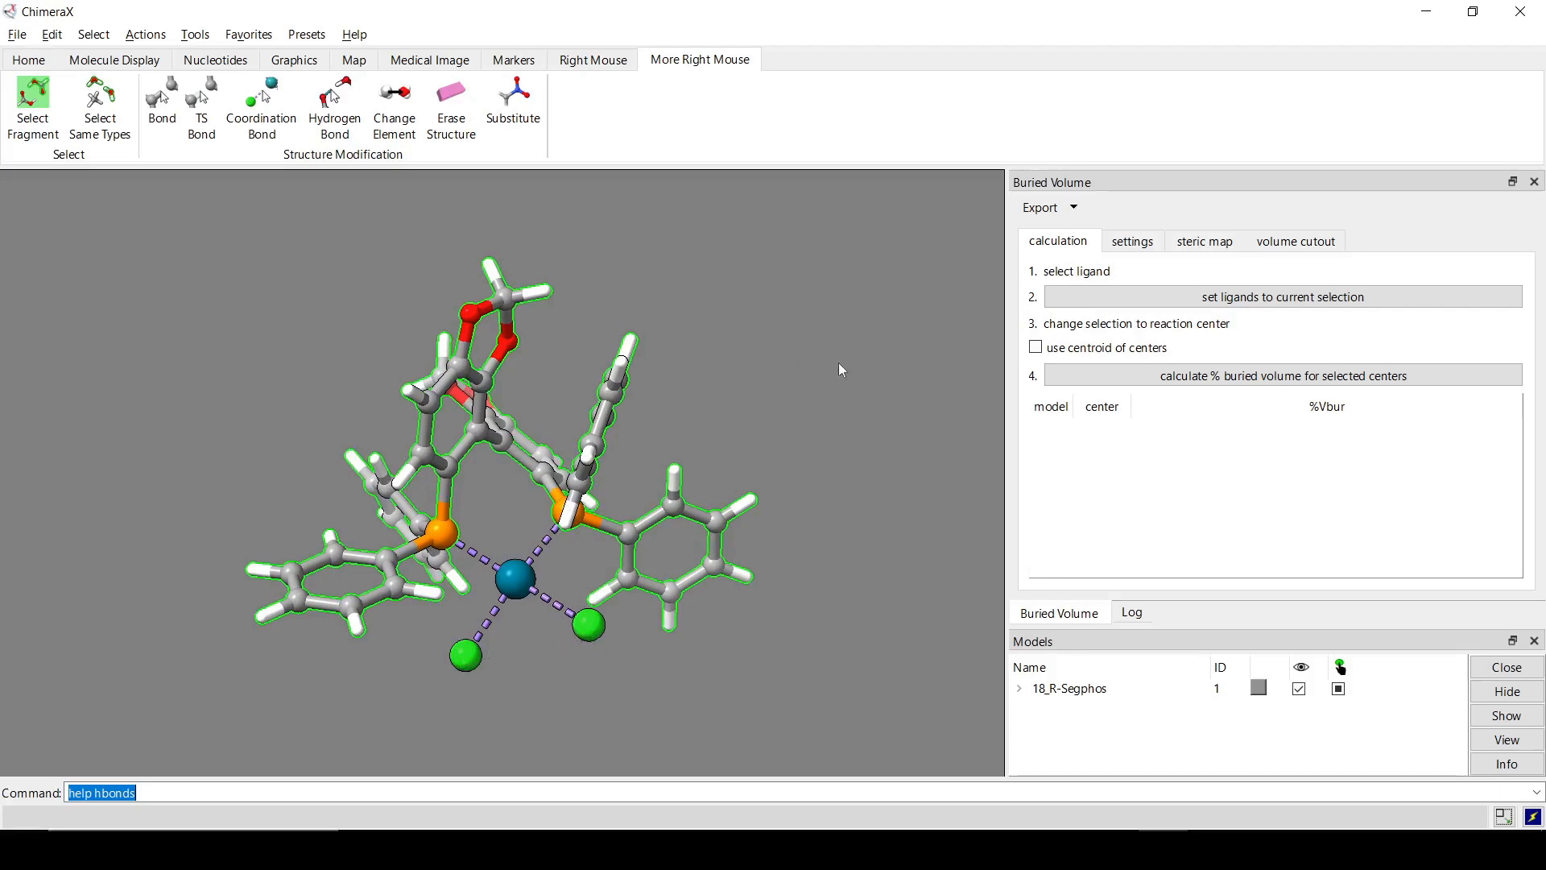
# Rotate the view to check the selected Segphos fragment excludes Pd and chlorides.
pyautogui.moveTo(840, 369); pyautogui.dragTo(522, 406)
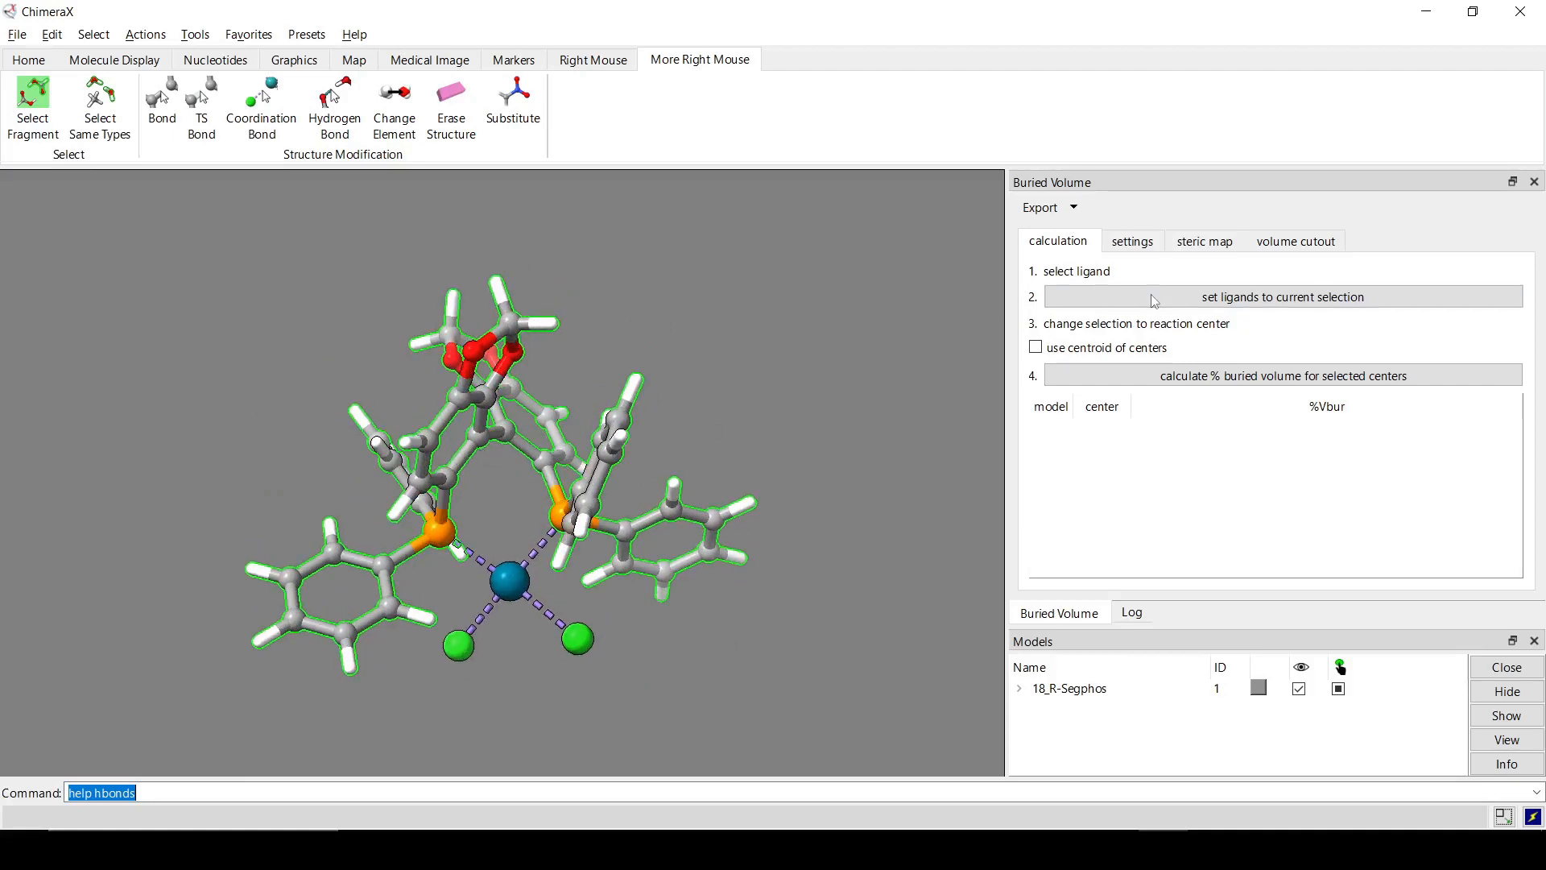
# Set Segphos as ligand and Pd as center, giving 56.5 %Vbur for 18_R-Segphos.
pyautogui.click(1282, 295)
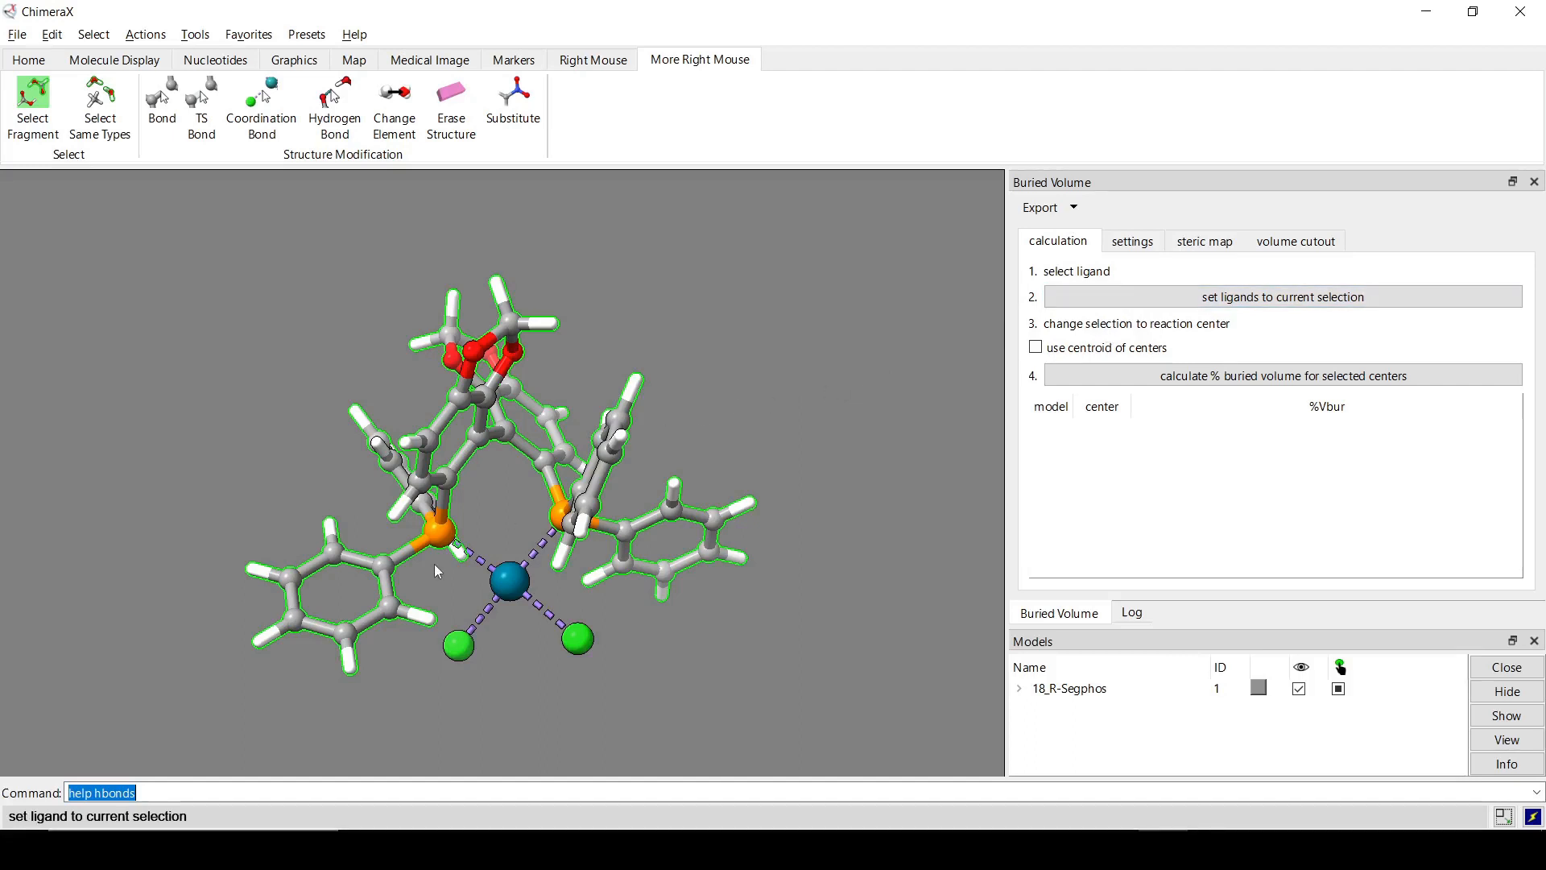
pyautogui.moveTo(490, 599)
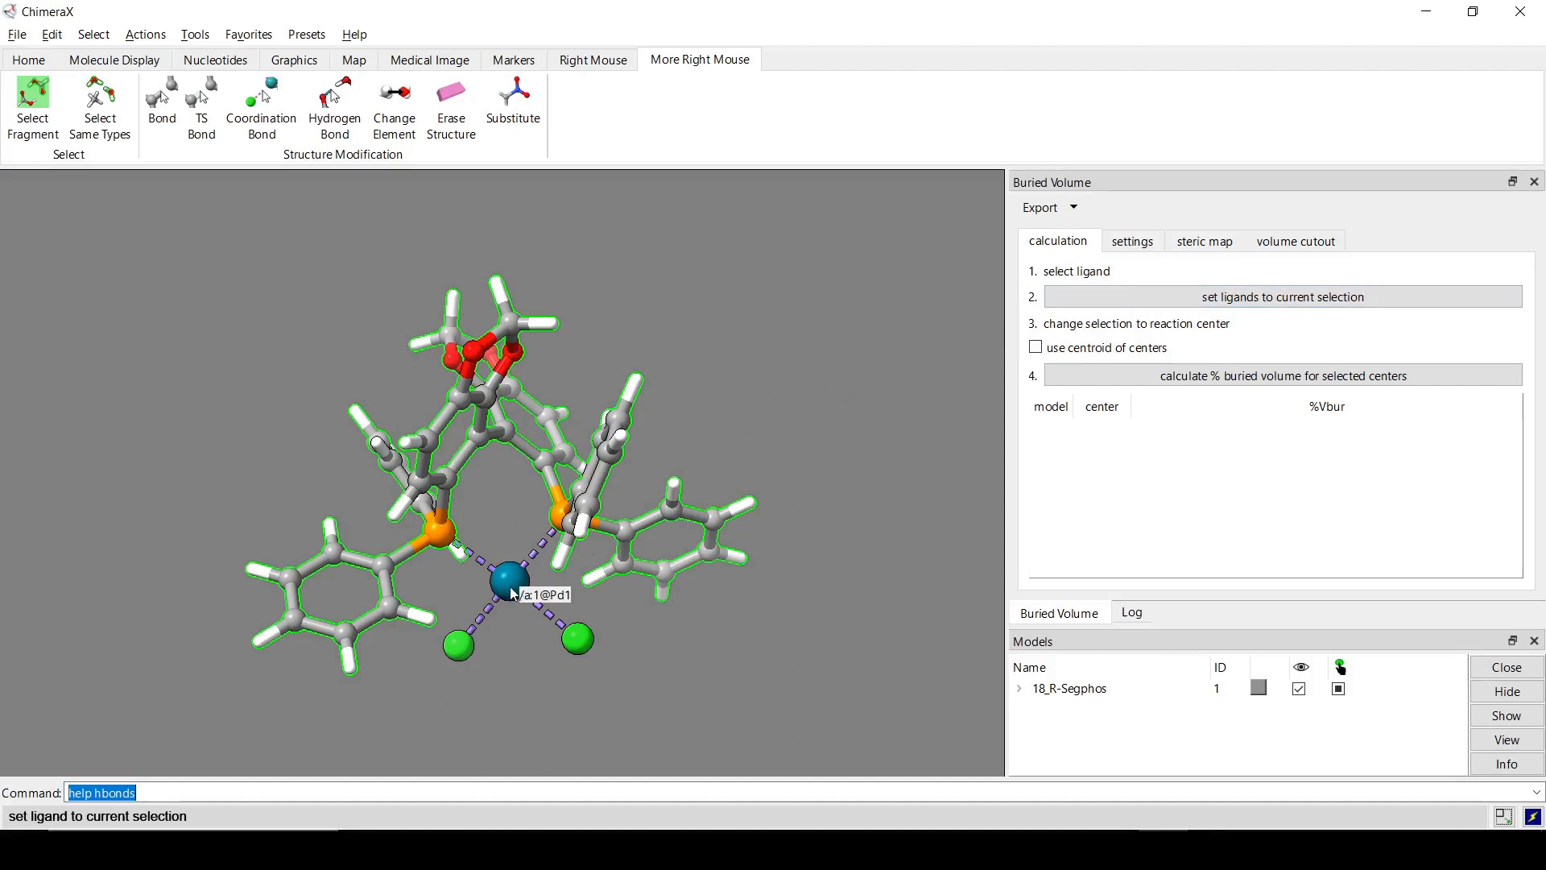
pyautogui.click(1282, 374)
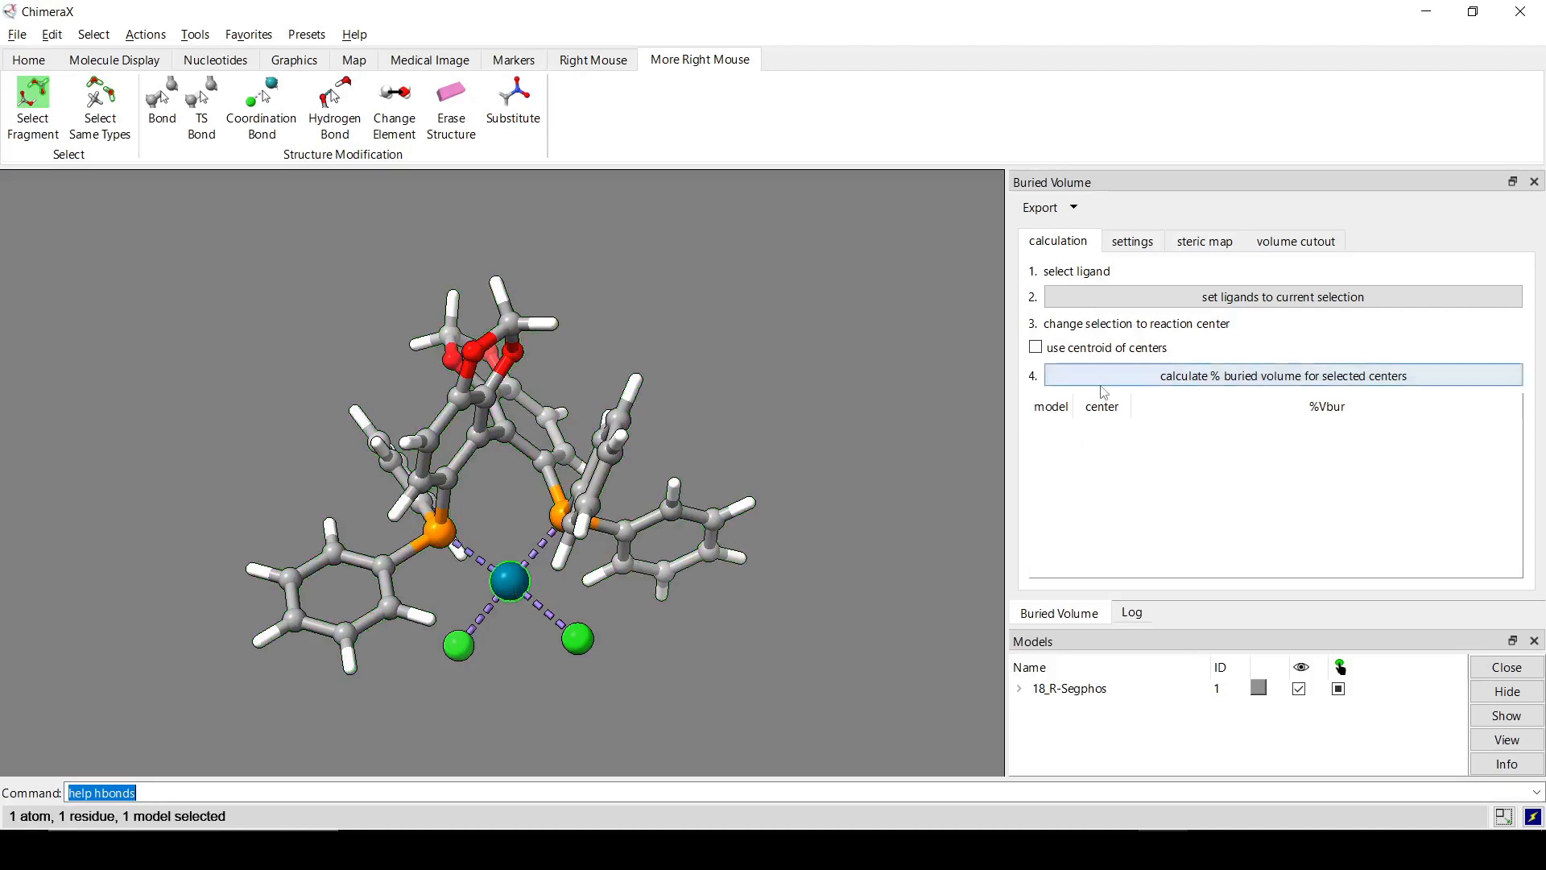
pyautogui.click(1282, 375)
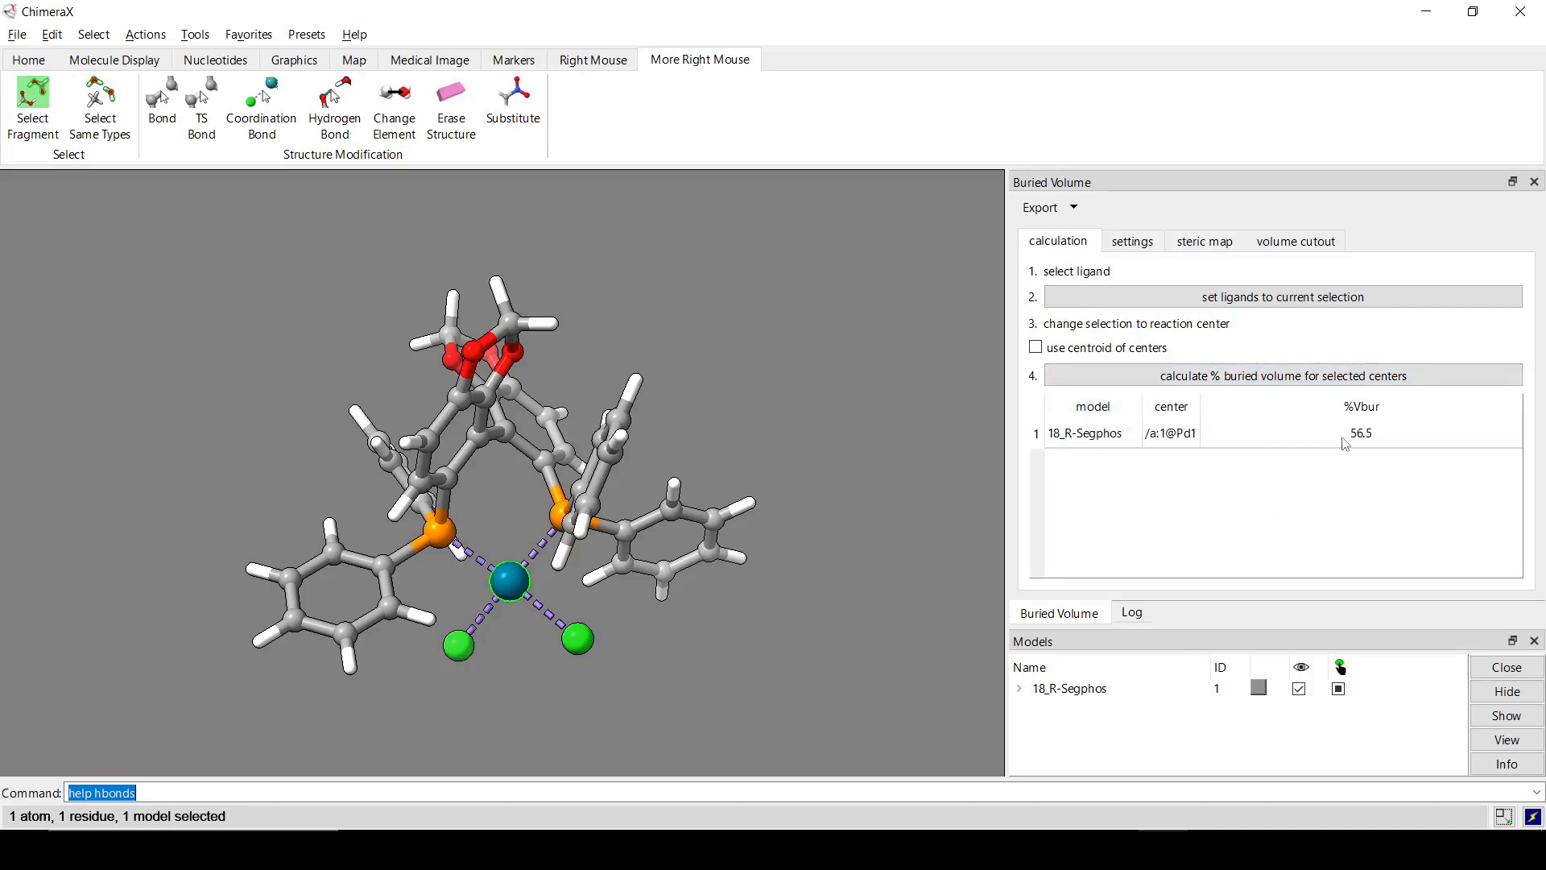
pyautogui.moveTo(1200, 493)
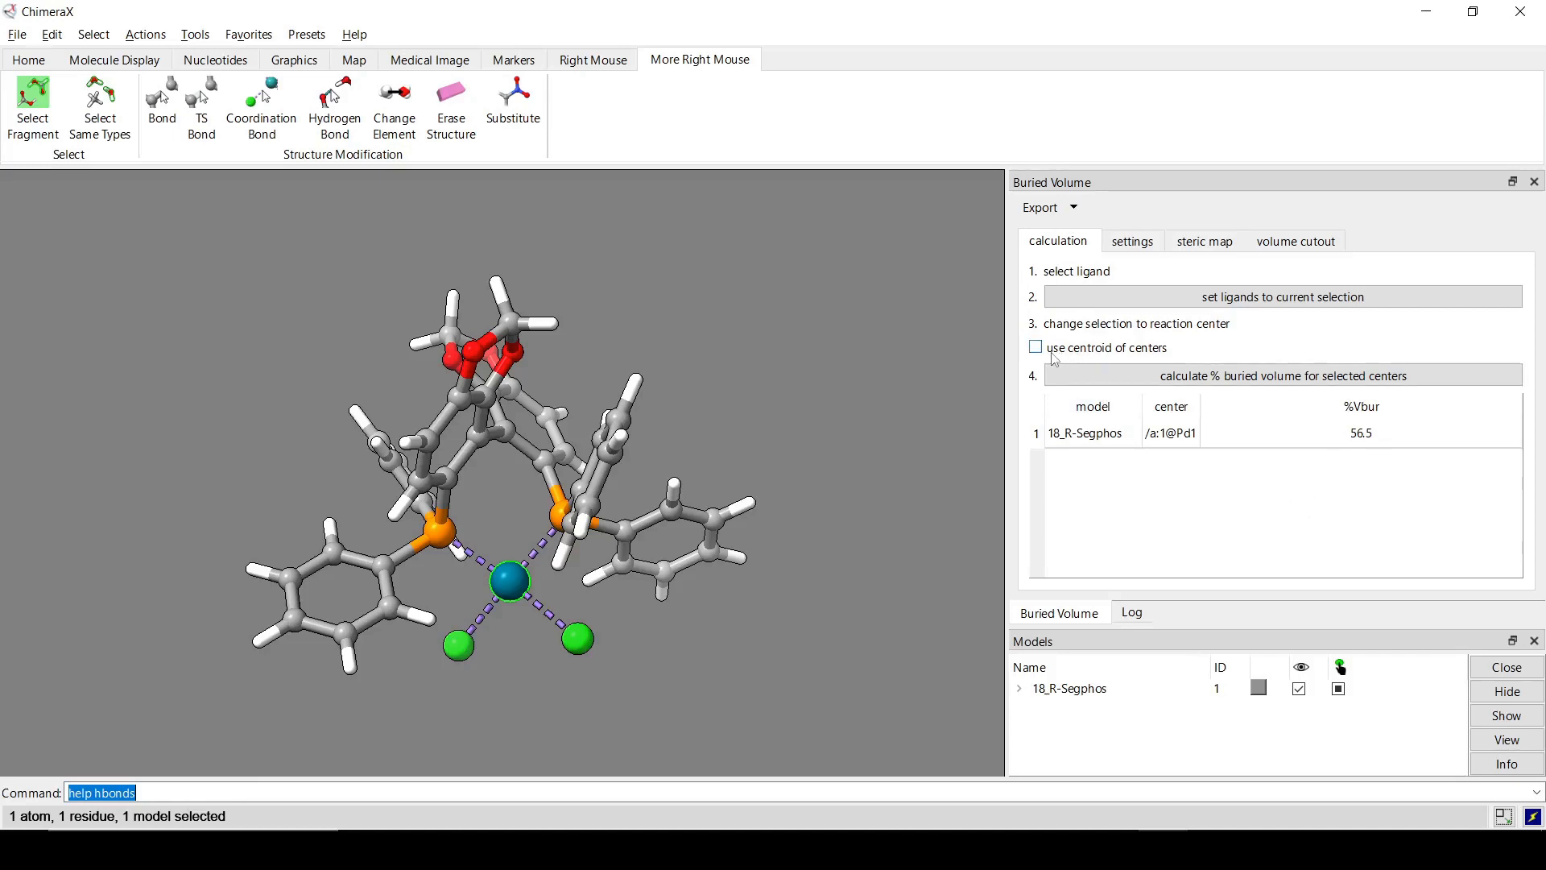
pyautogui.moveTo(1143, 359)
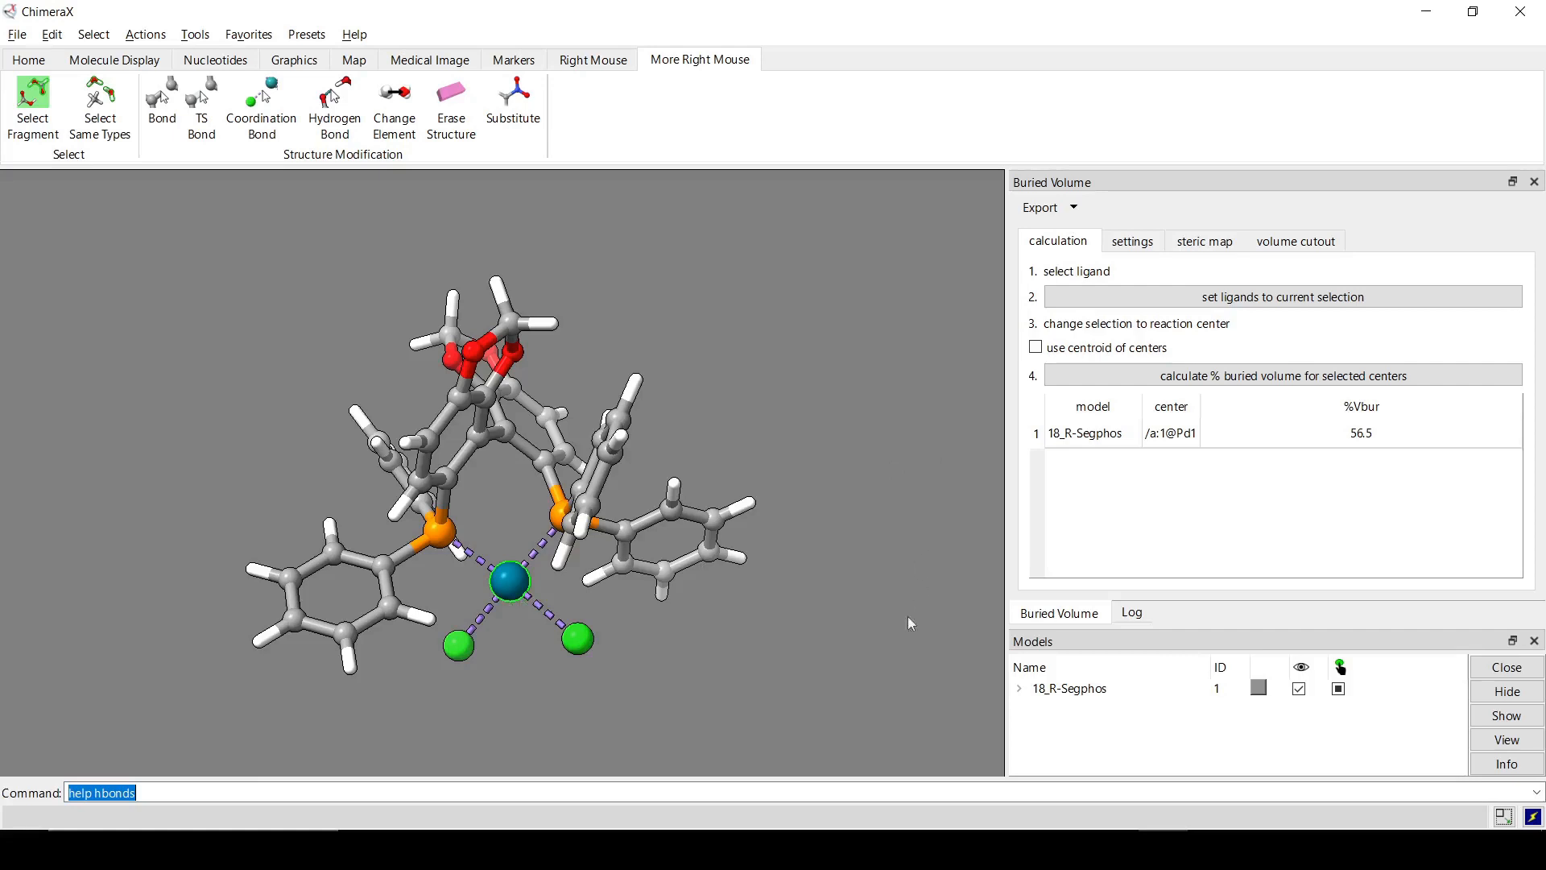
pyautogui.moveTo(653, 668)
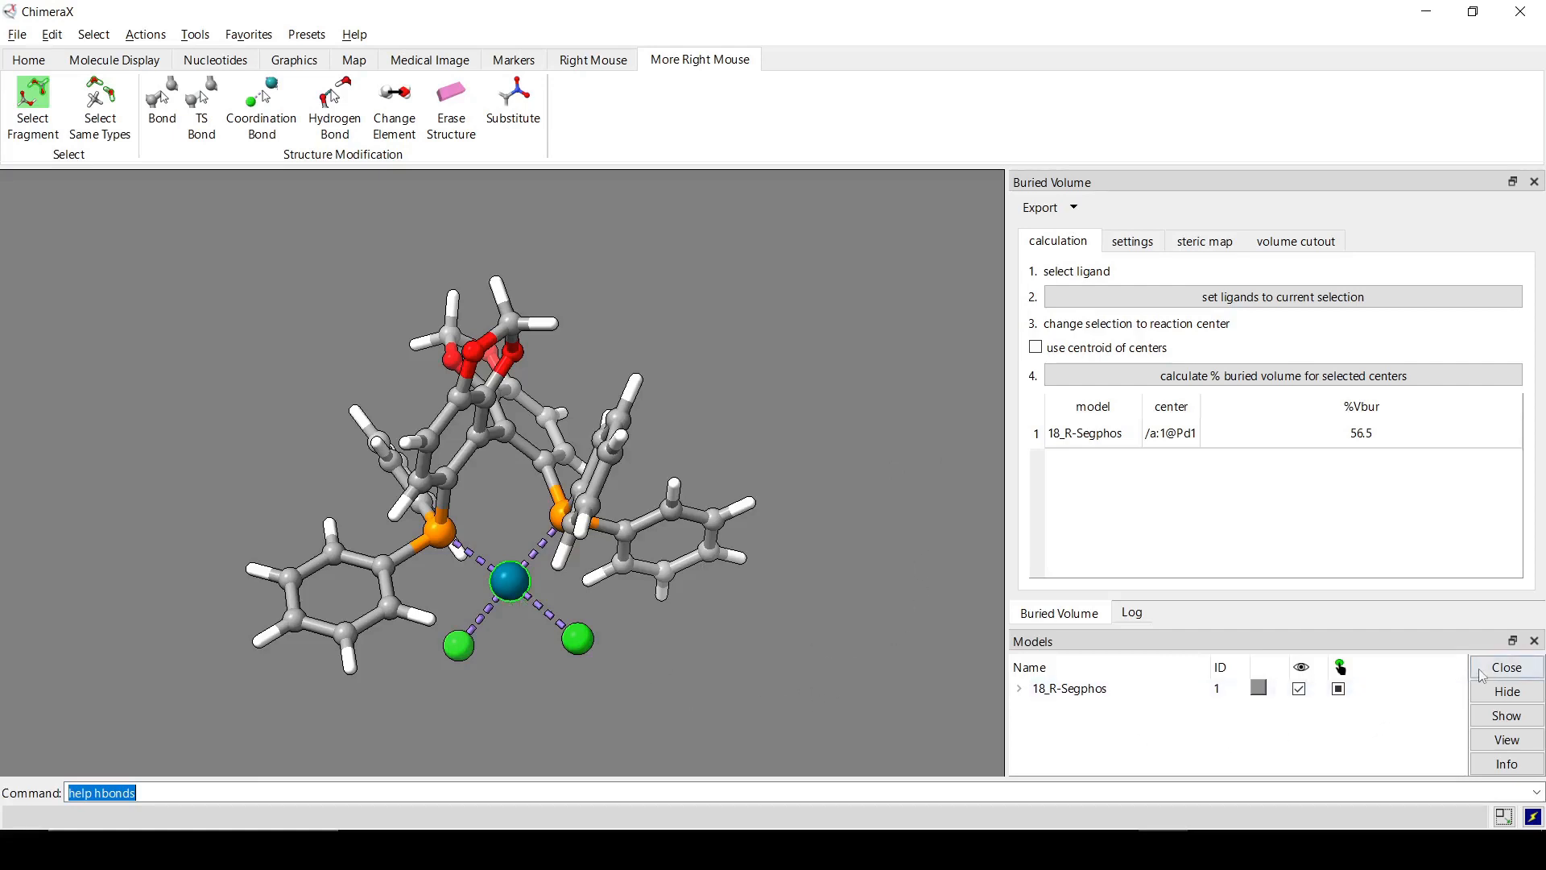
# Open all XYZ structure files from 8_RR_DIOP through 70_J212-1.
pyautogui.click(1505, 667)
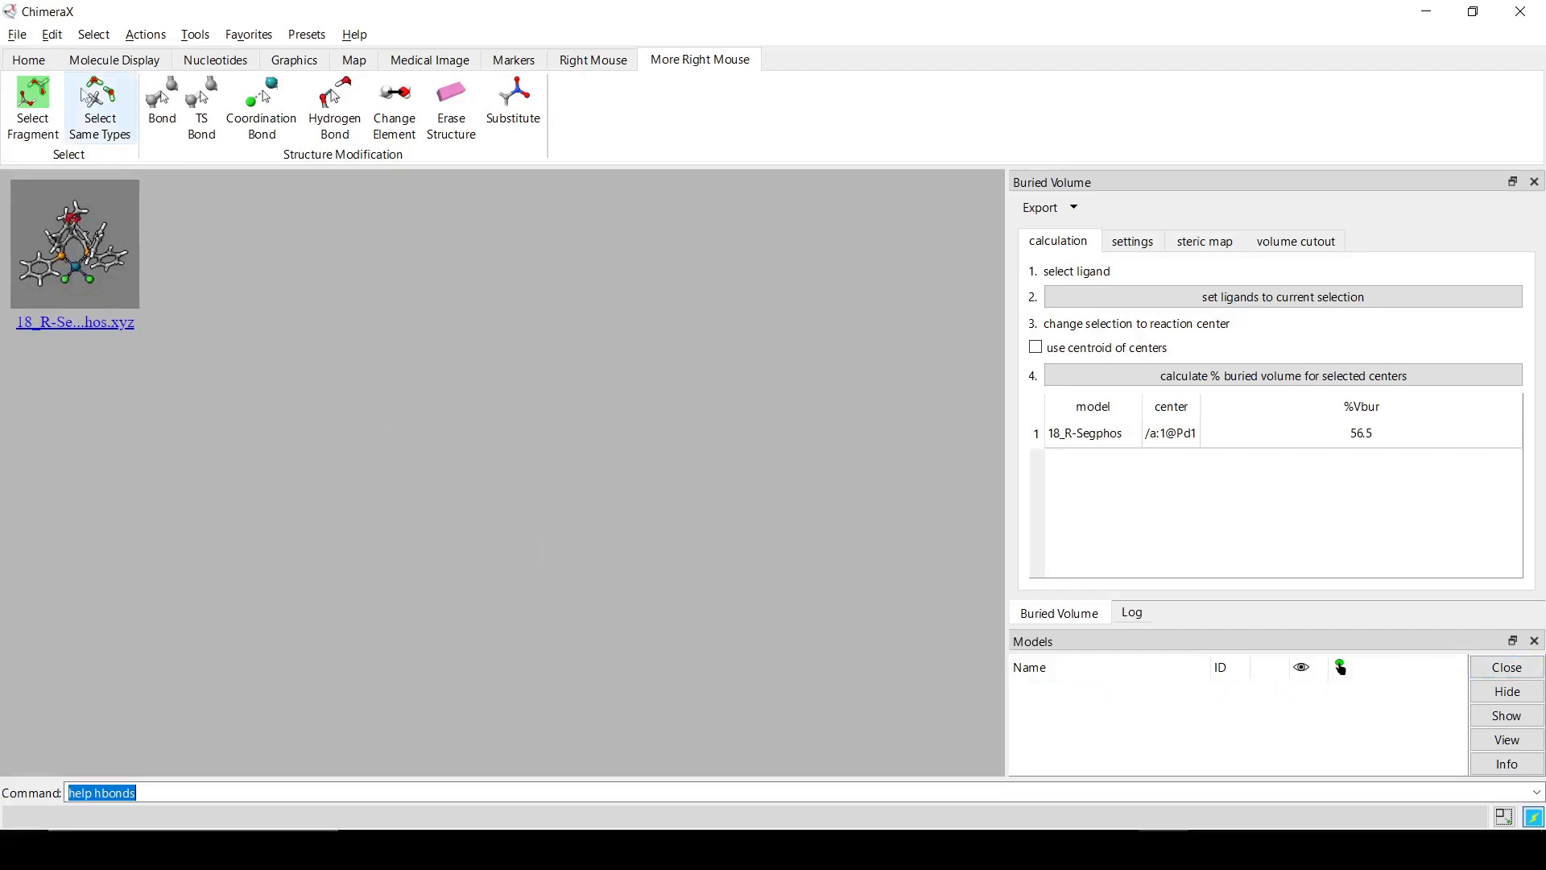
pyautogui.click(29, 59)
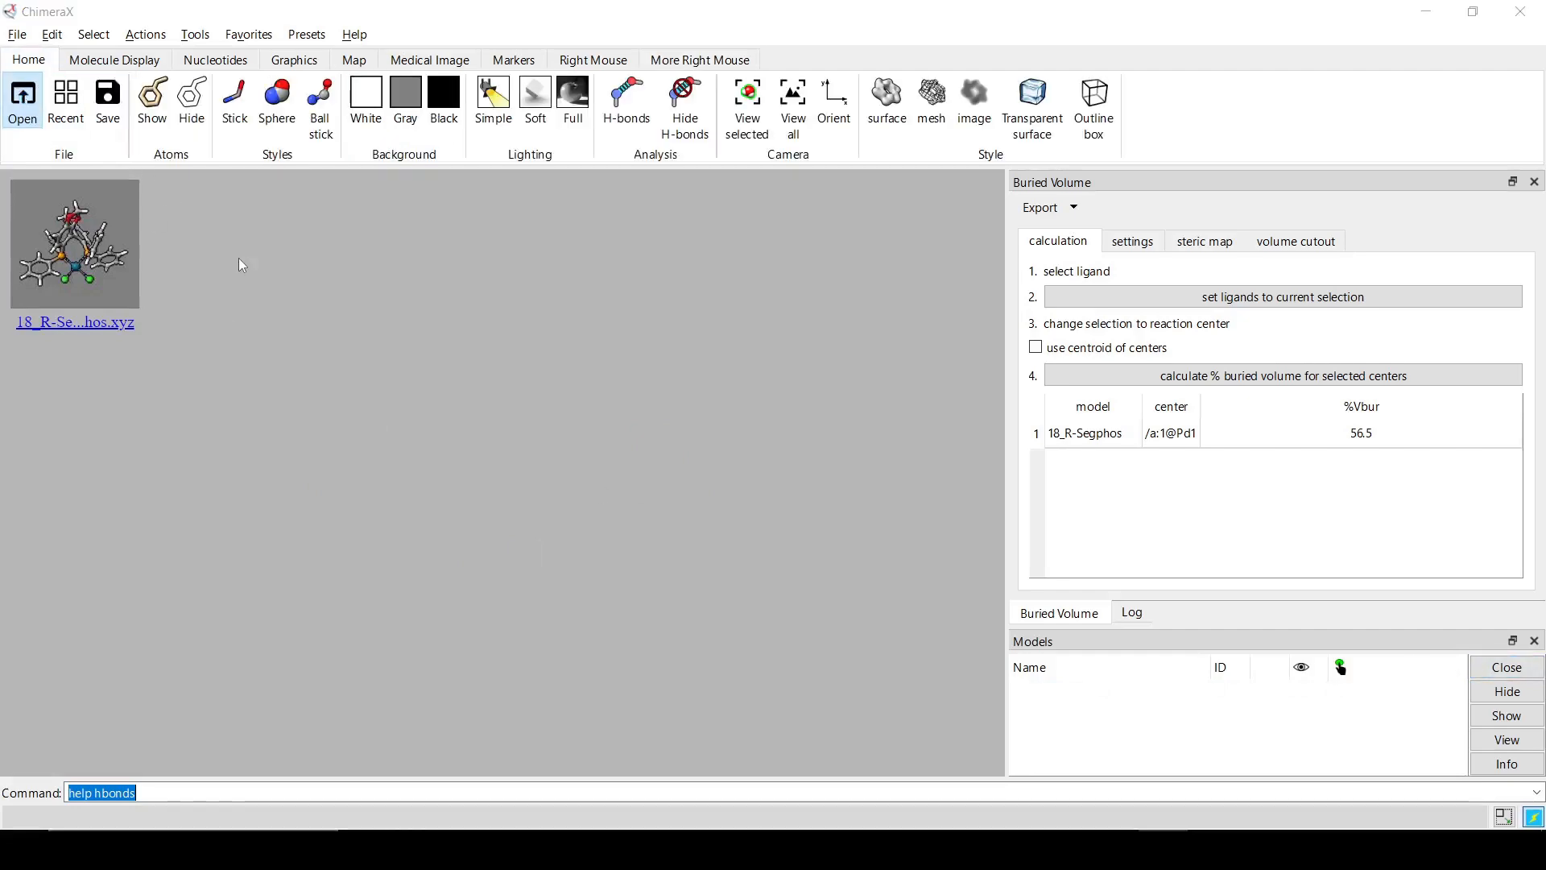
pyautogui.click(22, 98)
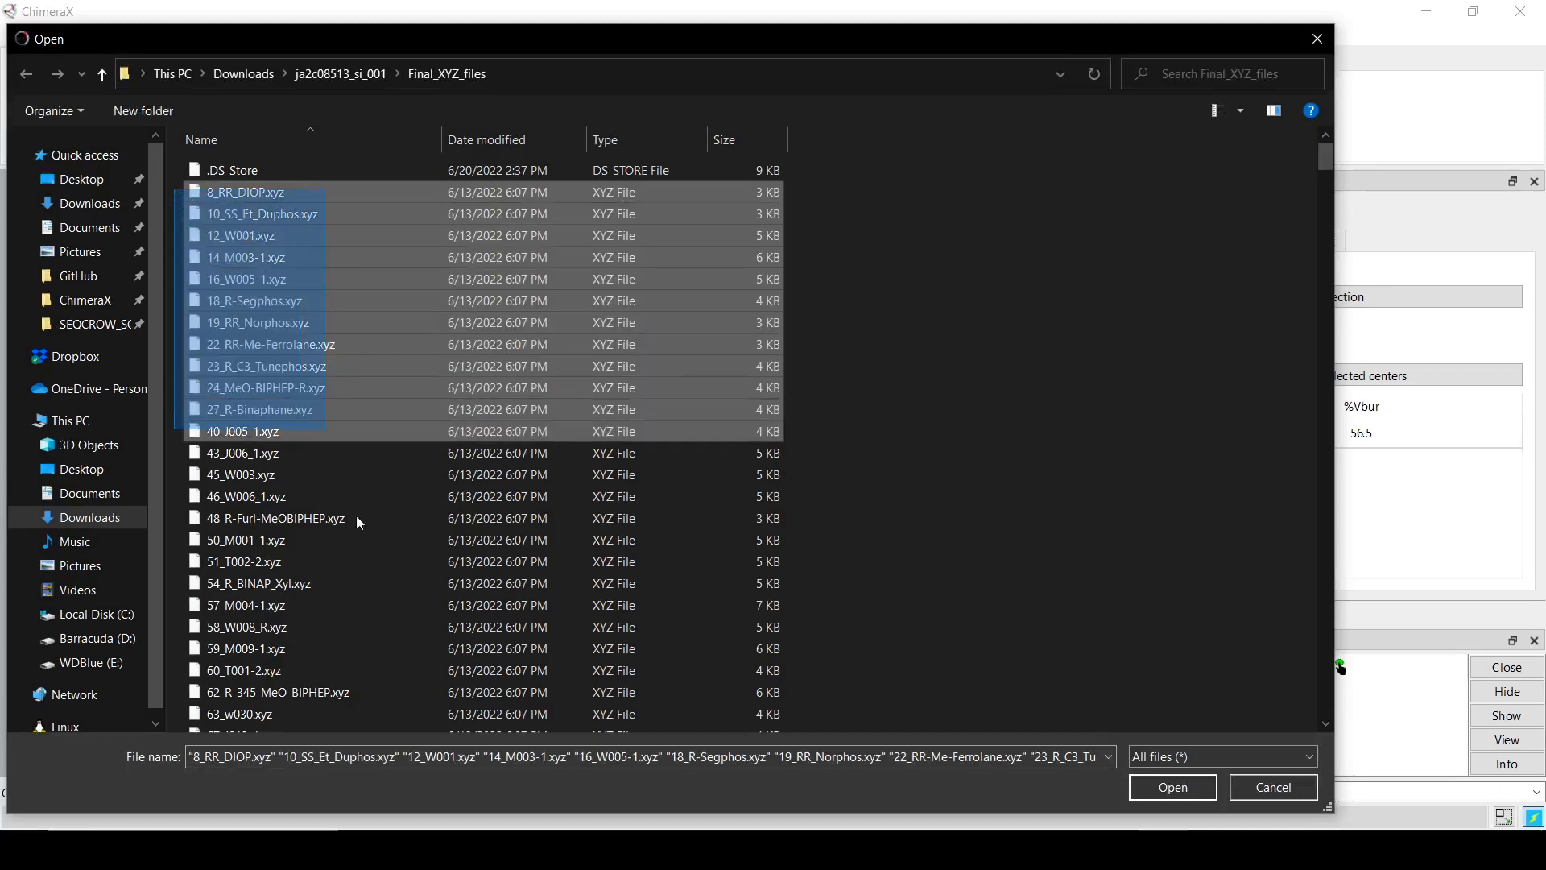
pyautogui.scroll(-3)
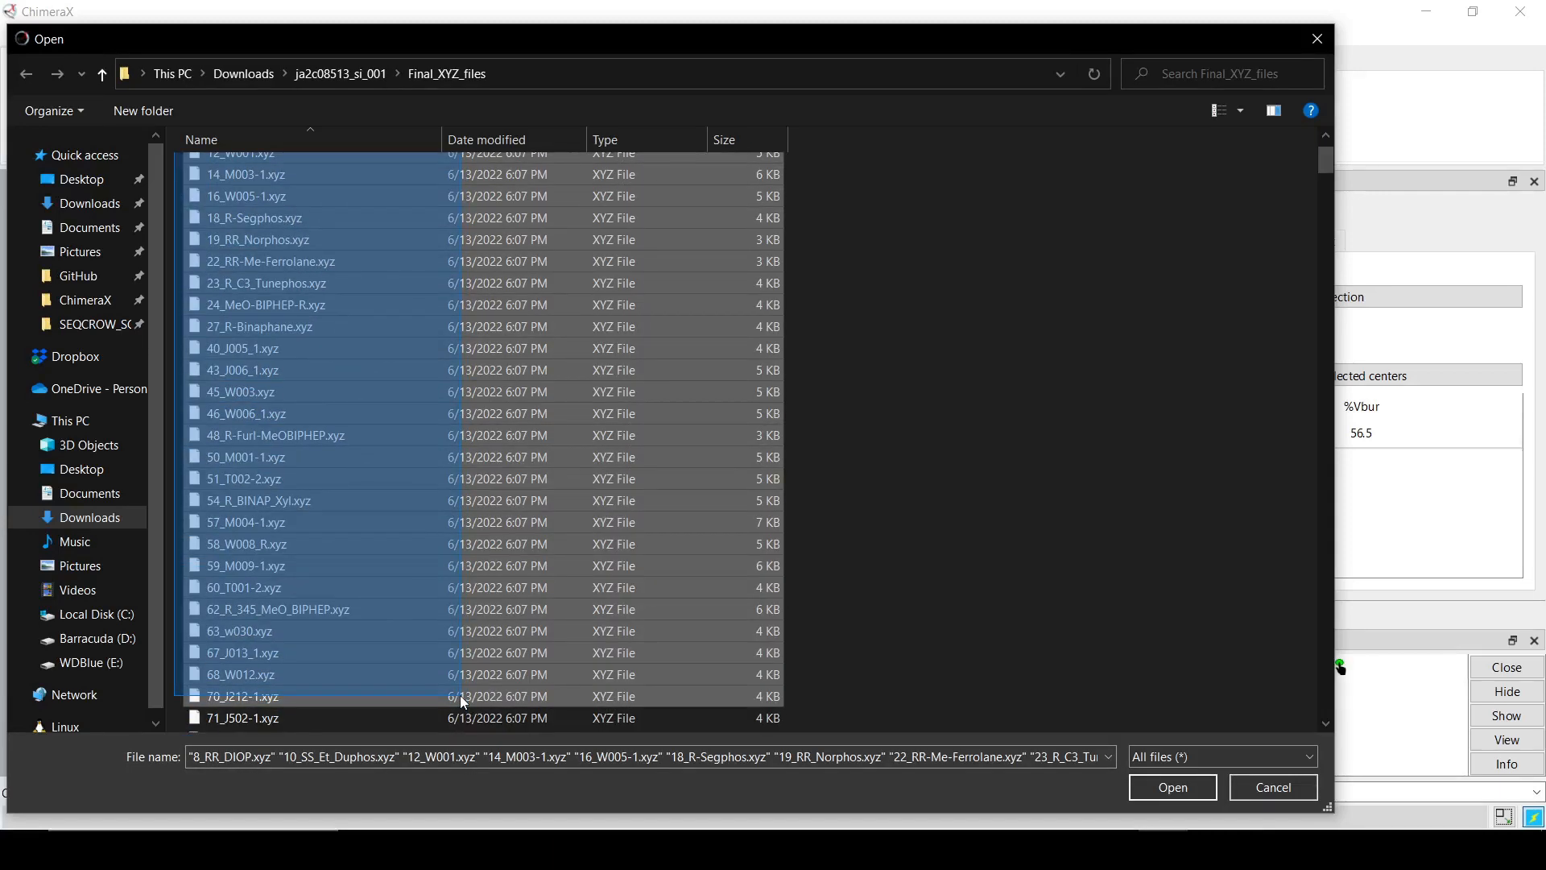
pyautogui.click(1171, 787)
pyautogui.write('tile')
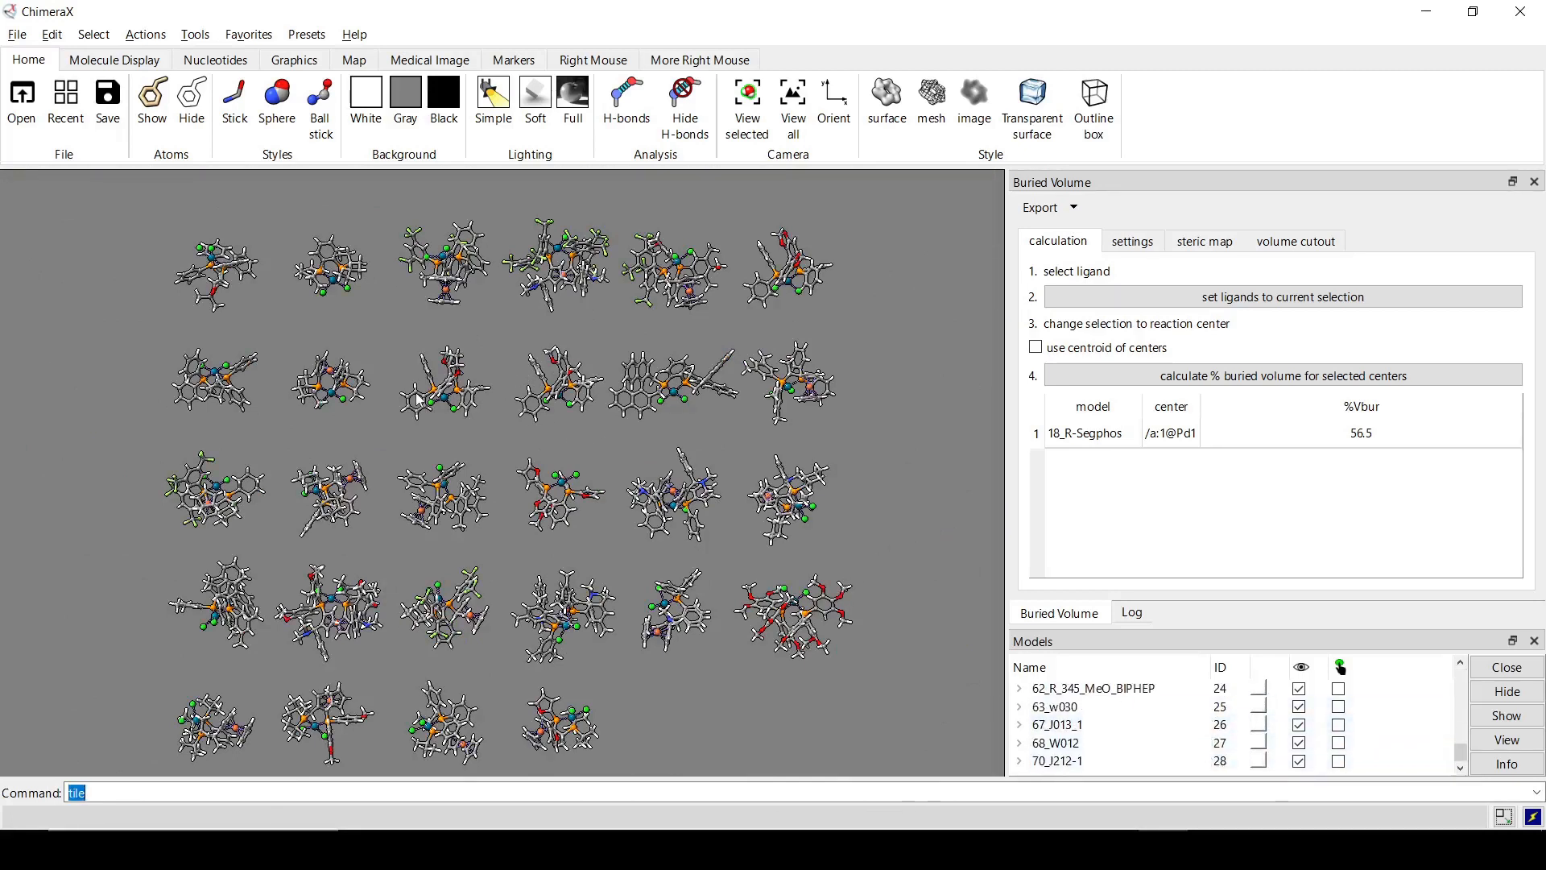
pyautogui.moveTo(443, 383)
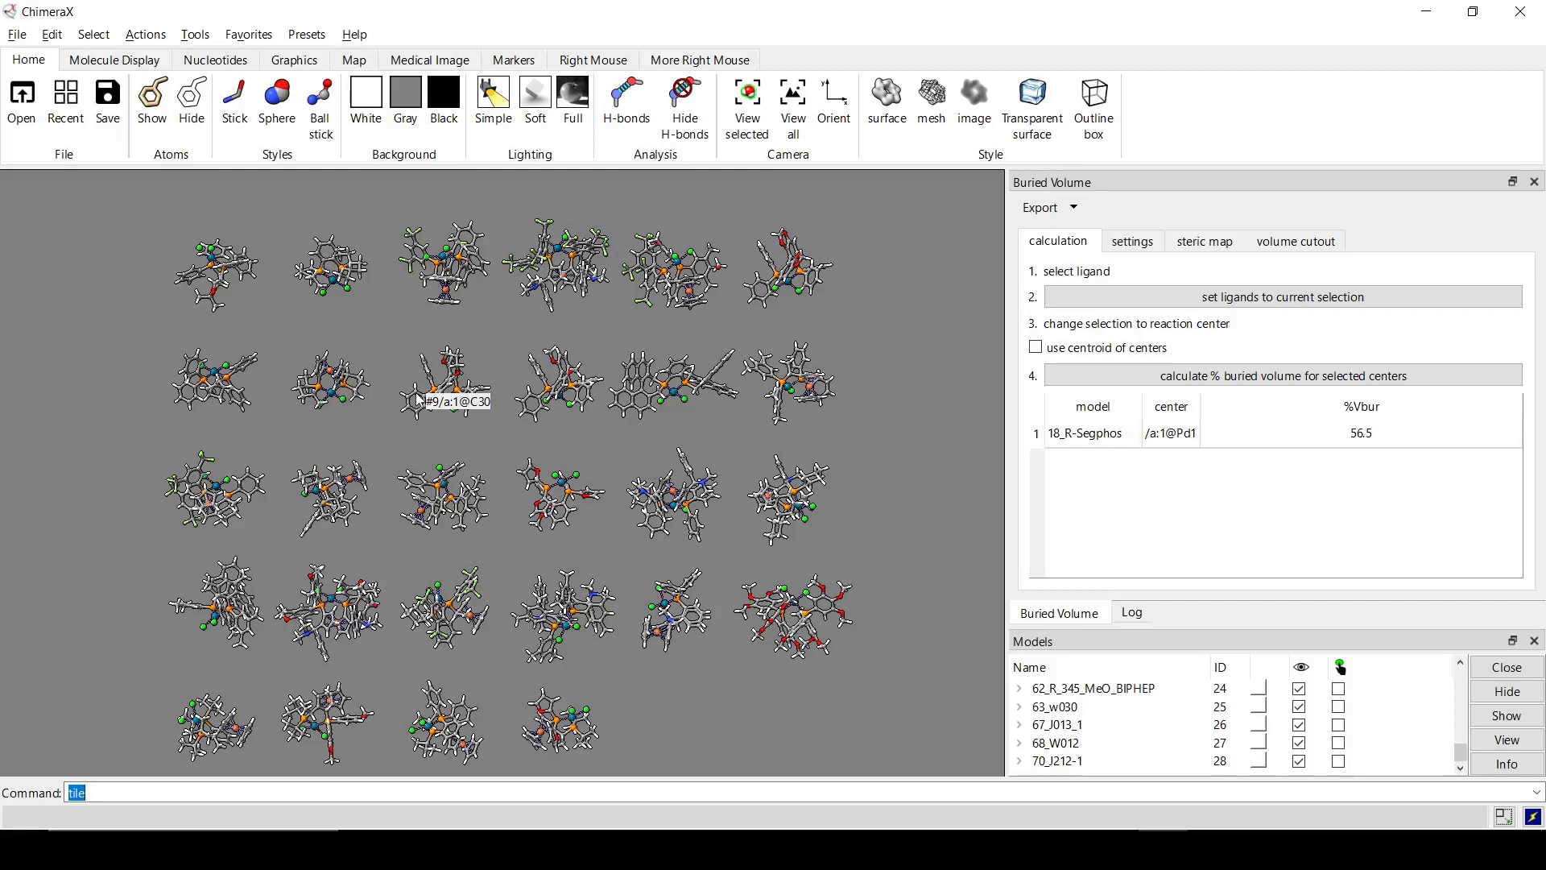
pyautogui.click(242, 791)
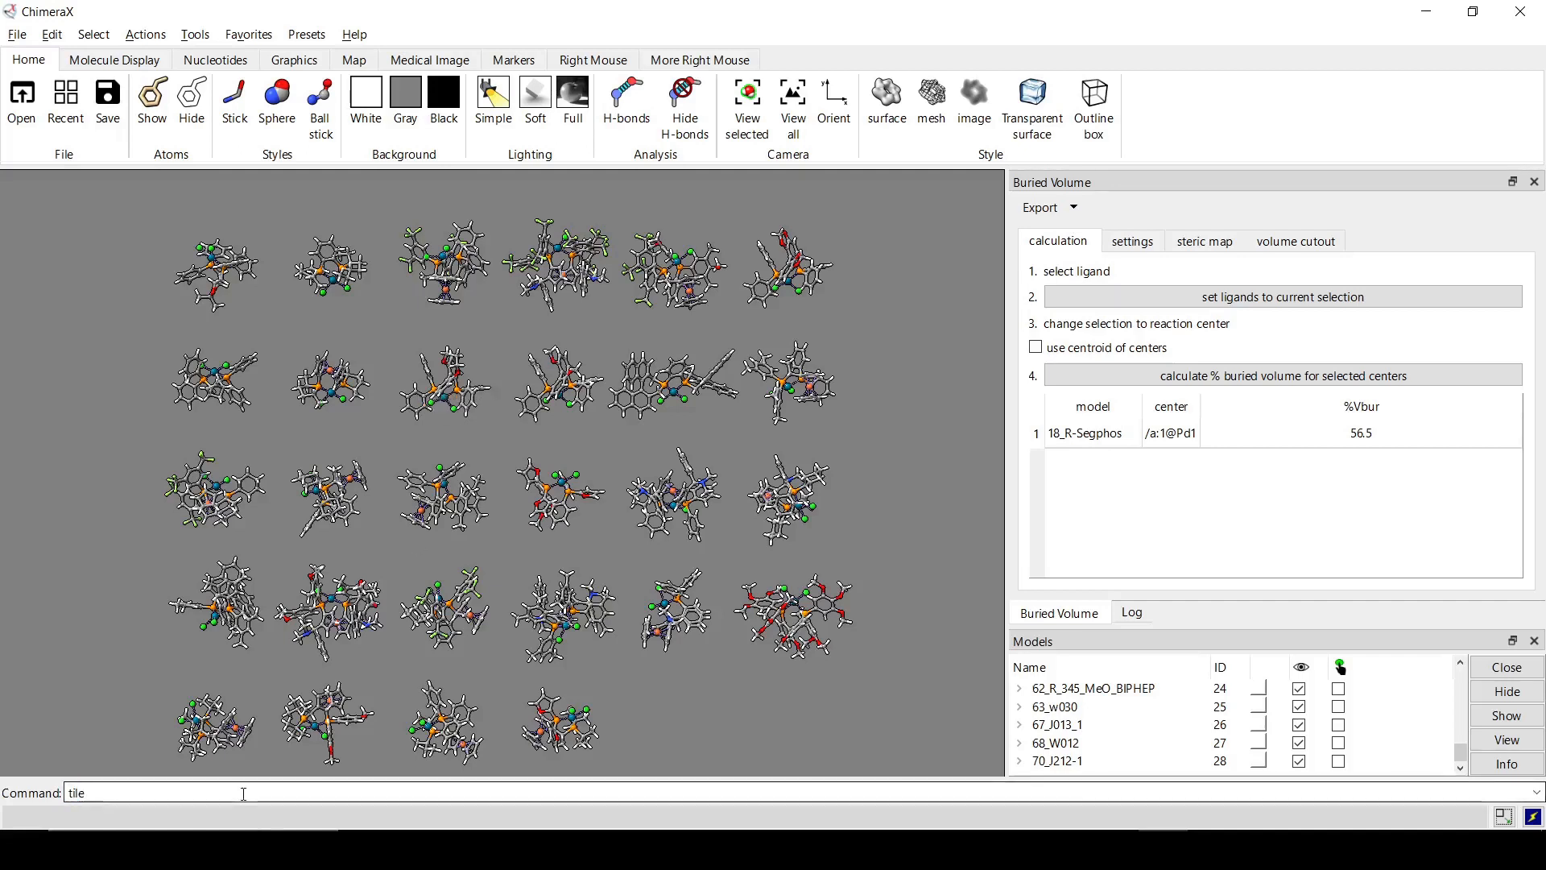
pyautogui.tripleClick(75, 792)
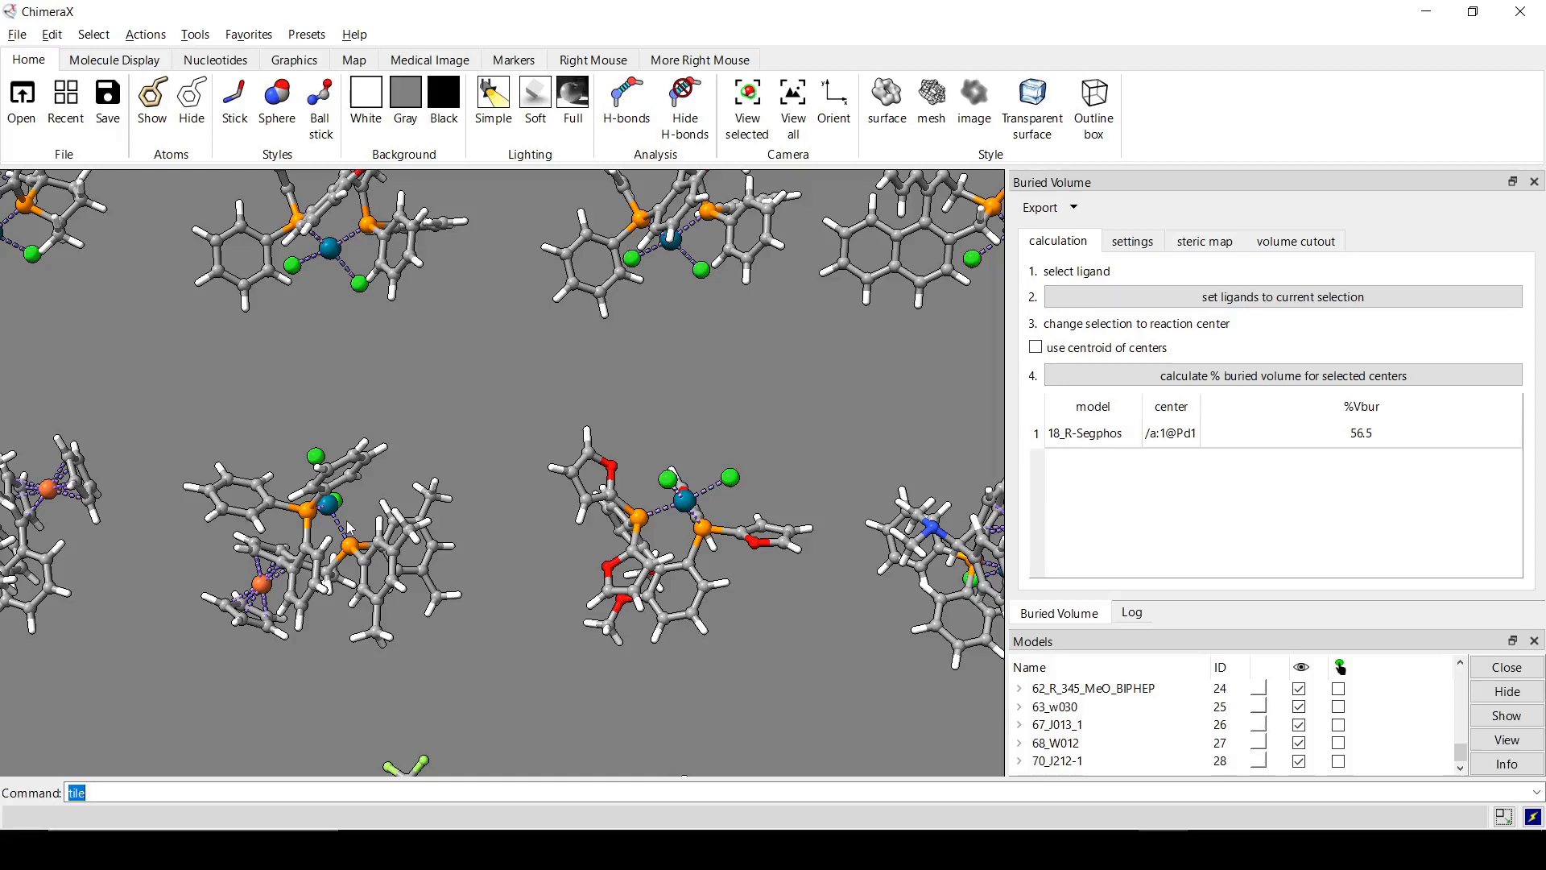
pyautogui.write('select')
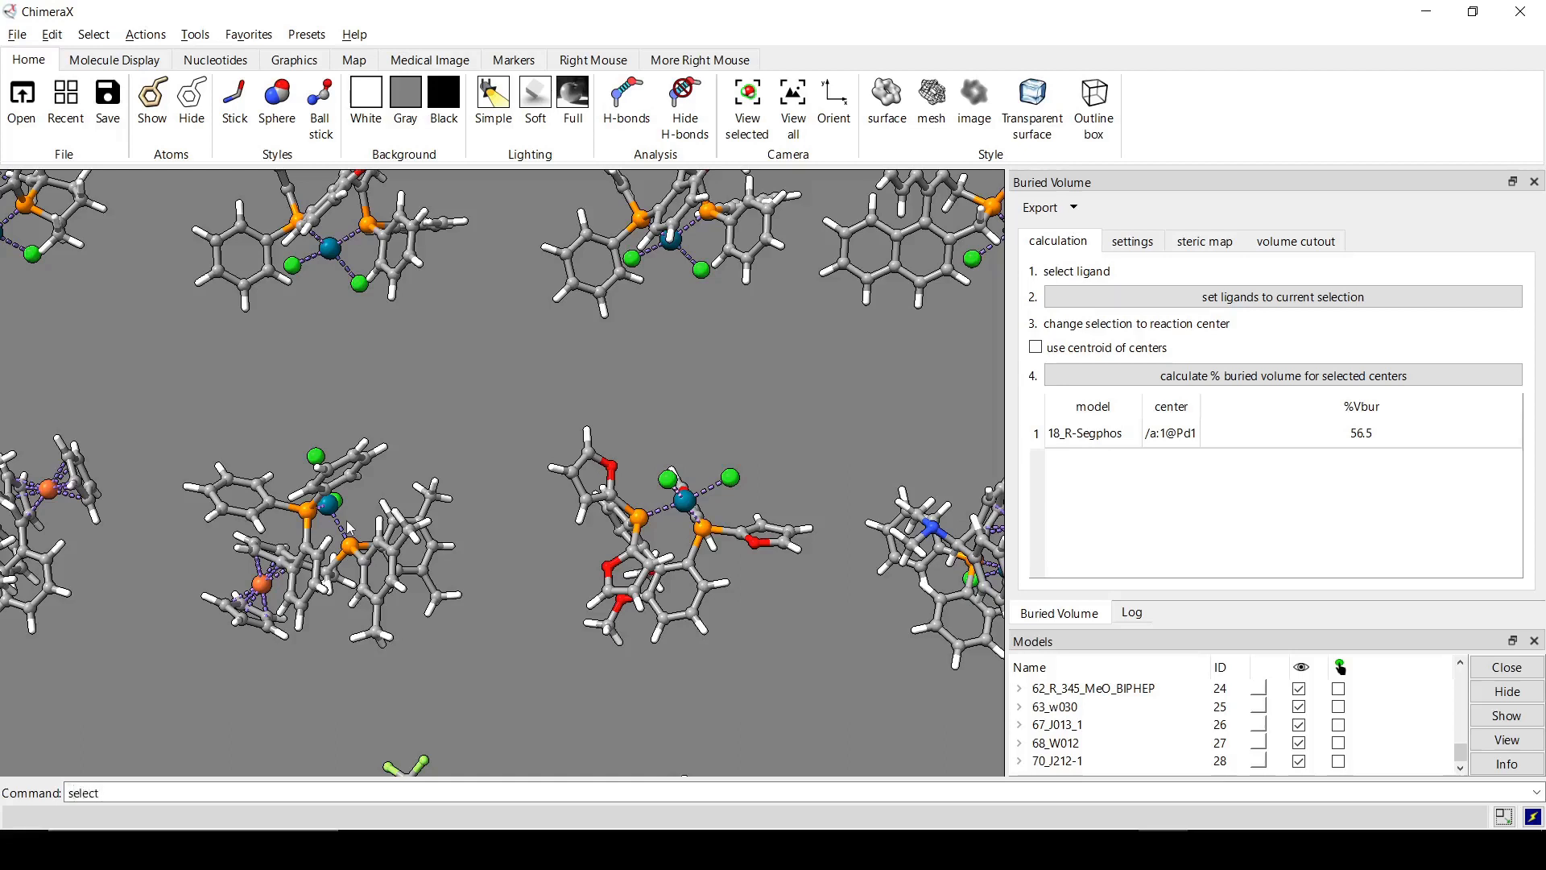
pyautogui.write('@@num_')
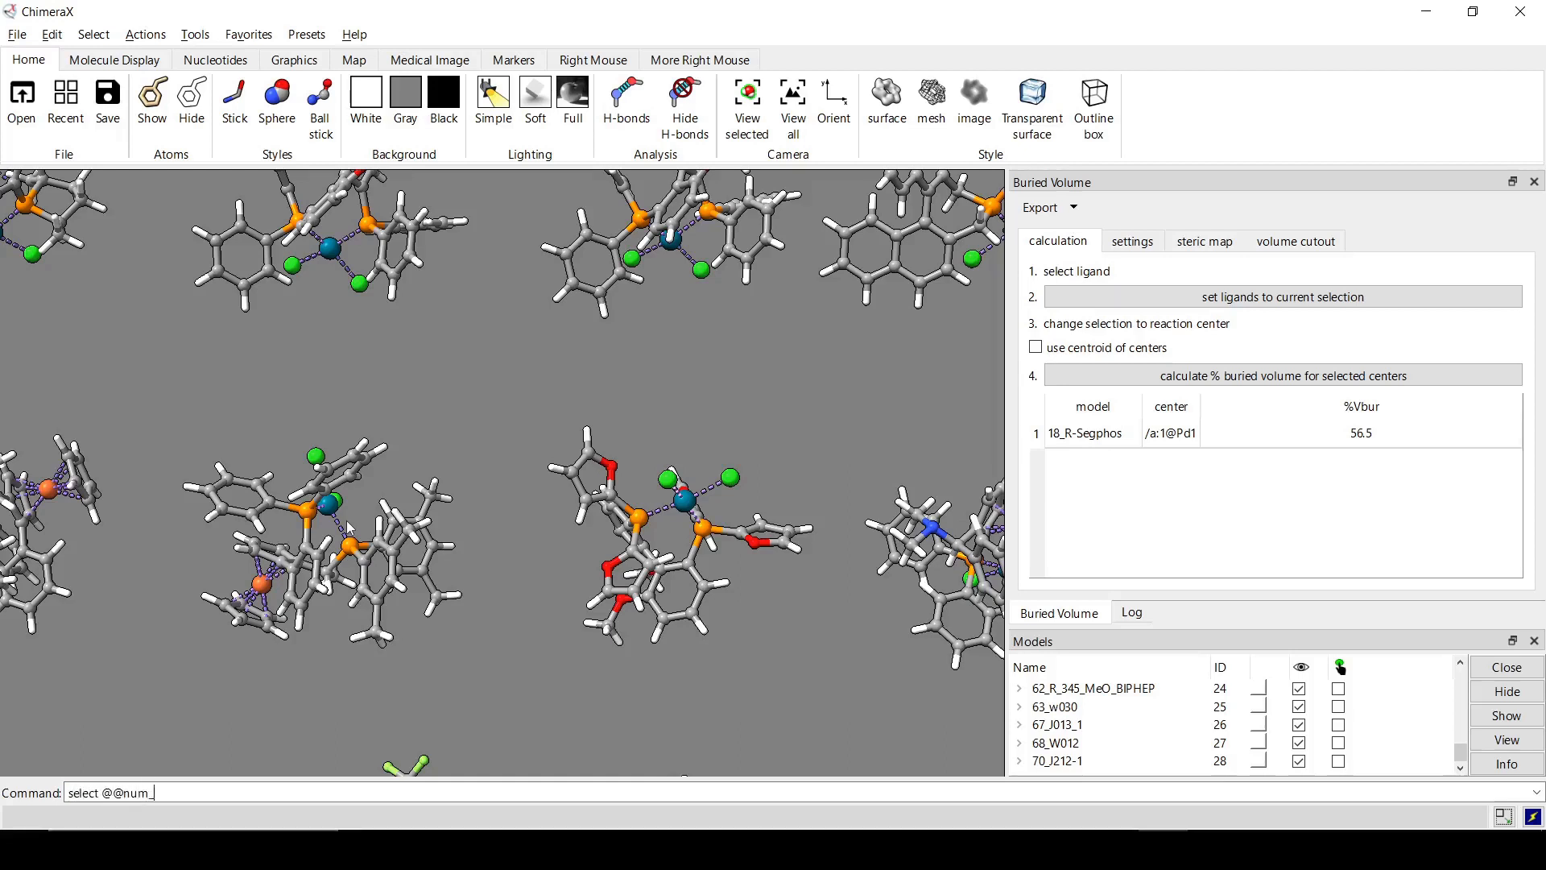
pyautogui.write('_bonds')
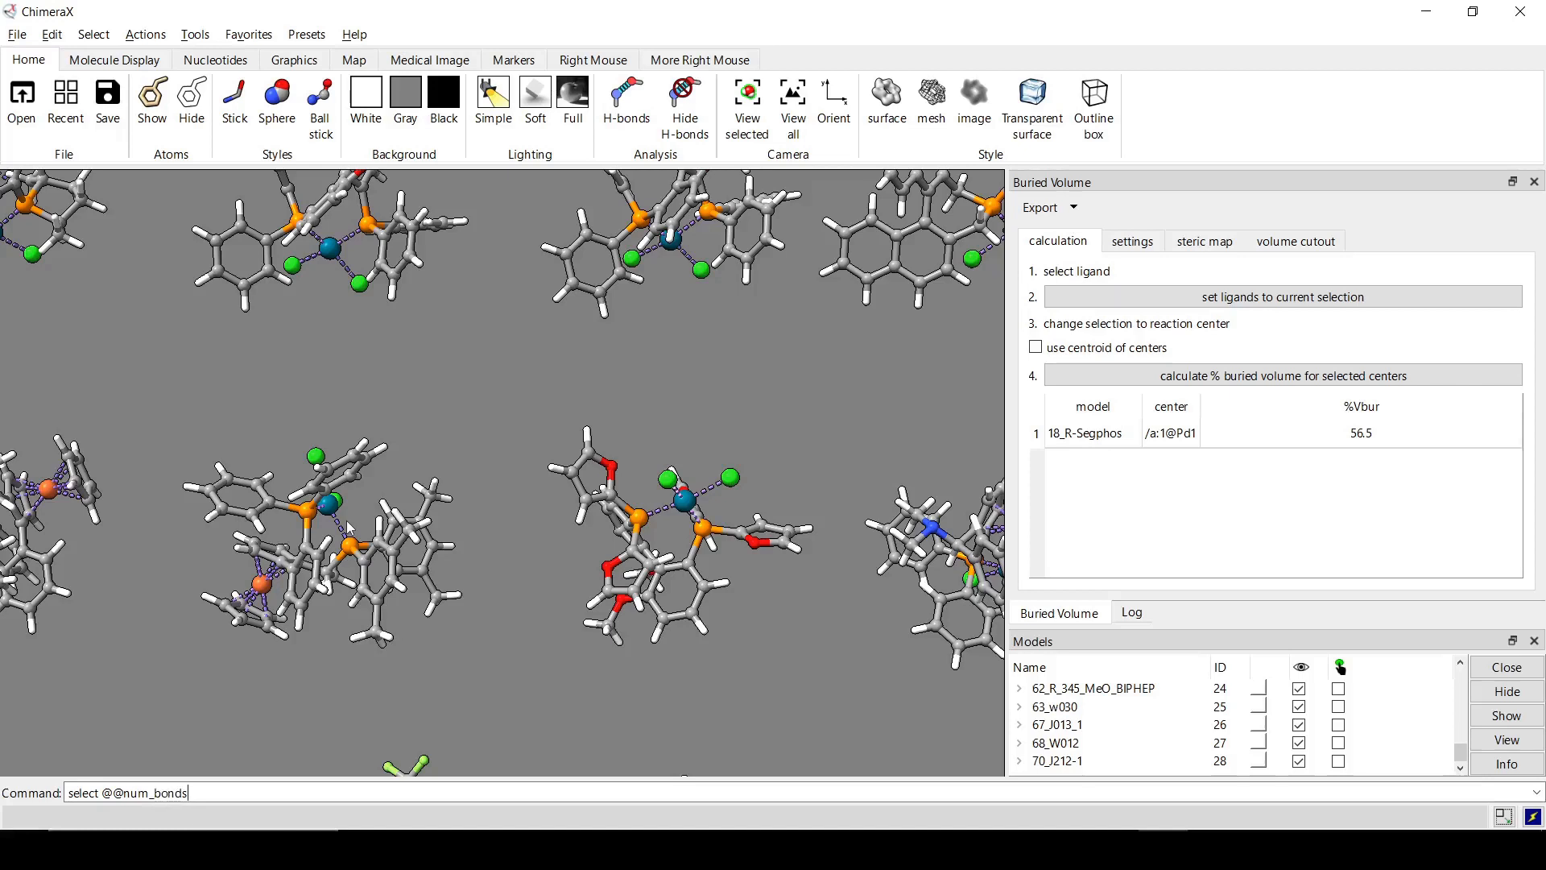
pyautogui.write('>')
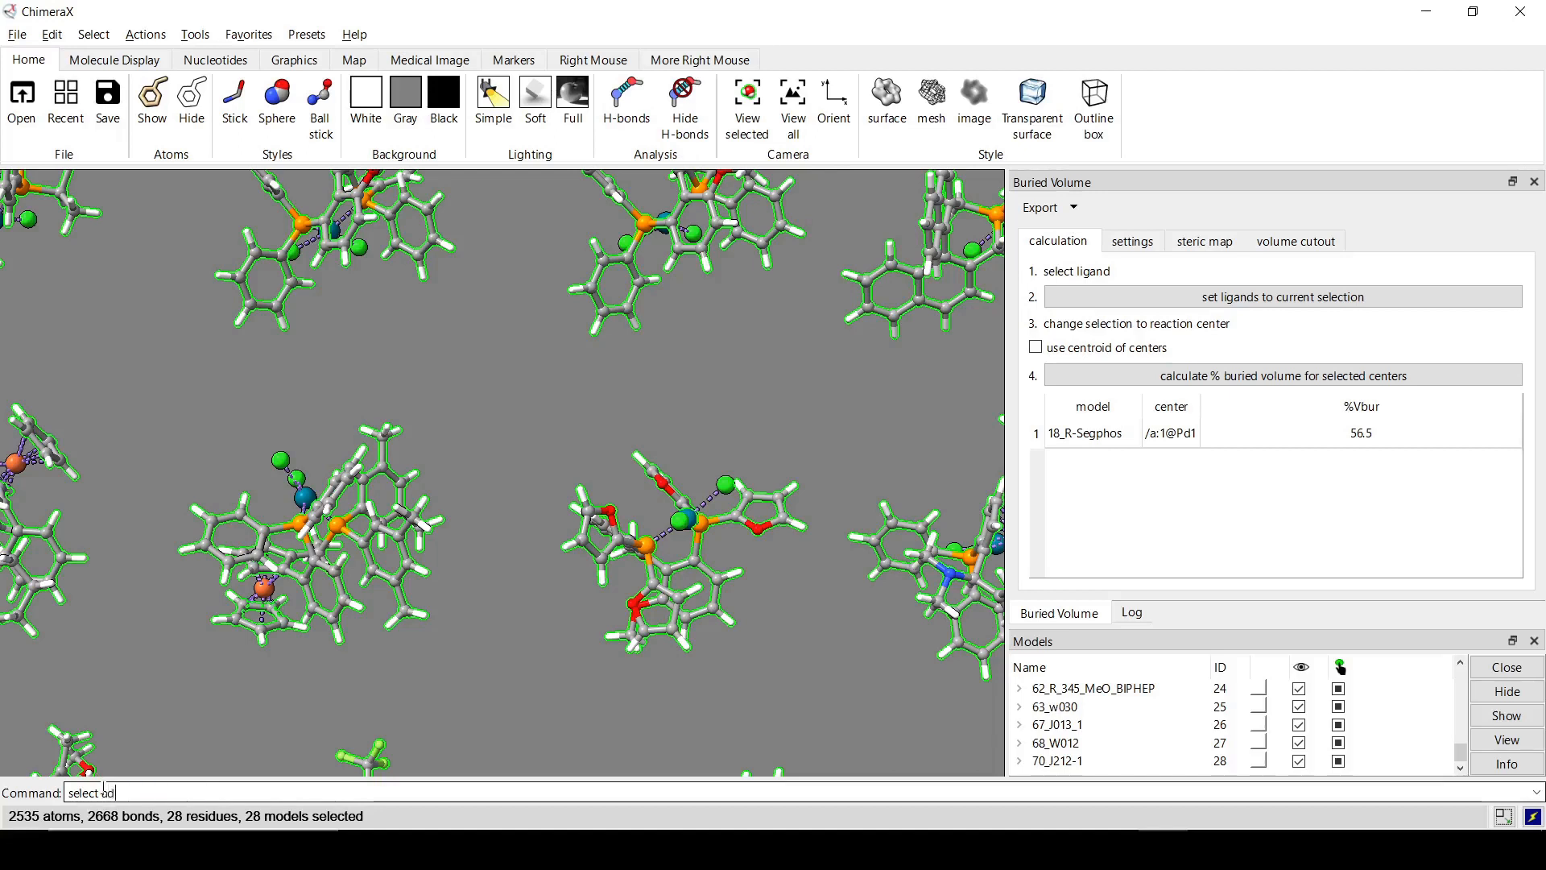
pyautogui.write('select add Fe')
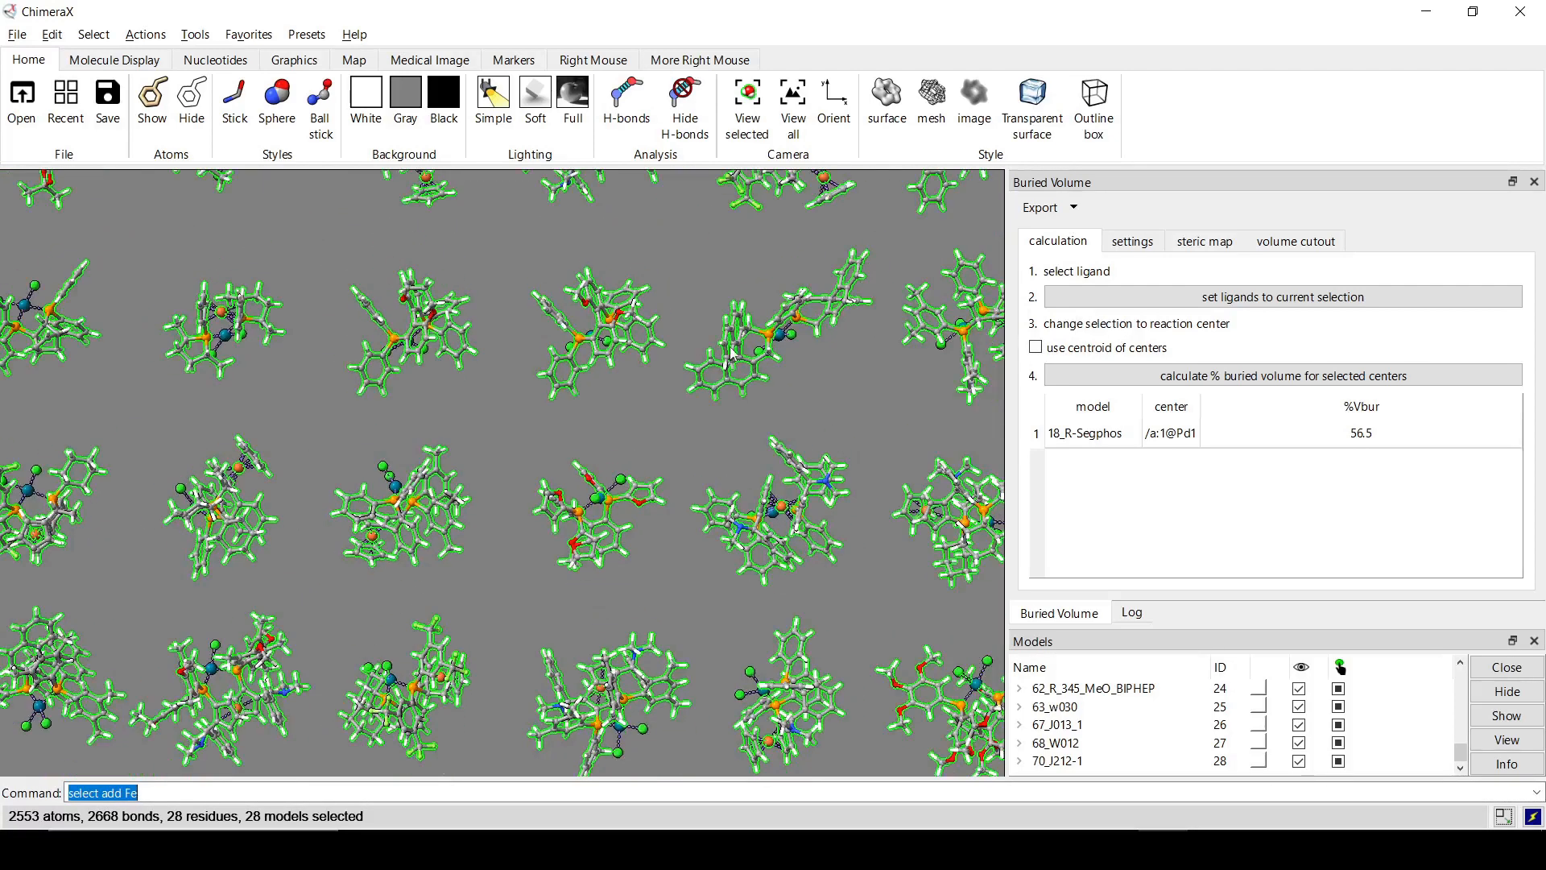
# Clear the data table and set the selected atoms as ligands.
pyautogui.click(1042, 207)
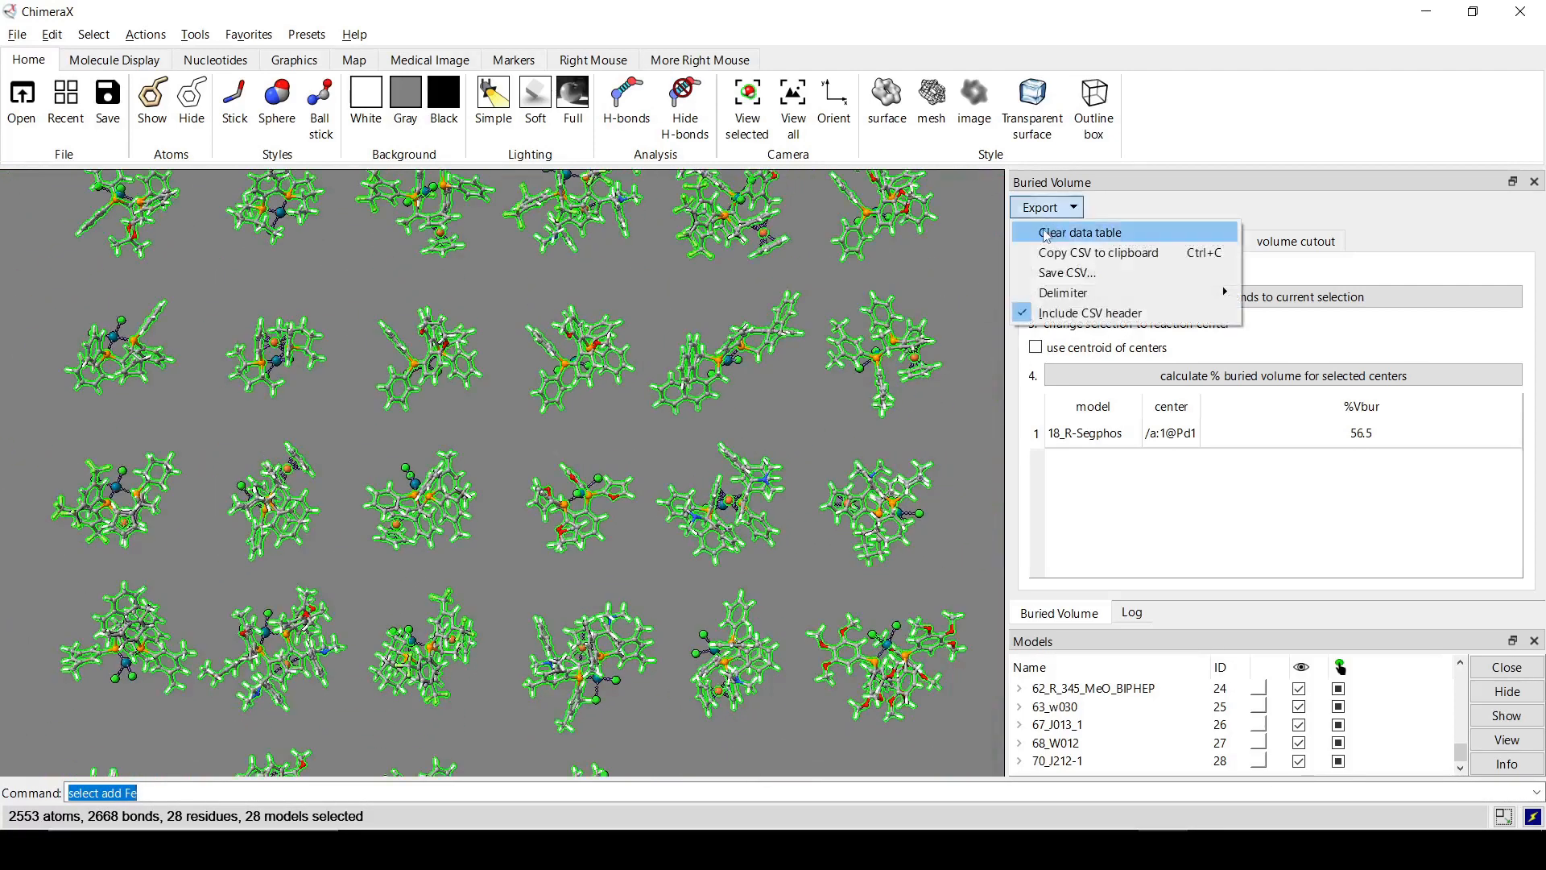
pyautogui.click(1079, 232)
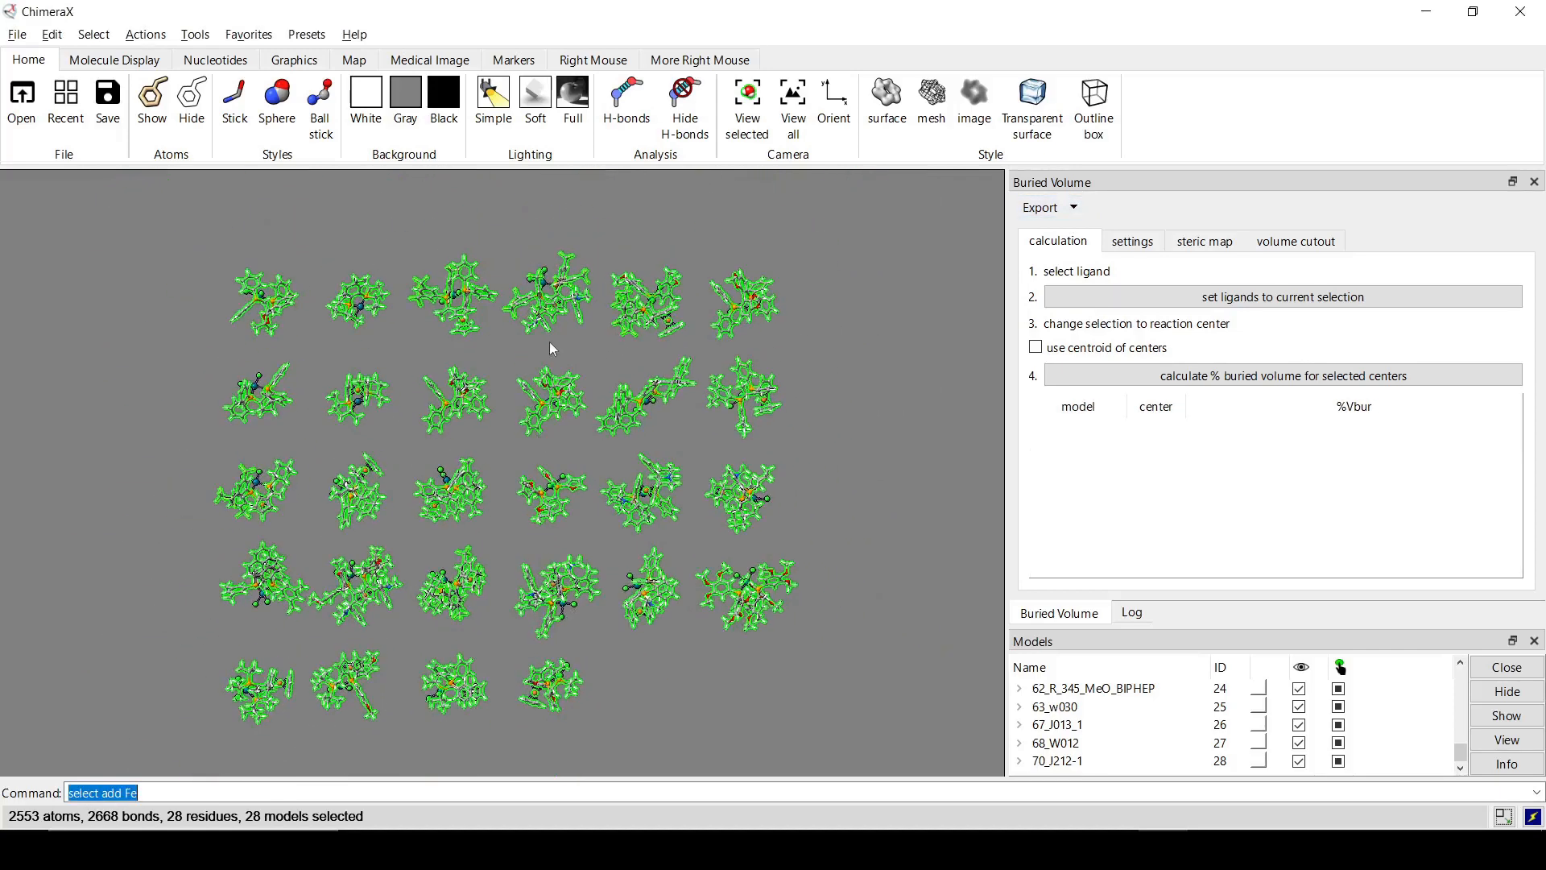
pyautogui.moveTo(1281, 297)
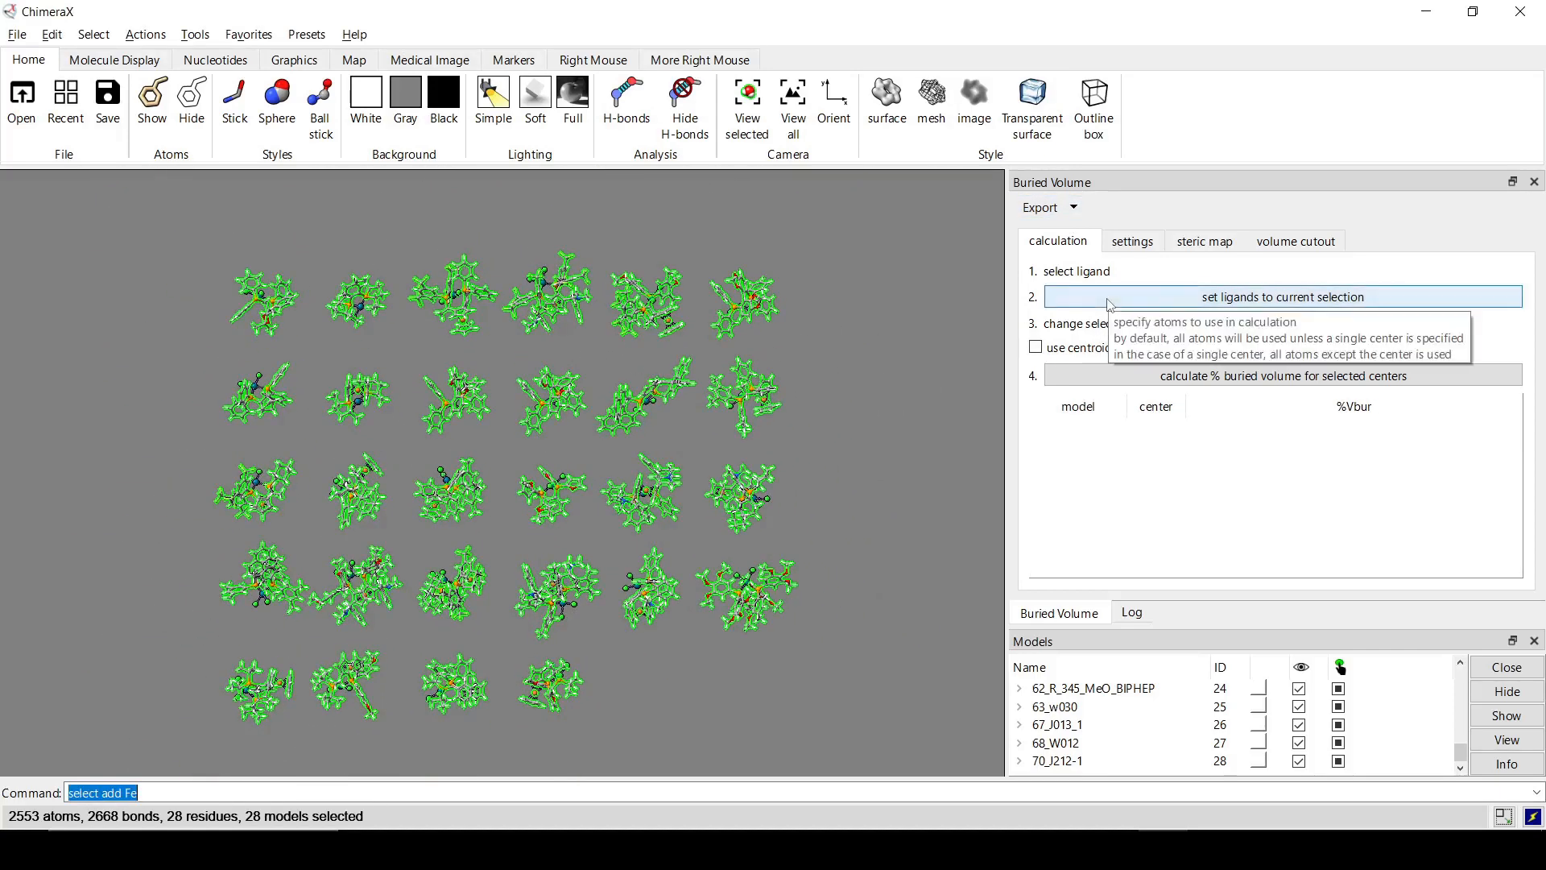
pyautogui.click(1281, 297)
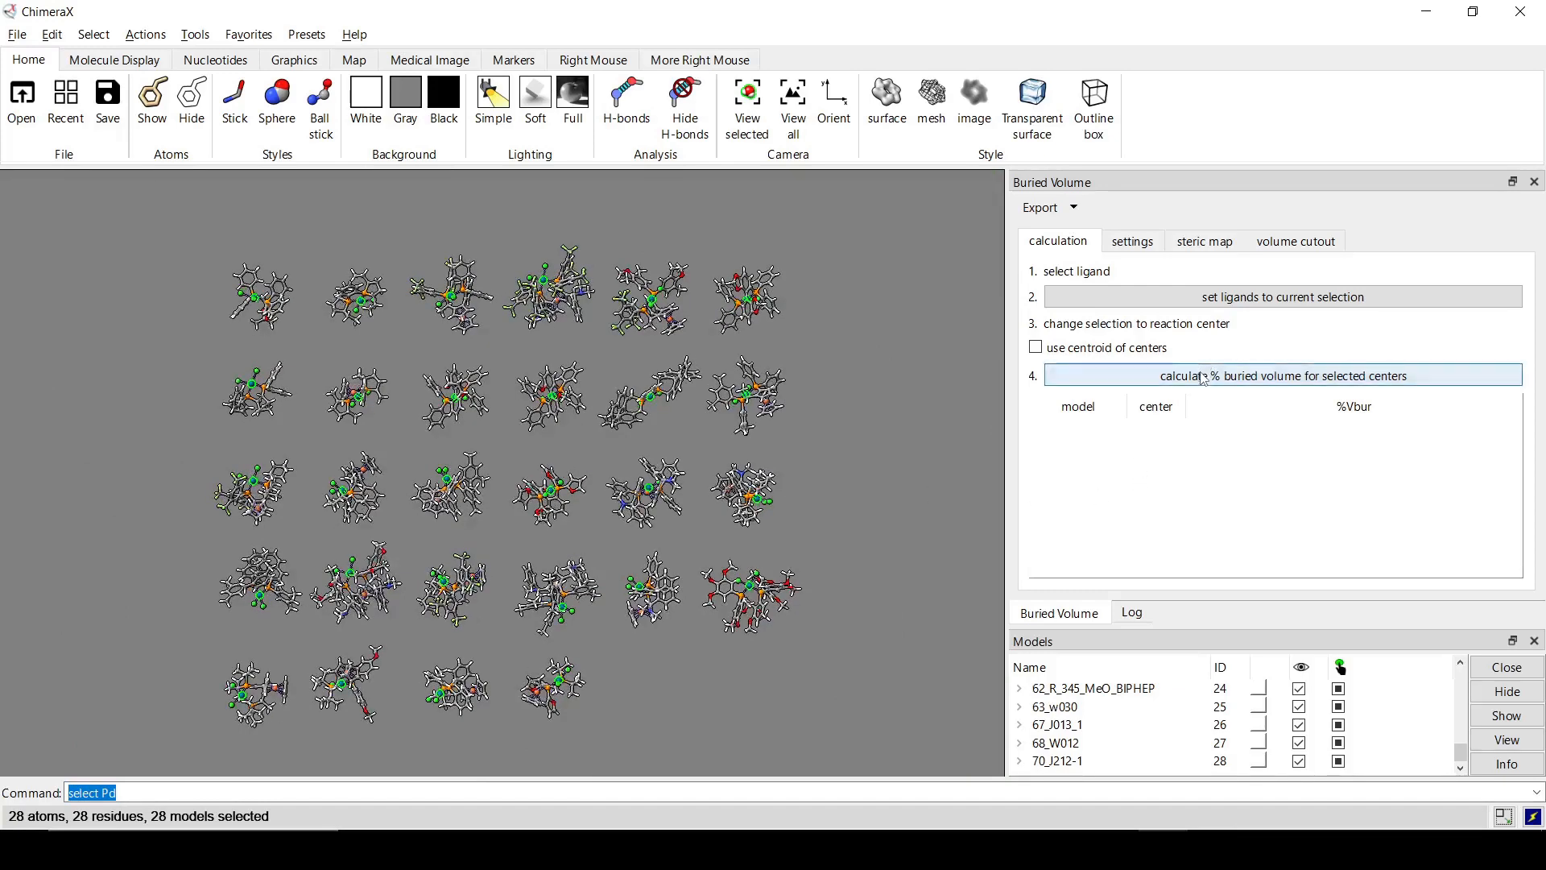
# Calculate %Vbur for all 28 Pd centers and review the results table.
pyautogui.click(1281, 374)
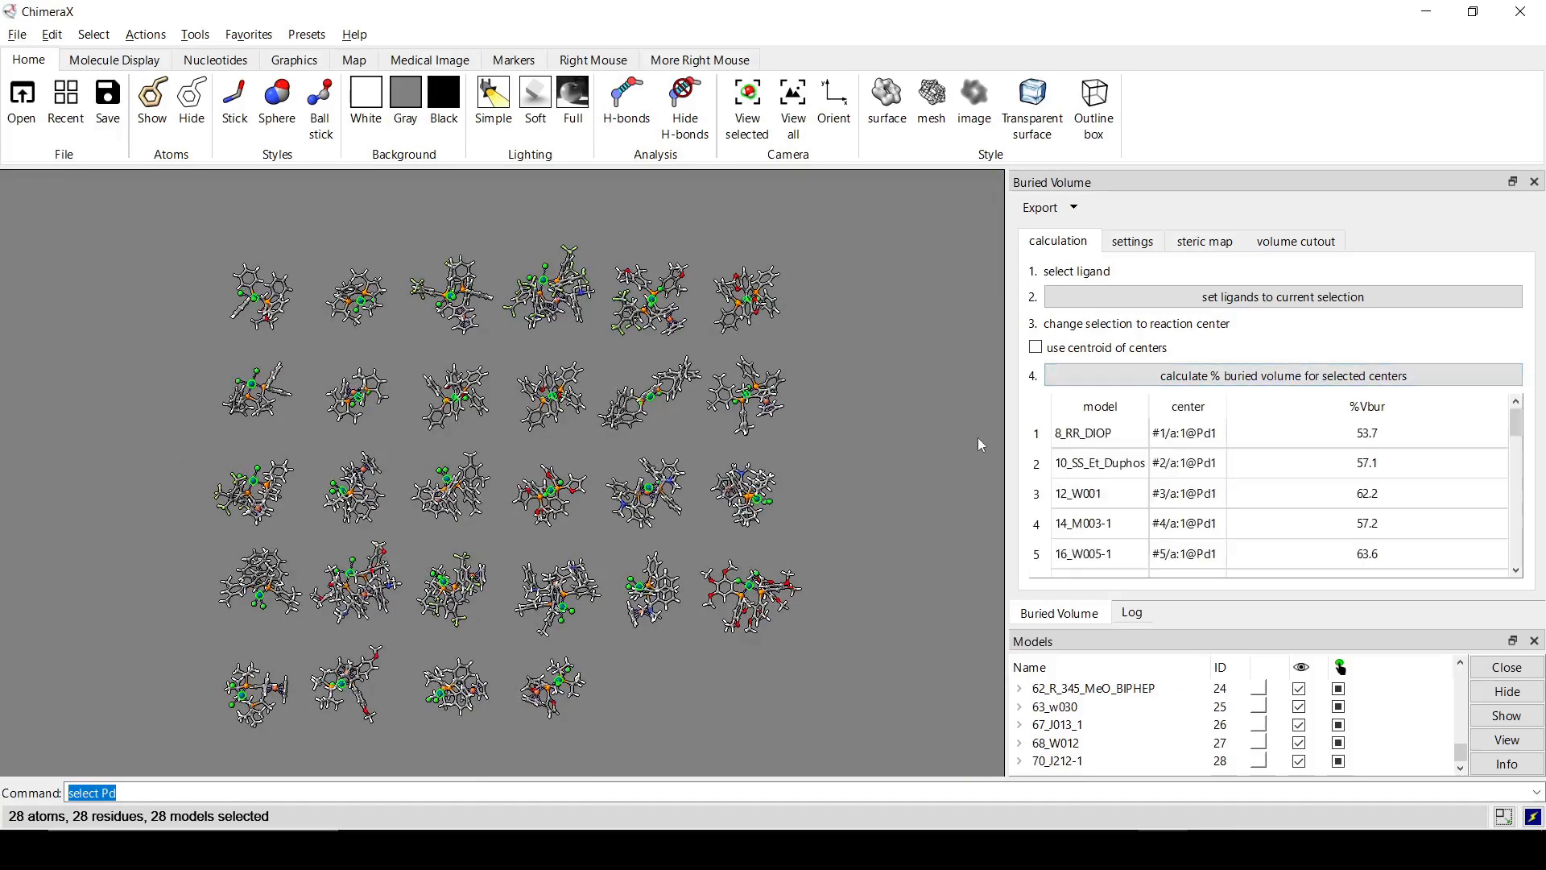
pyautogui.scroll(-3)
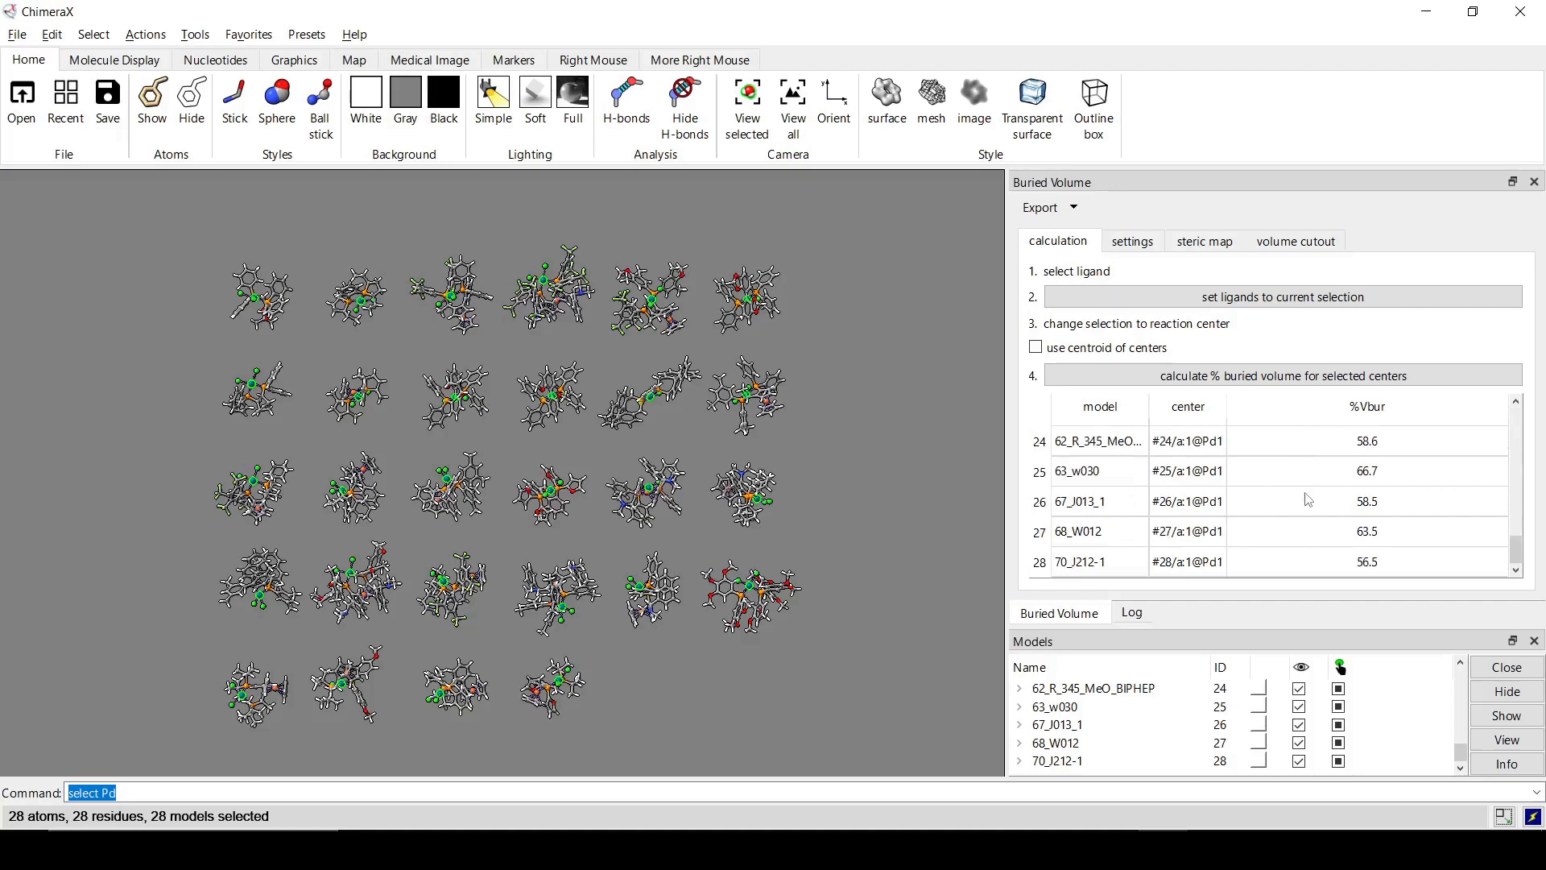
pyautogui.click(1040, 207)
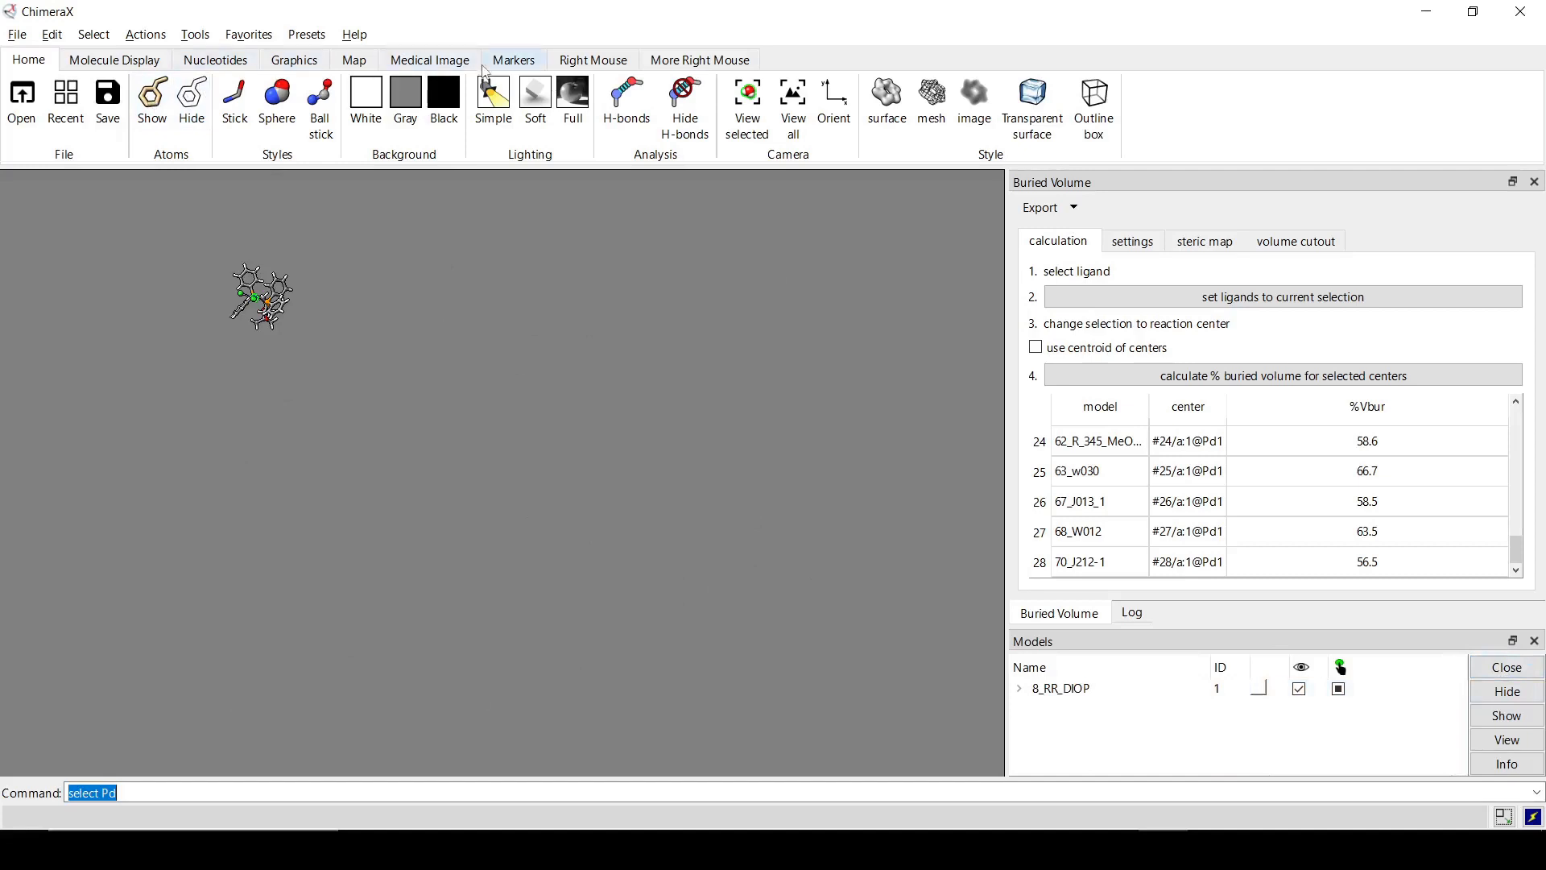
# View all, confirm clearing the data table, and check 'create steric map'.
pyautogui.click(294, 61)
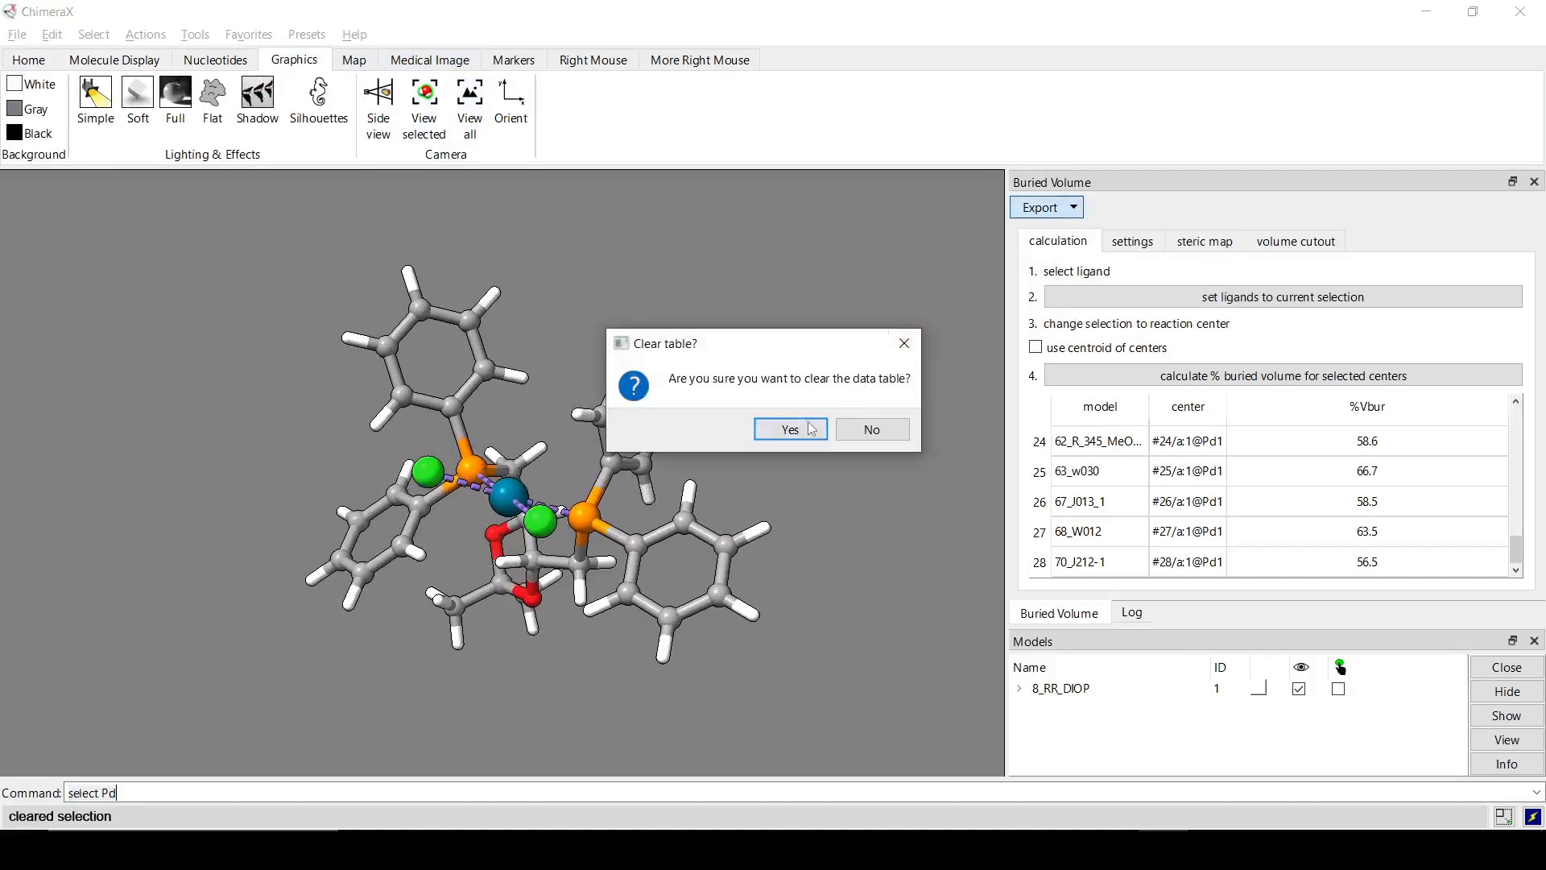
pyautogui.click(789, 429)
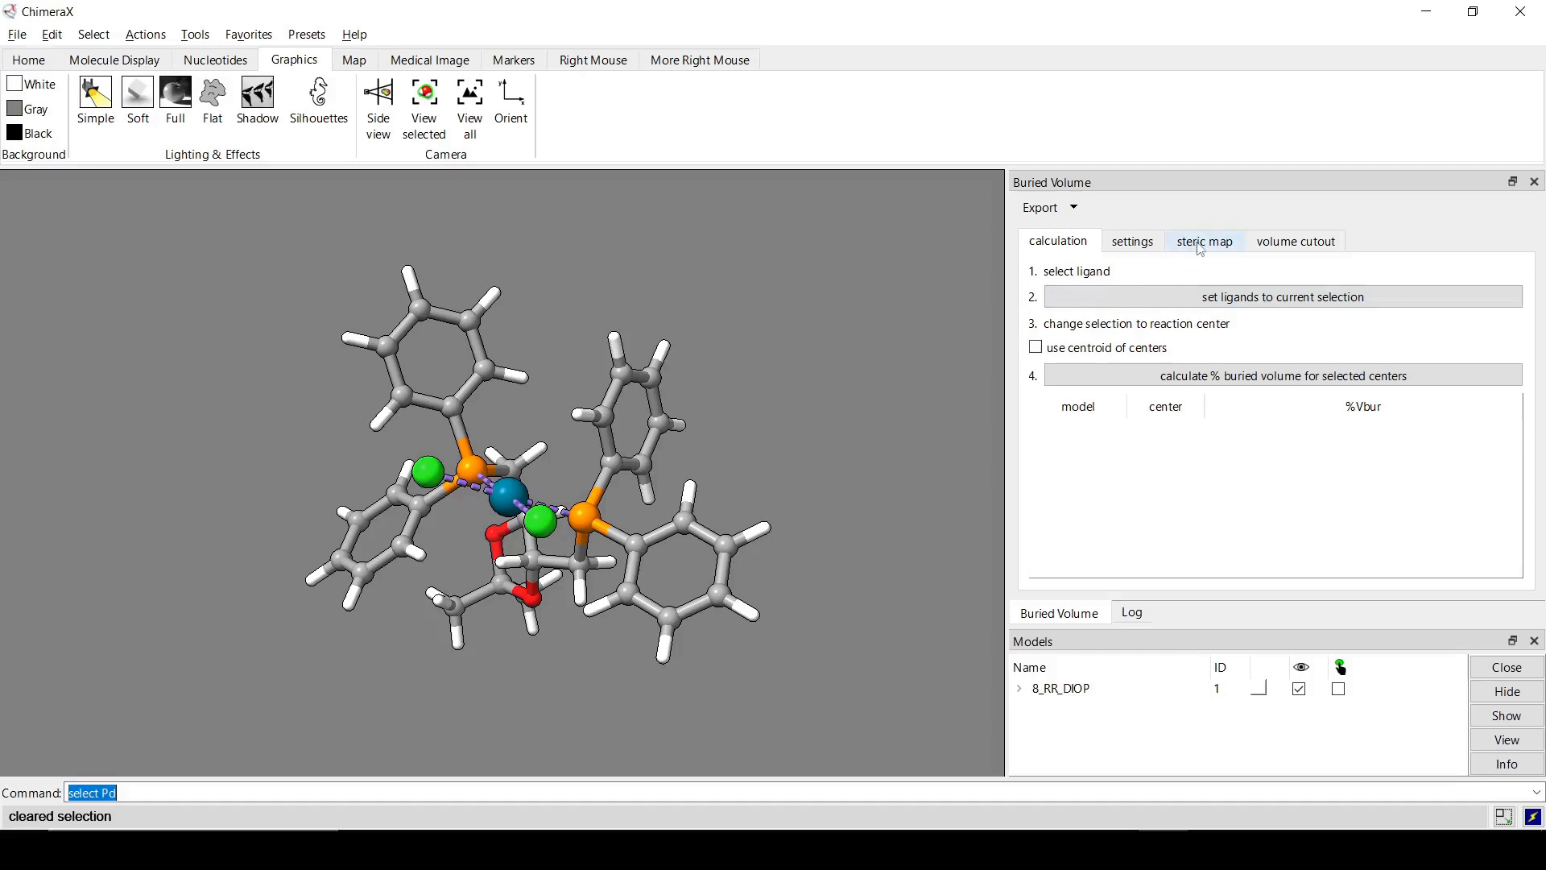
pyautogui.click(1204, 241)
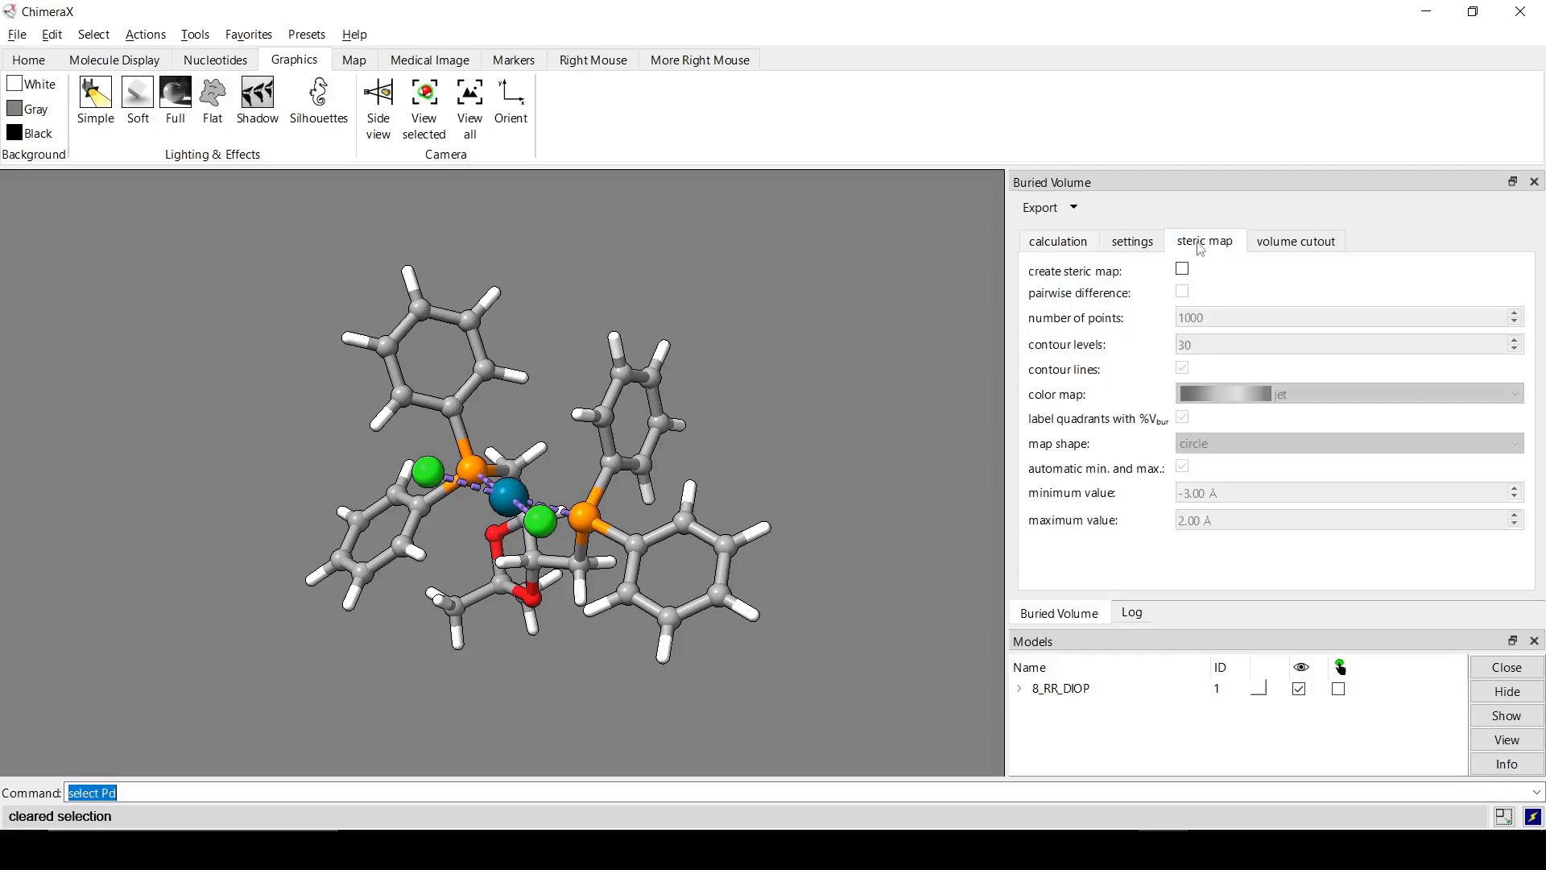
pyautogui.click(1181, 269)
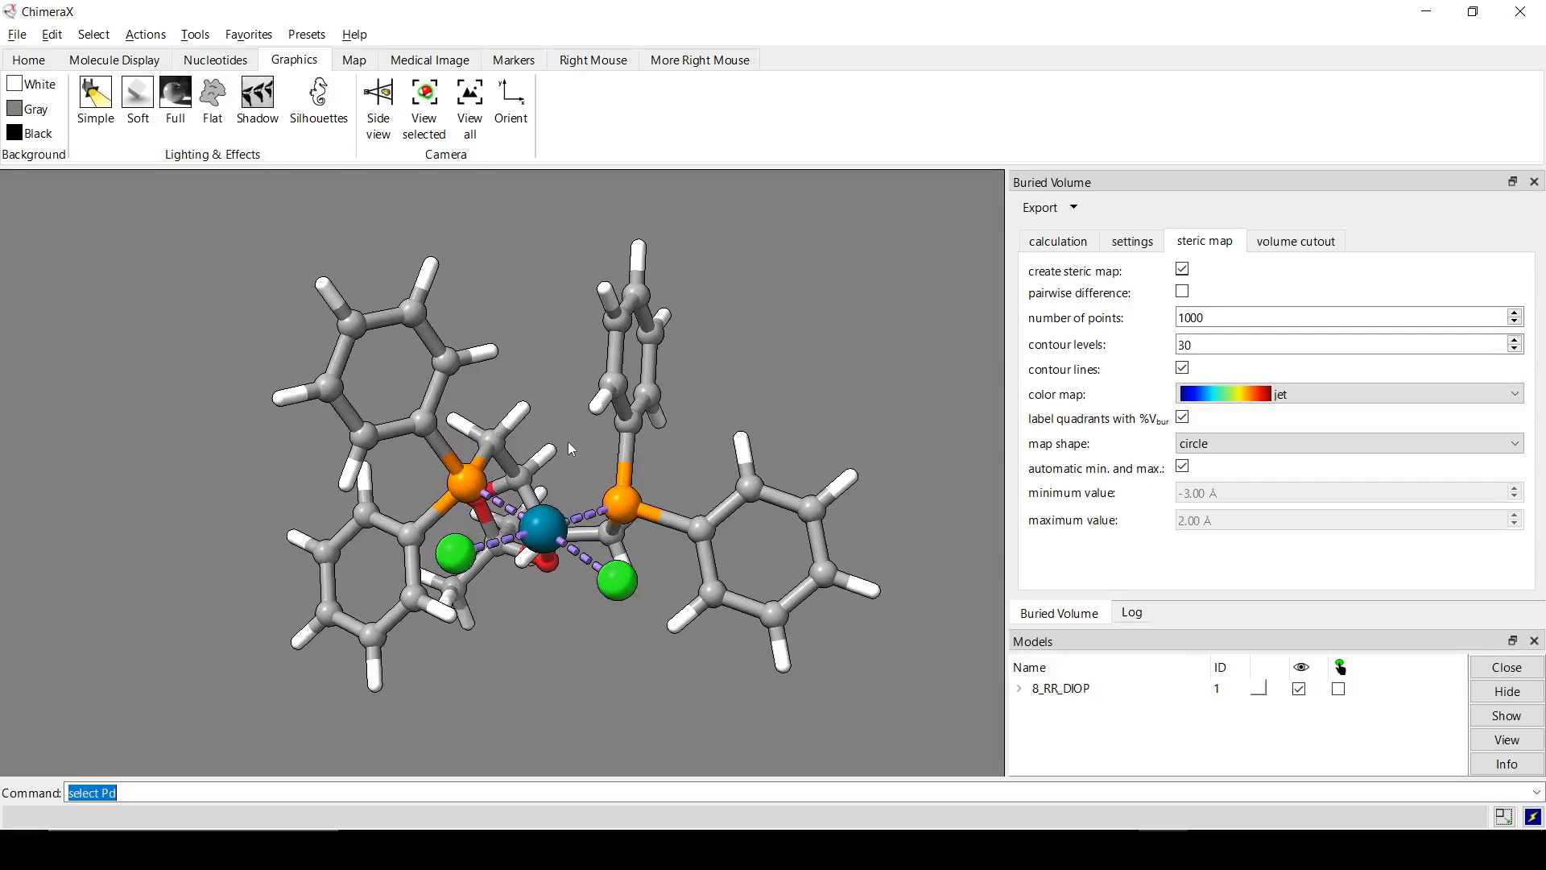
pyautogui.moveTo(754, 363)
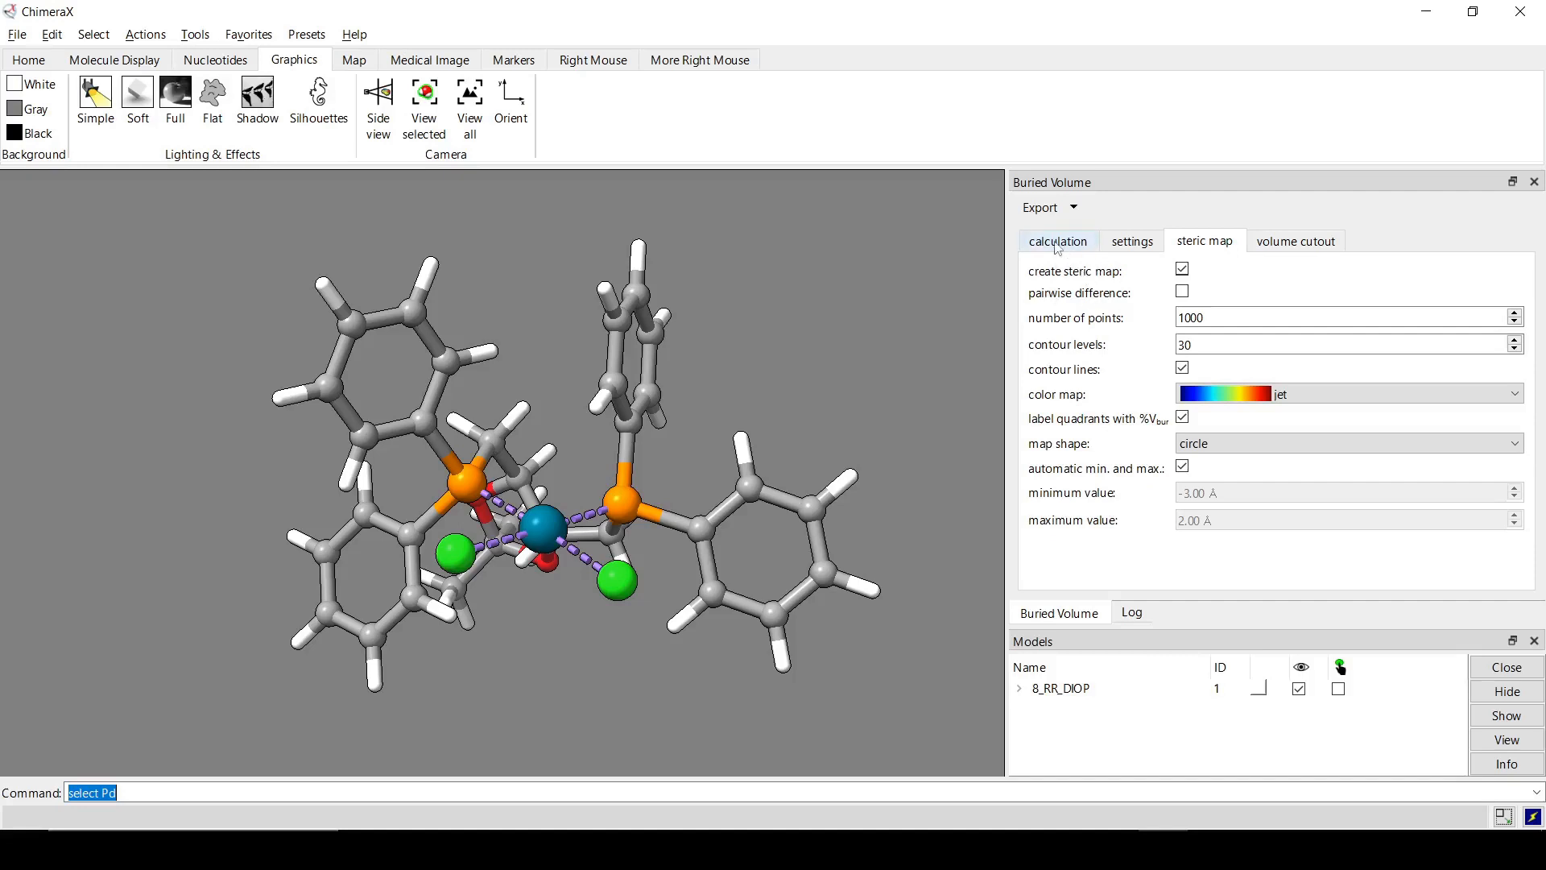
# Review steric map options: 1000 points, 30 contour levels, and map shape.
pyautogui.click(1057, 241)
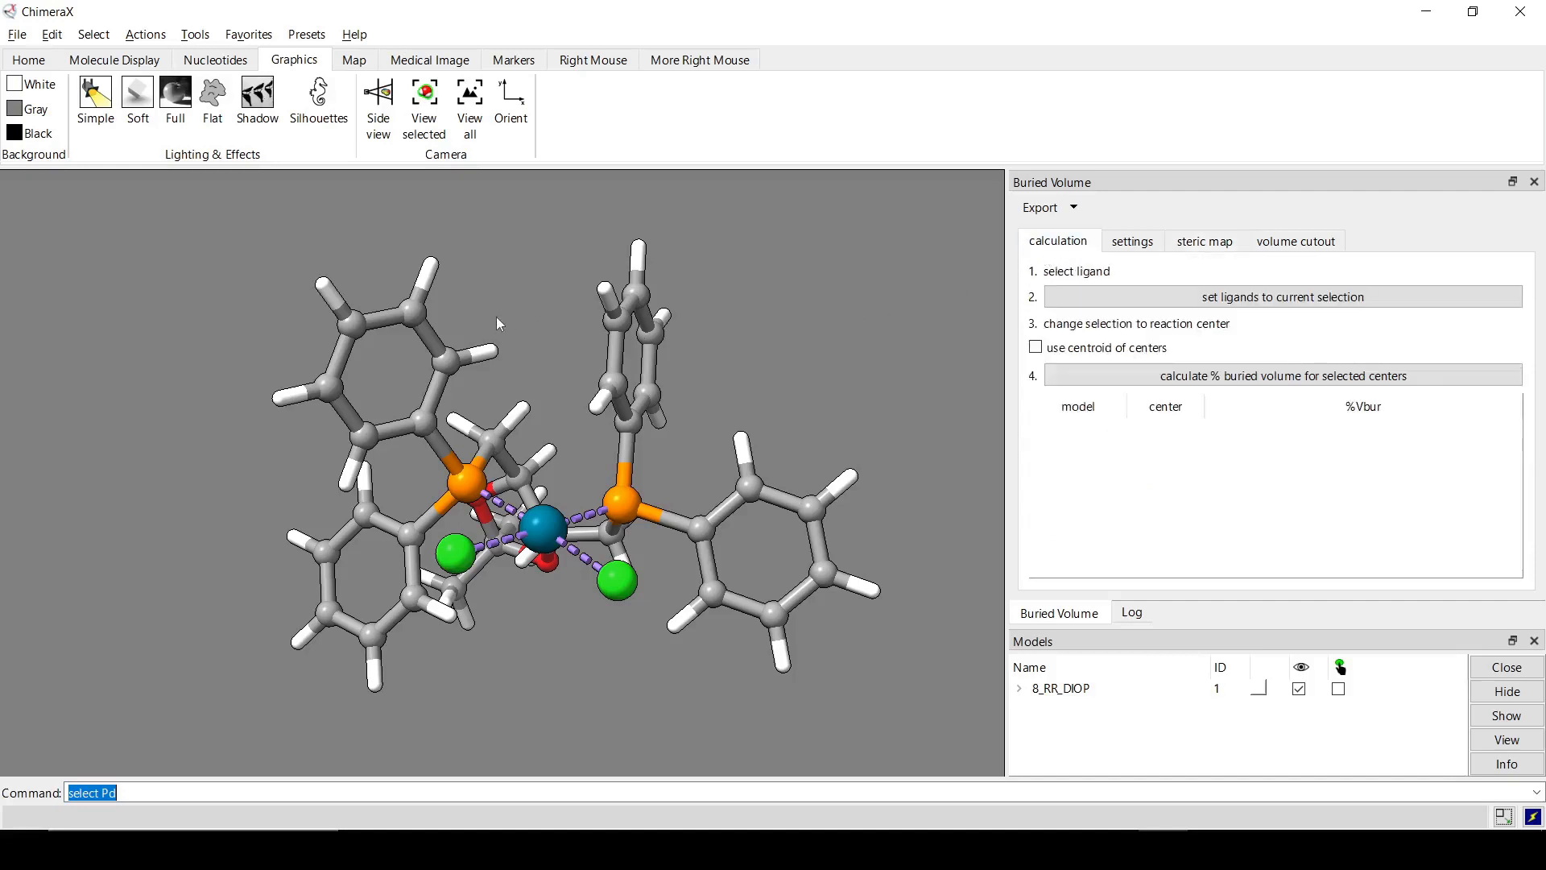
pyautogui.click(1203, 241)
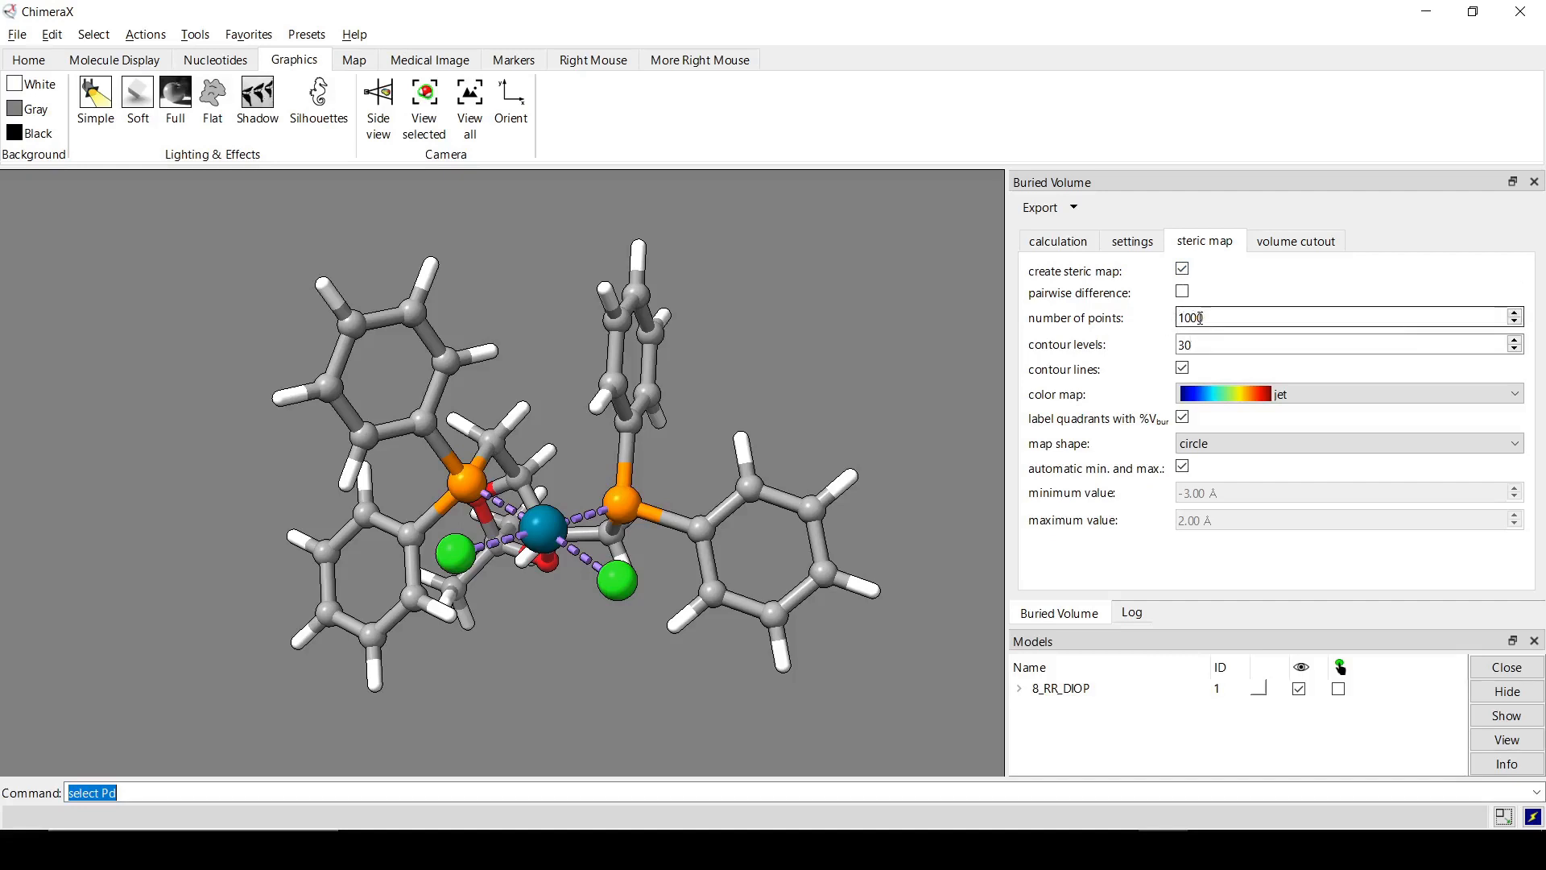
pyautogui.click(1340, 344)
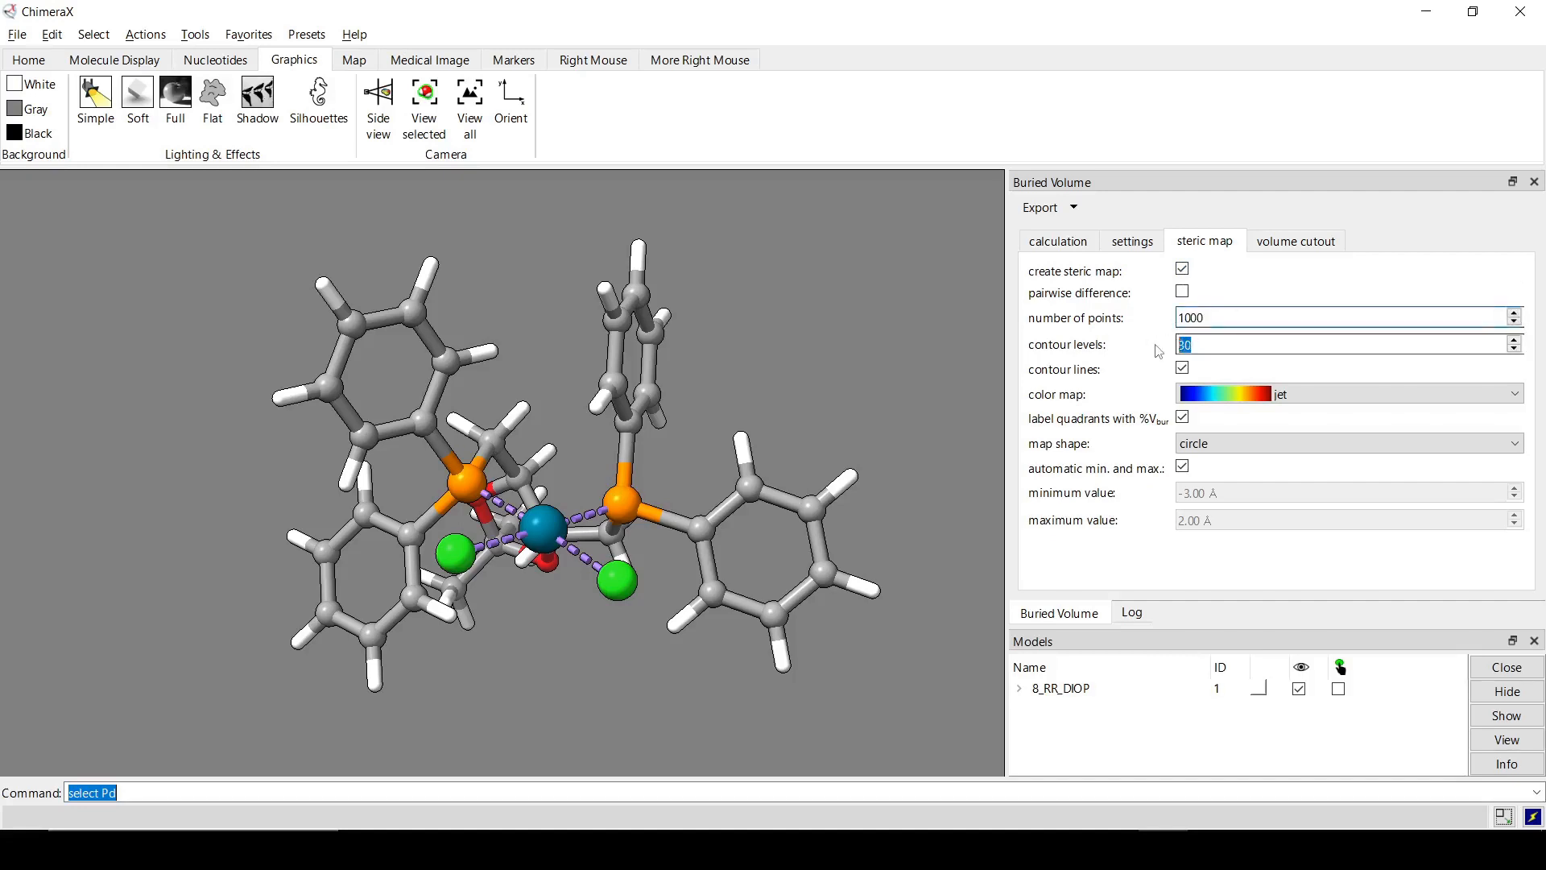
pyautogui.click(1341, 394)
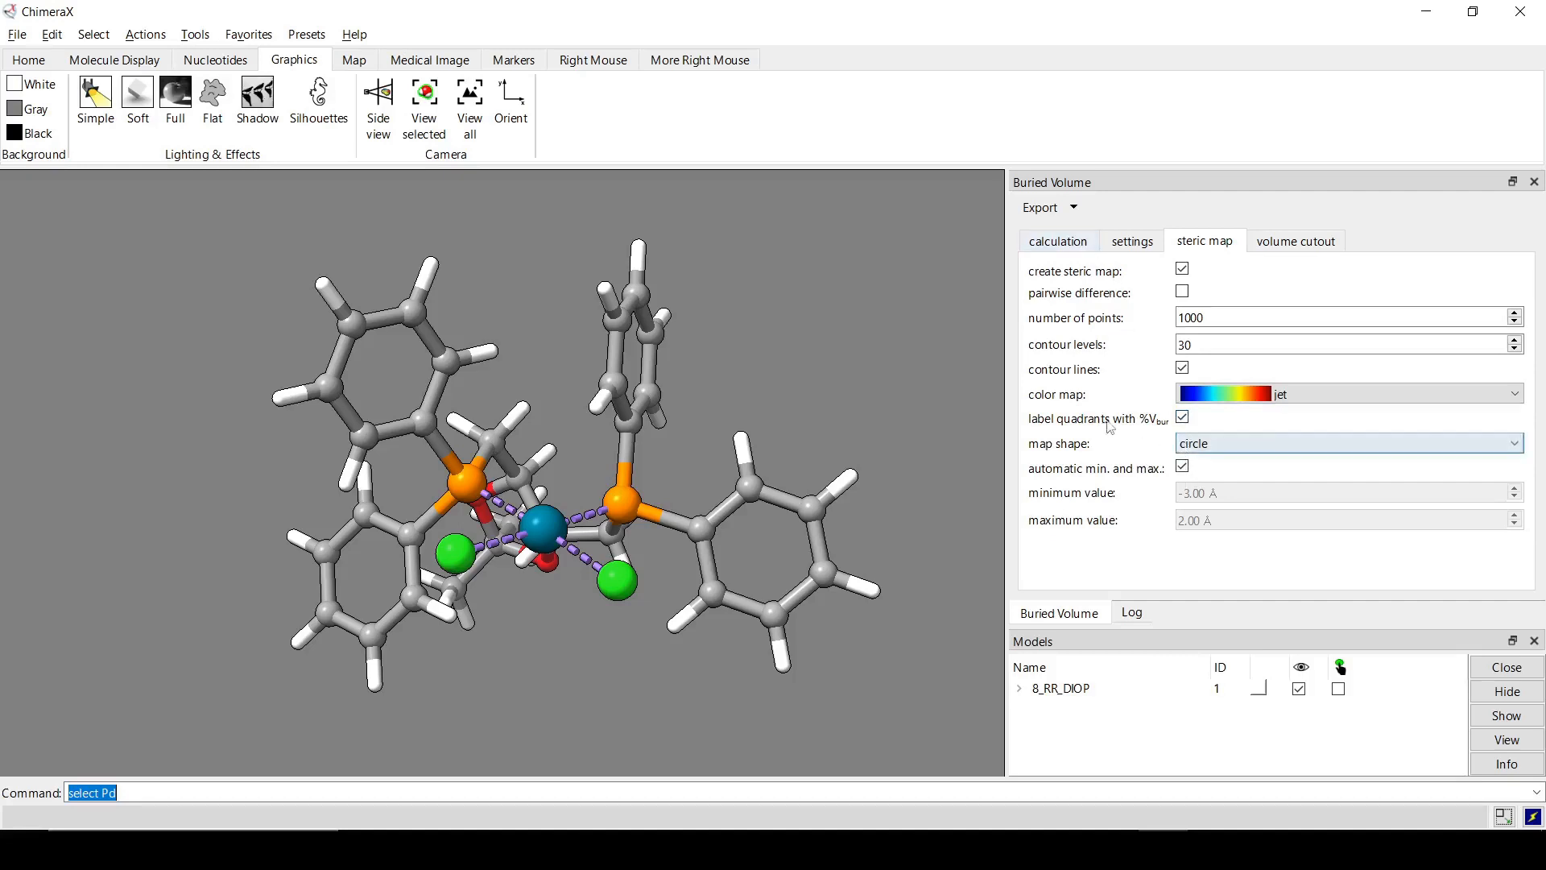
# Calculate %Vbur at Pd, producing the 8_RR_DIOP steric map with ~12.5–15.0% quadrants.
pyautogui.click(1058, 241)
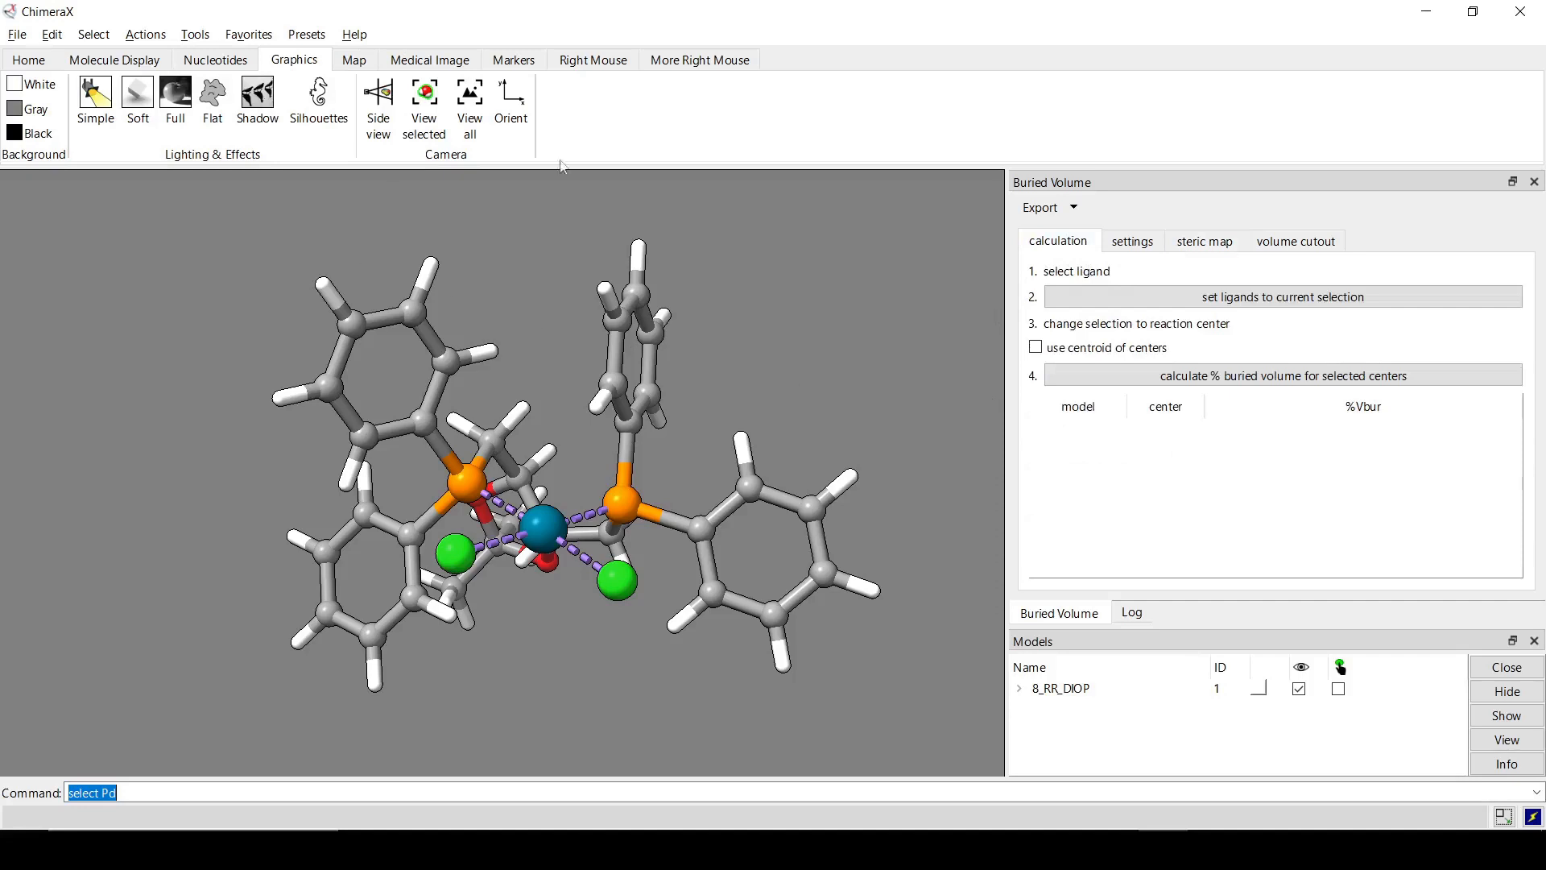
pyautogui.click(698, 59)
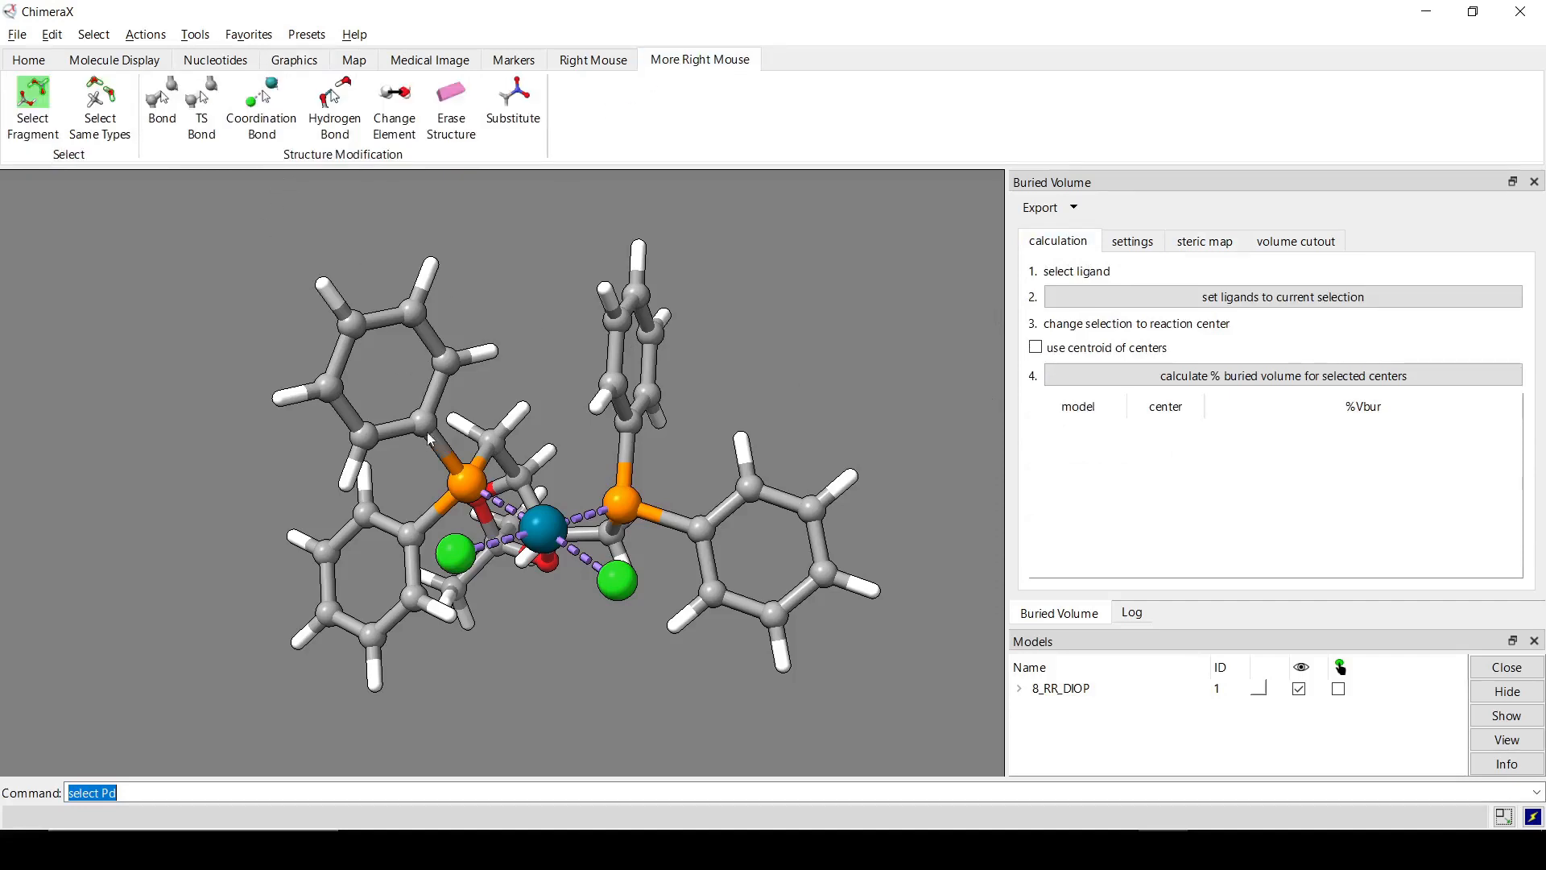
pyautogui.click(1282, 296)
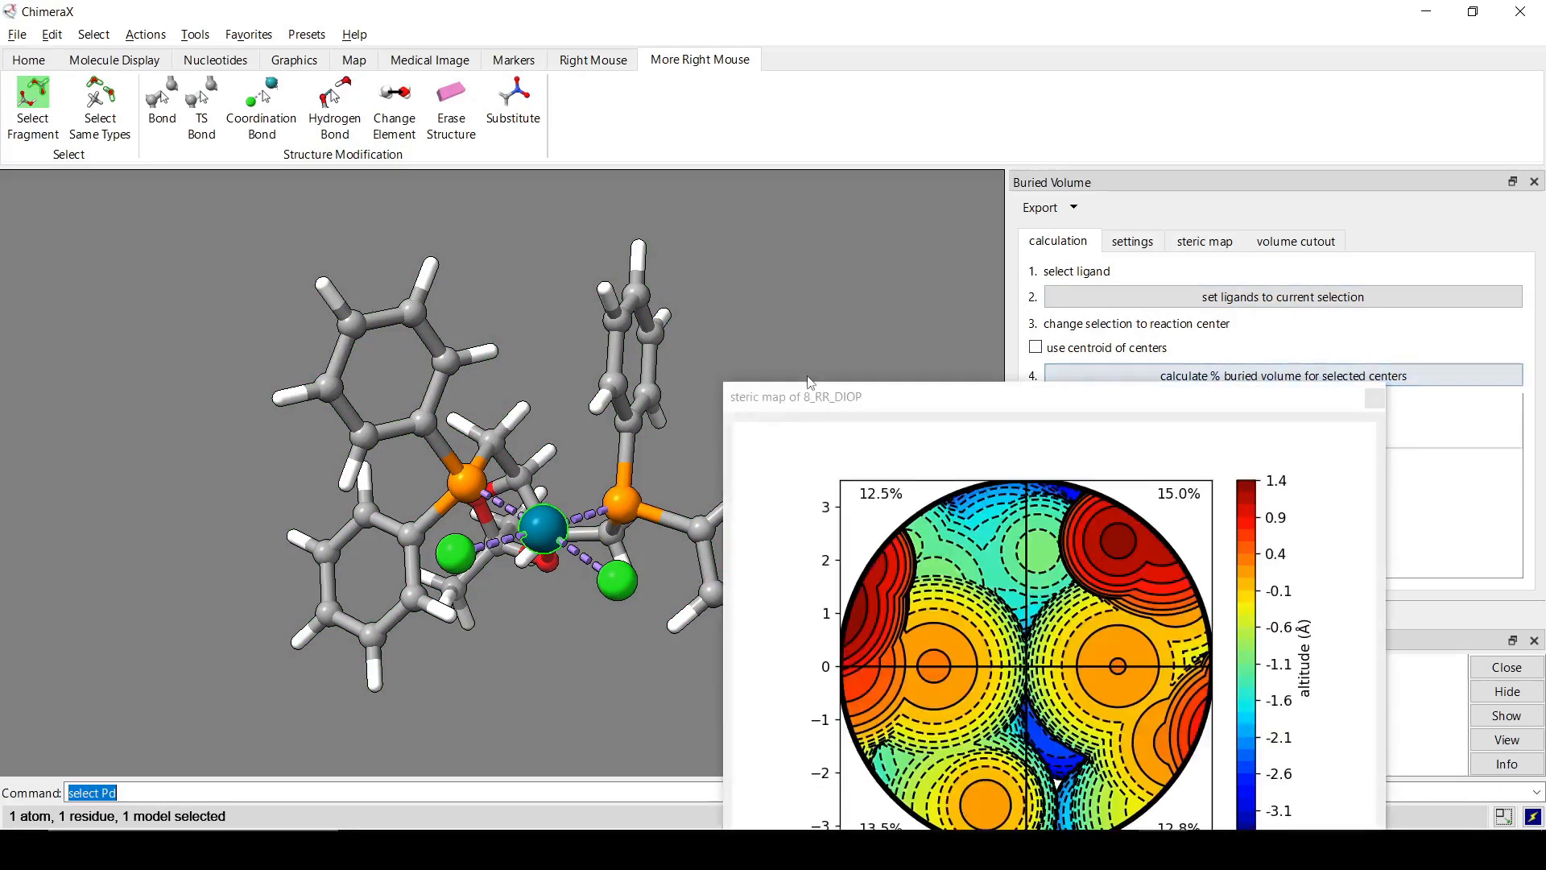
# Bring the 8_RR_DIOP steric map into view, inspect it, and close it.
pyautogui.click(1282, 374)
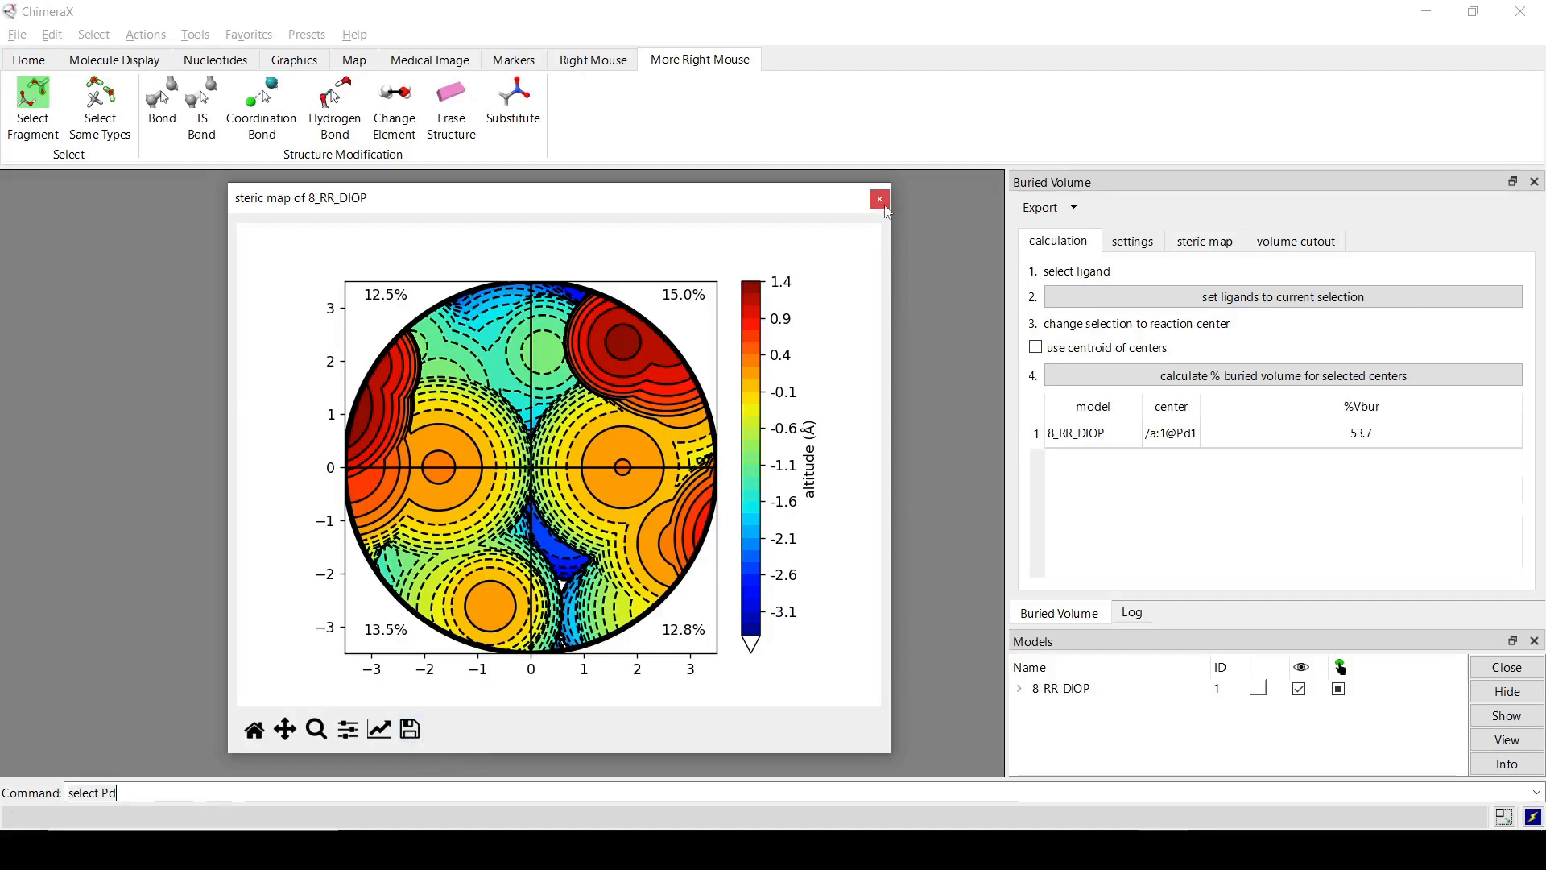
pyautogui.moveTo(878, 198)
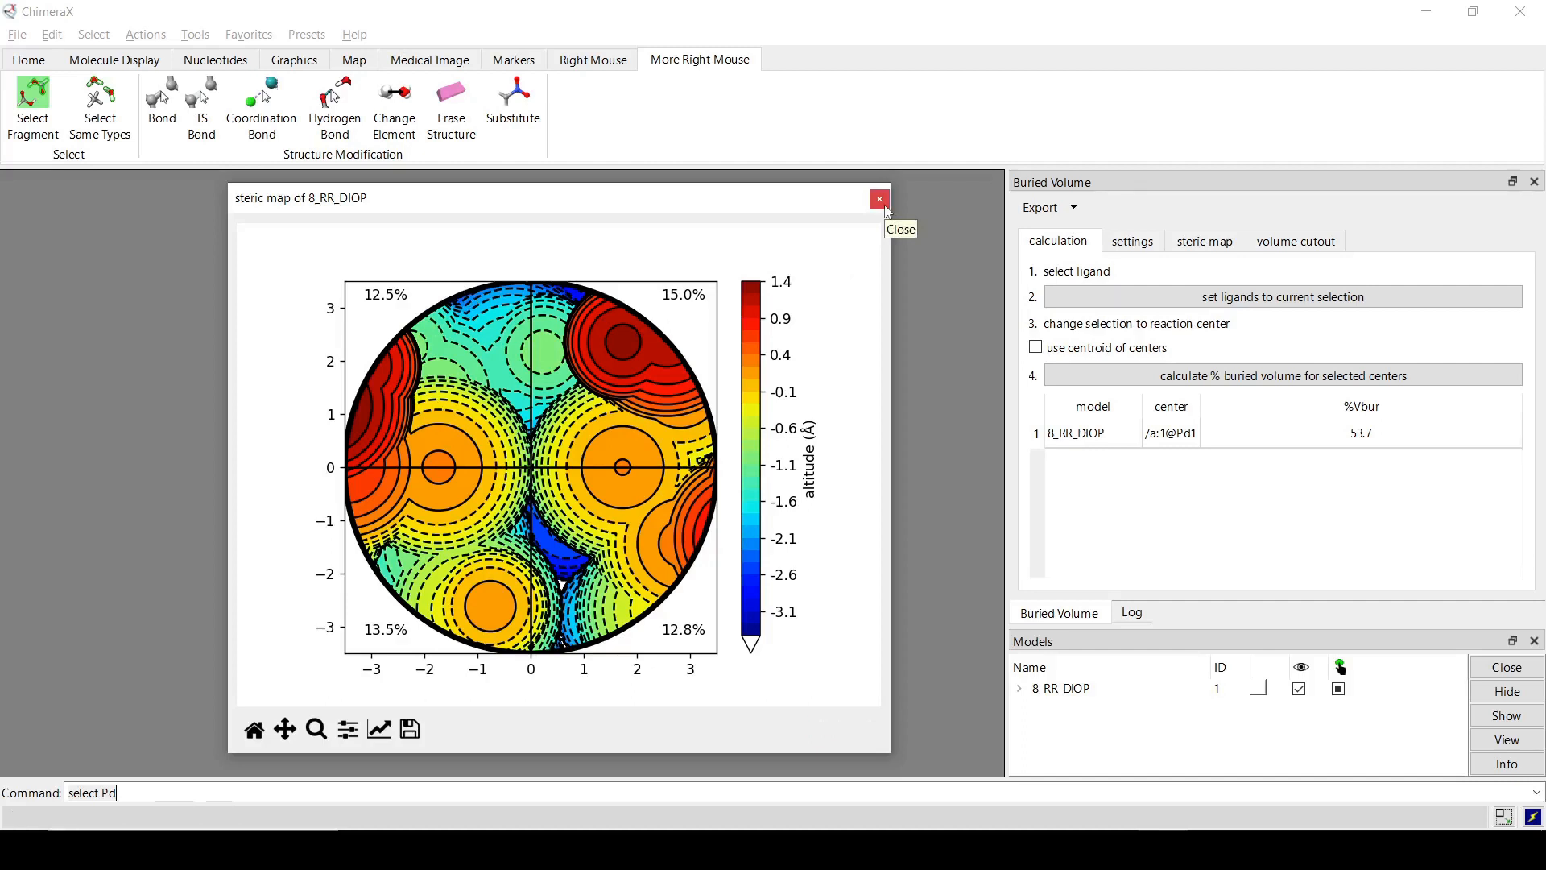
pyautogui.click(876, 198)
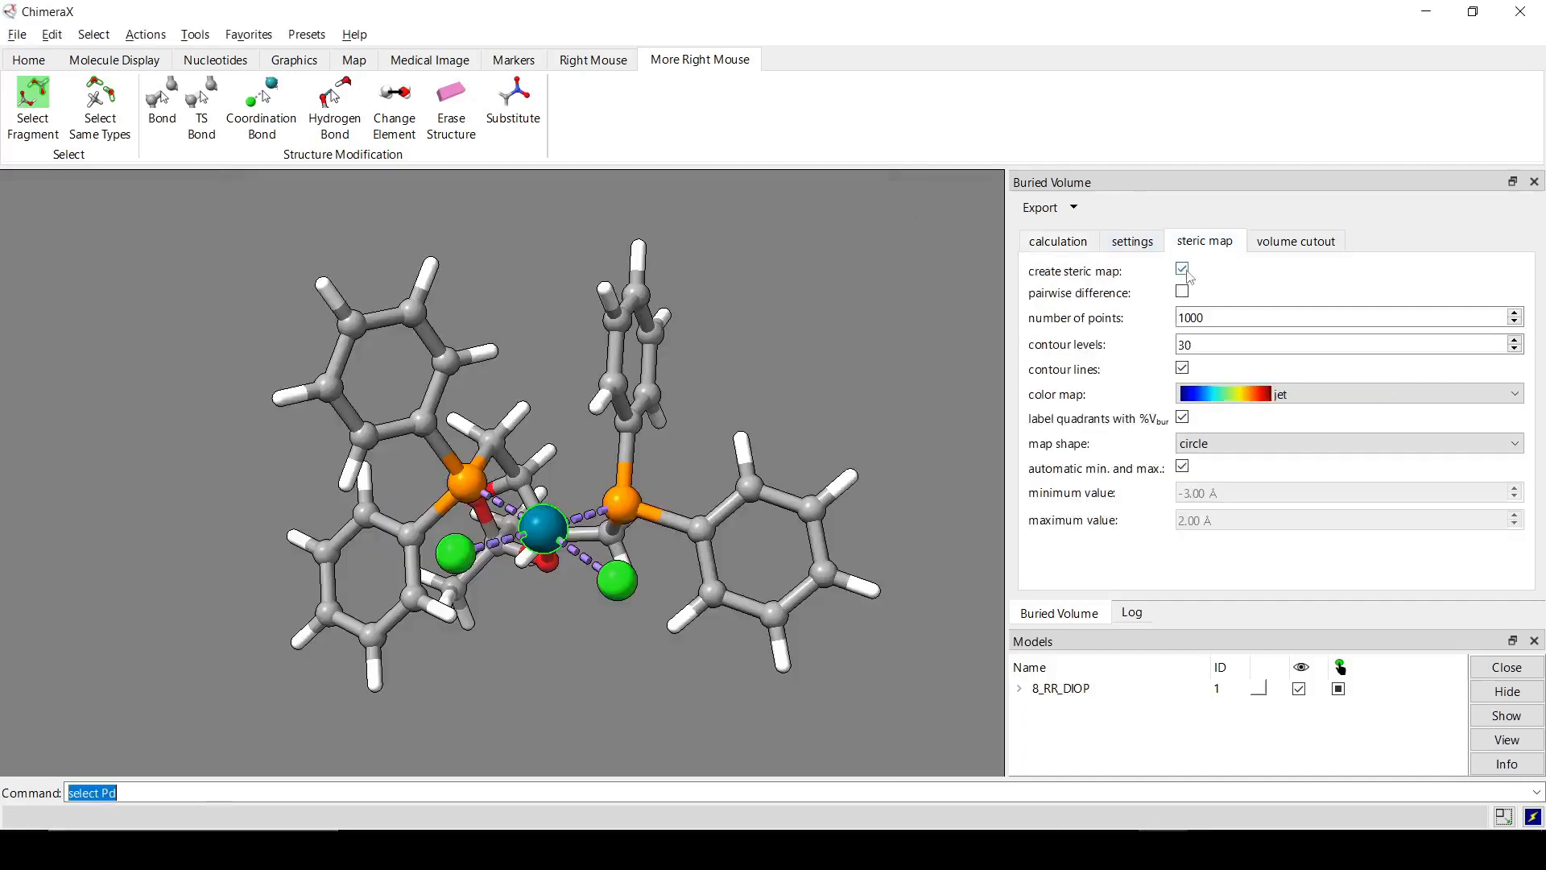
# Turn off steric map creation and set the cutout to display 'buried' volume labelled by 'quadrants'.
pyautogui.click(1295, 240)
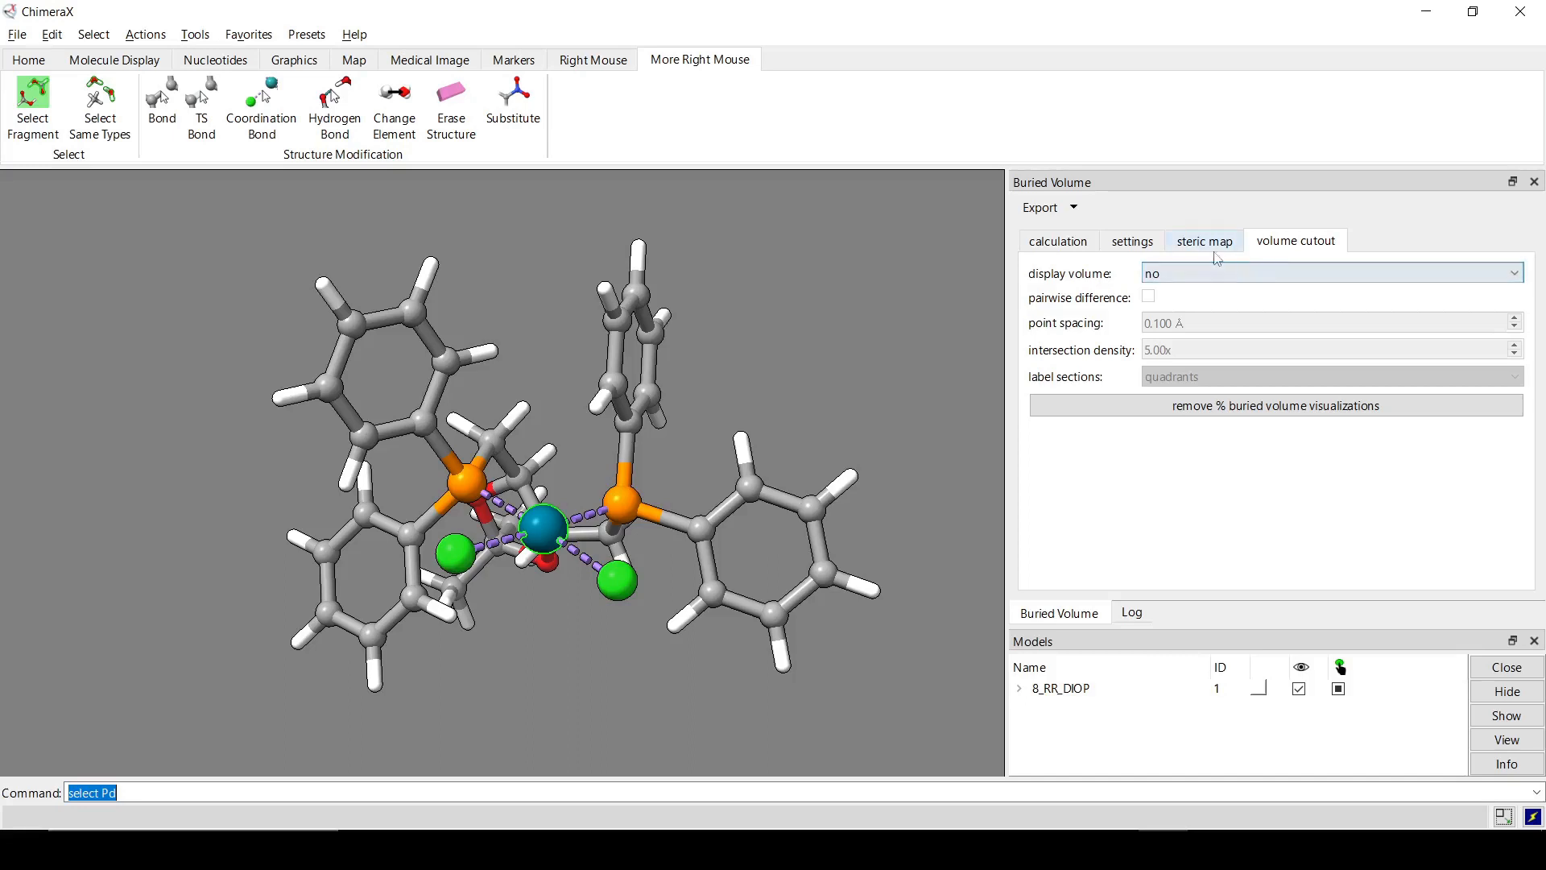
pyautogui.click(1329, 273)
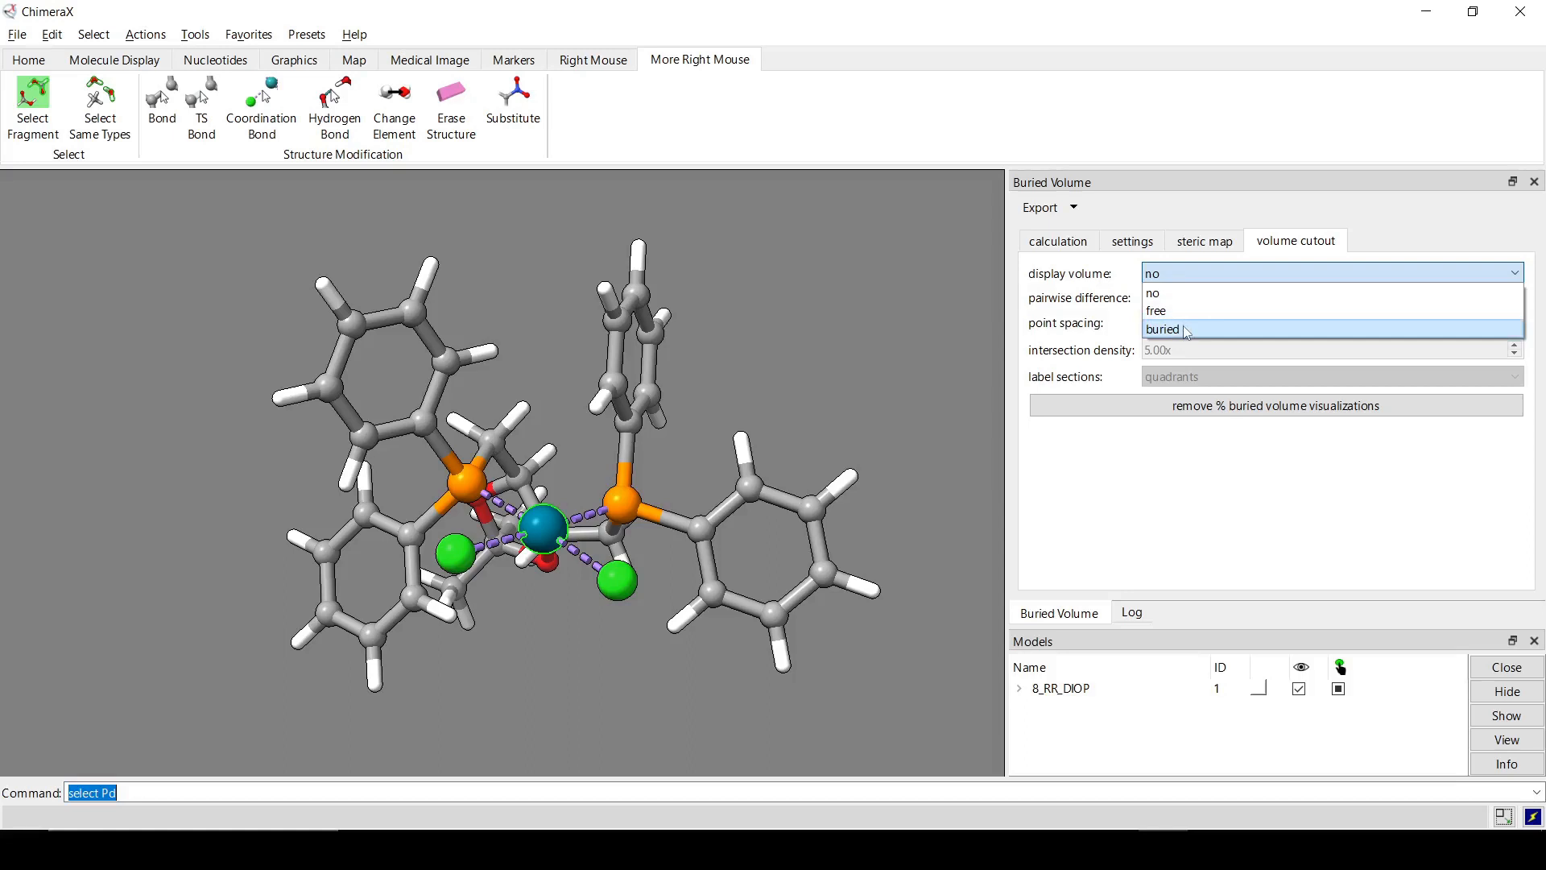
pyautogui.click(1162, 328)
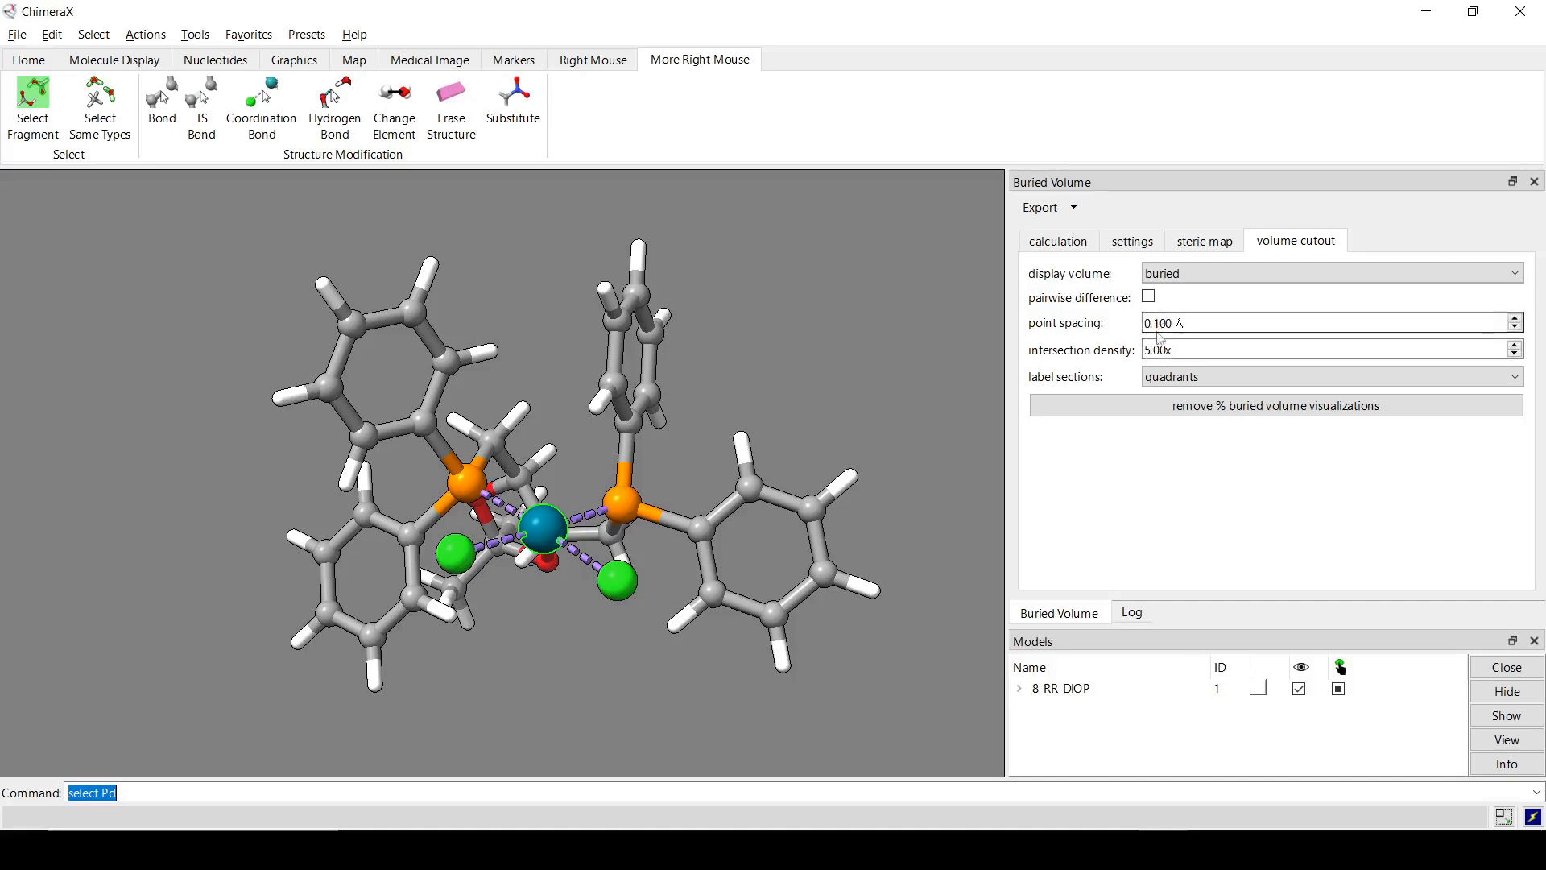
pyautogui.click(1329, 376)
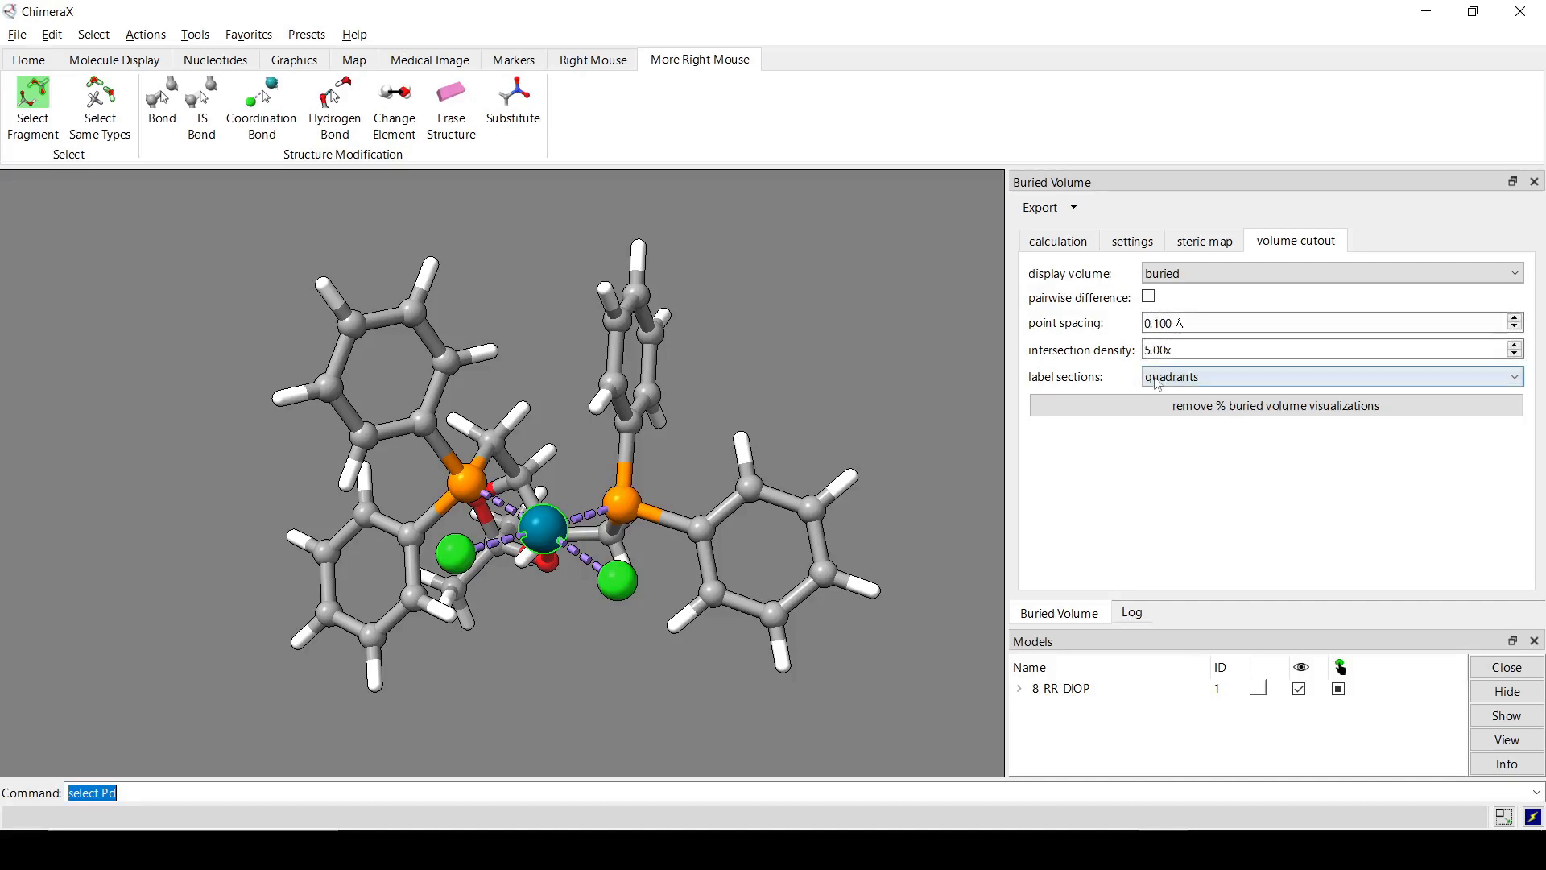
pyautogui.click(1330, 377)
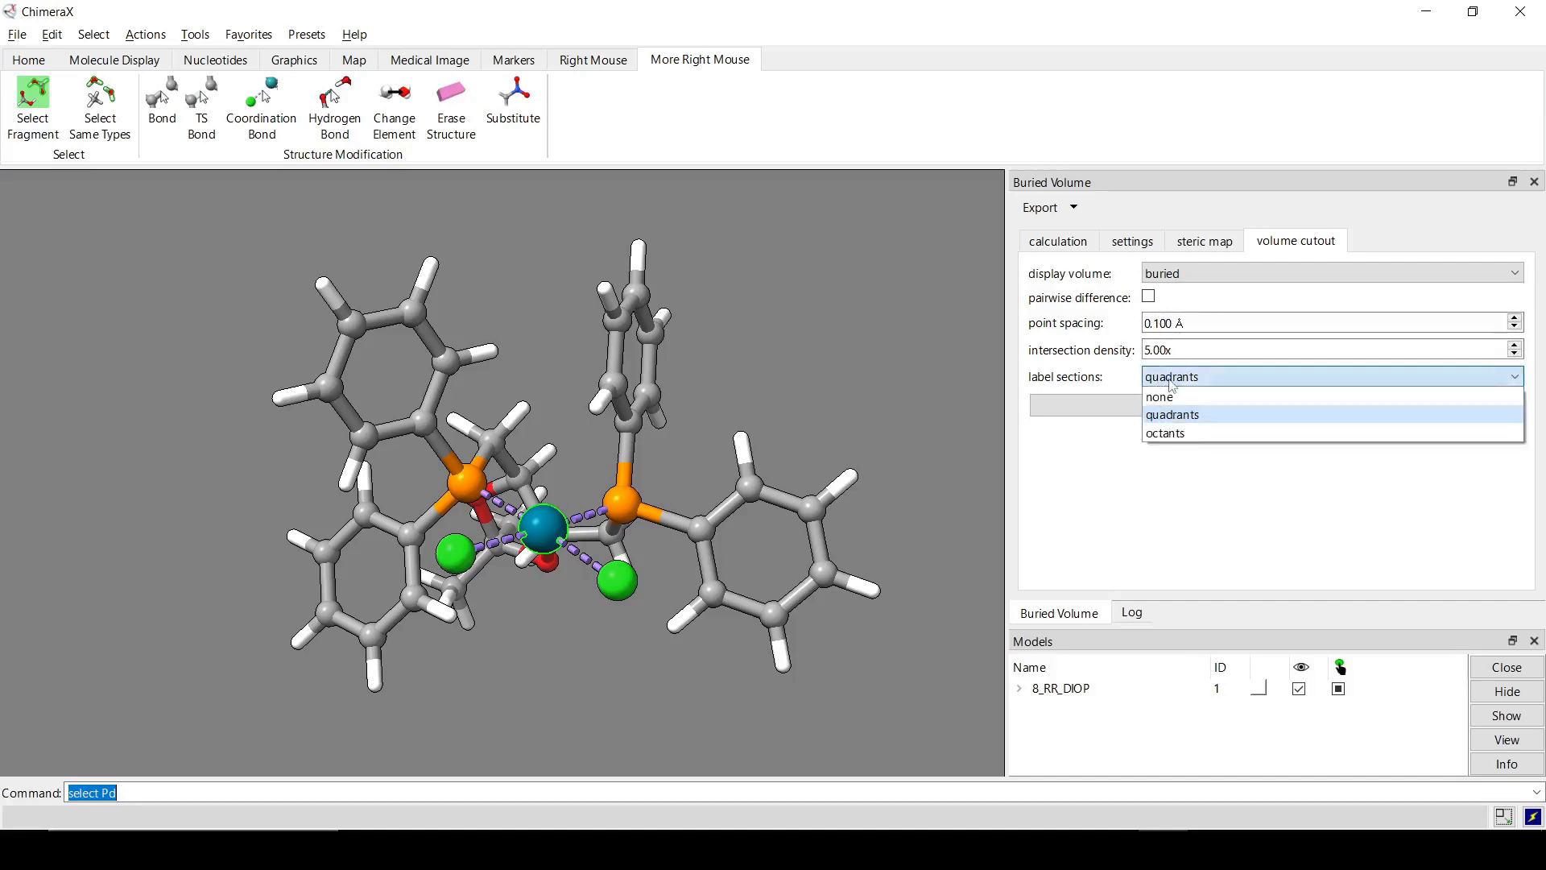
pyautogui.click(1173, 414)
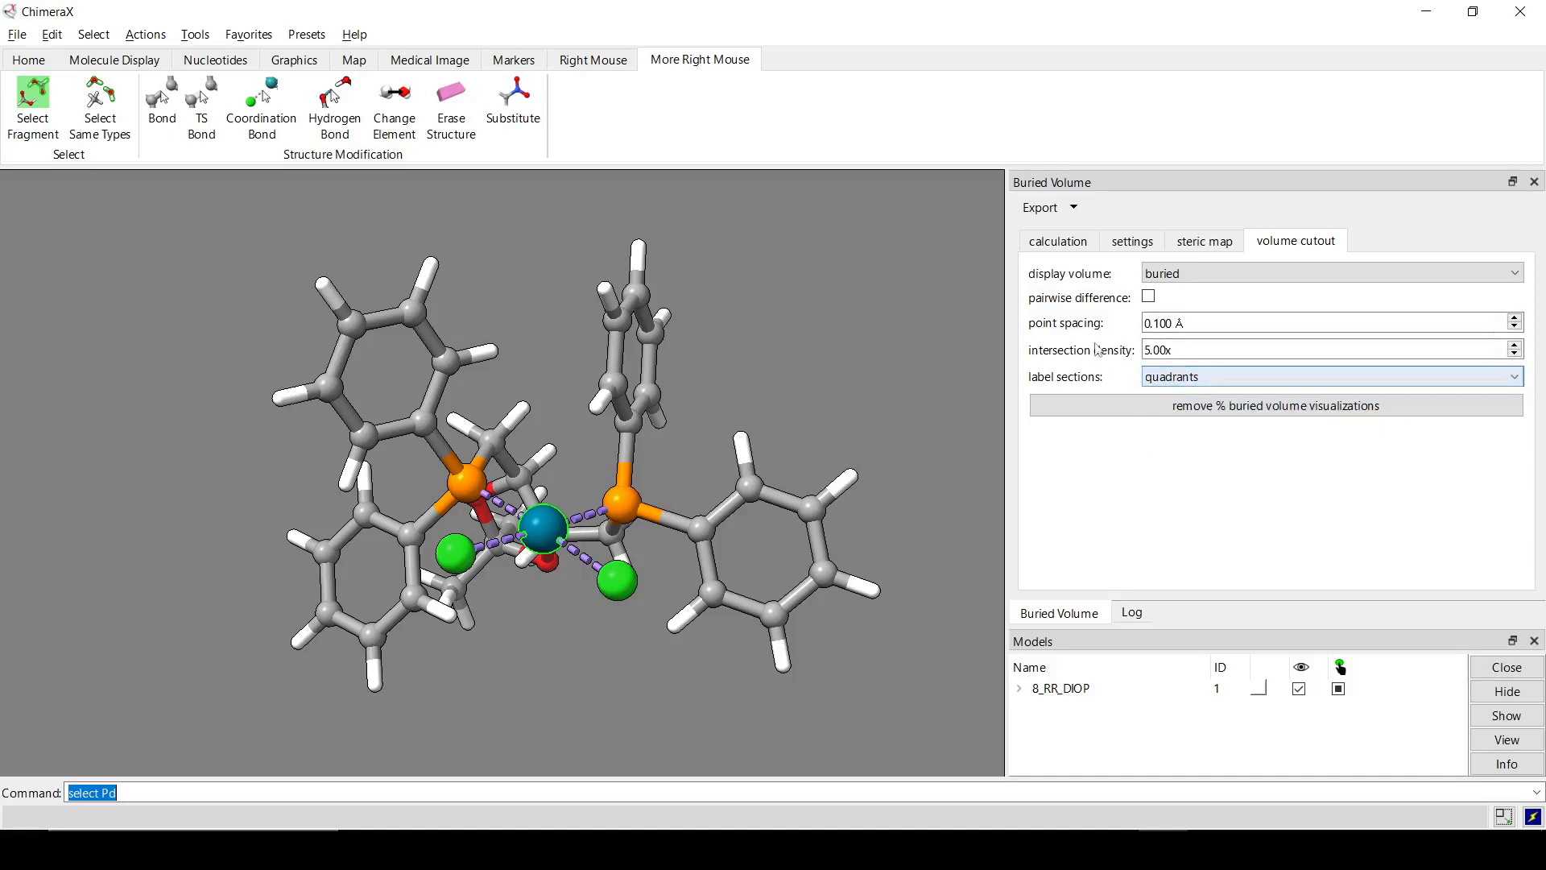
# Recalculate 8_RR_DIOP buried volume to draw the quadrant-labelled cutout surface, then open settings.
pyautogui.click(1058, 241)
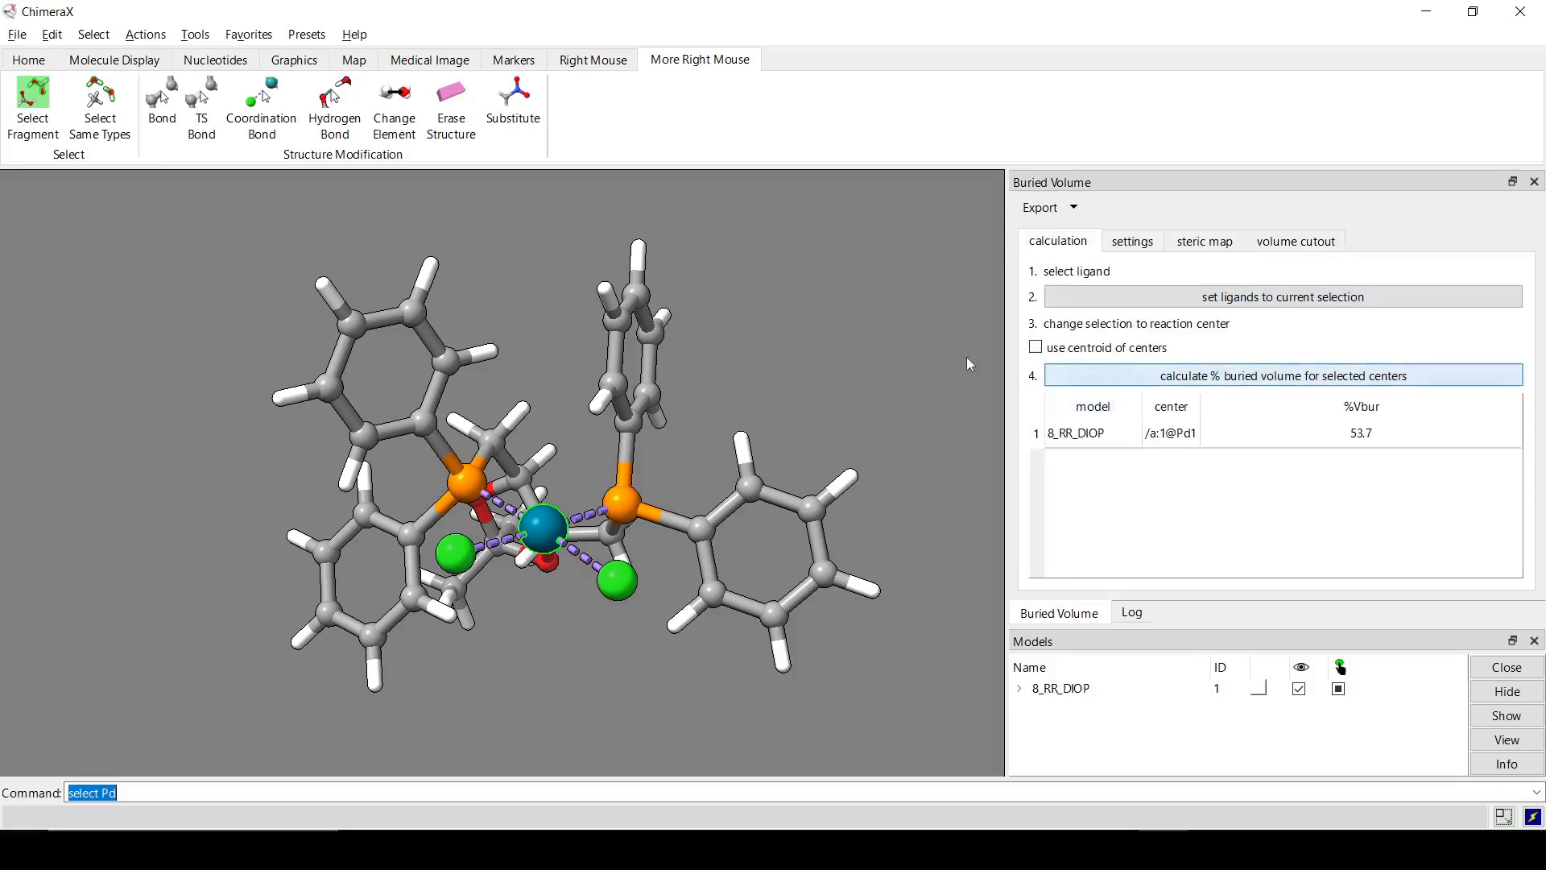
pyautogui.click(1281, 374)
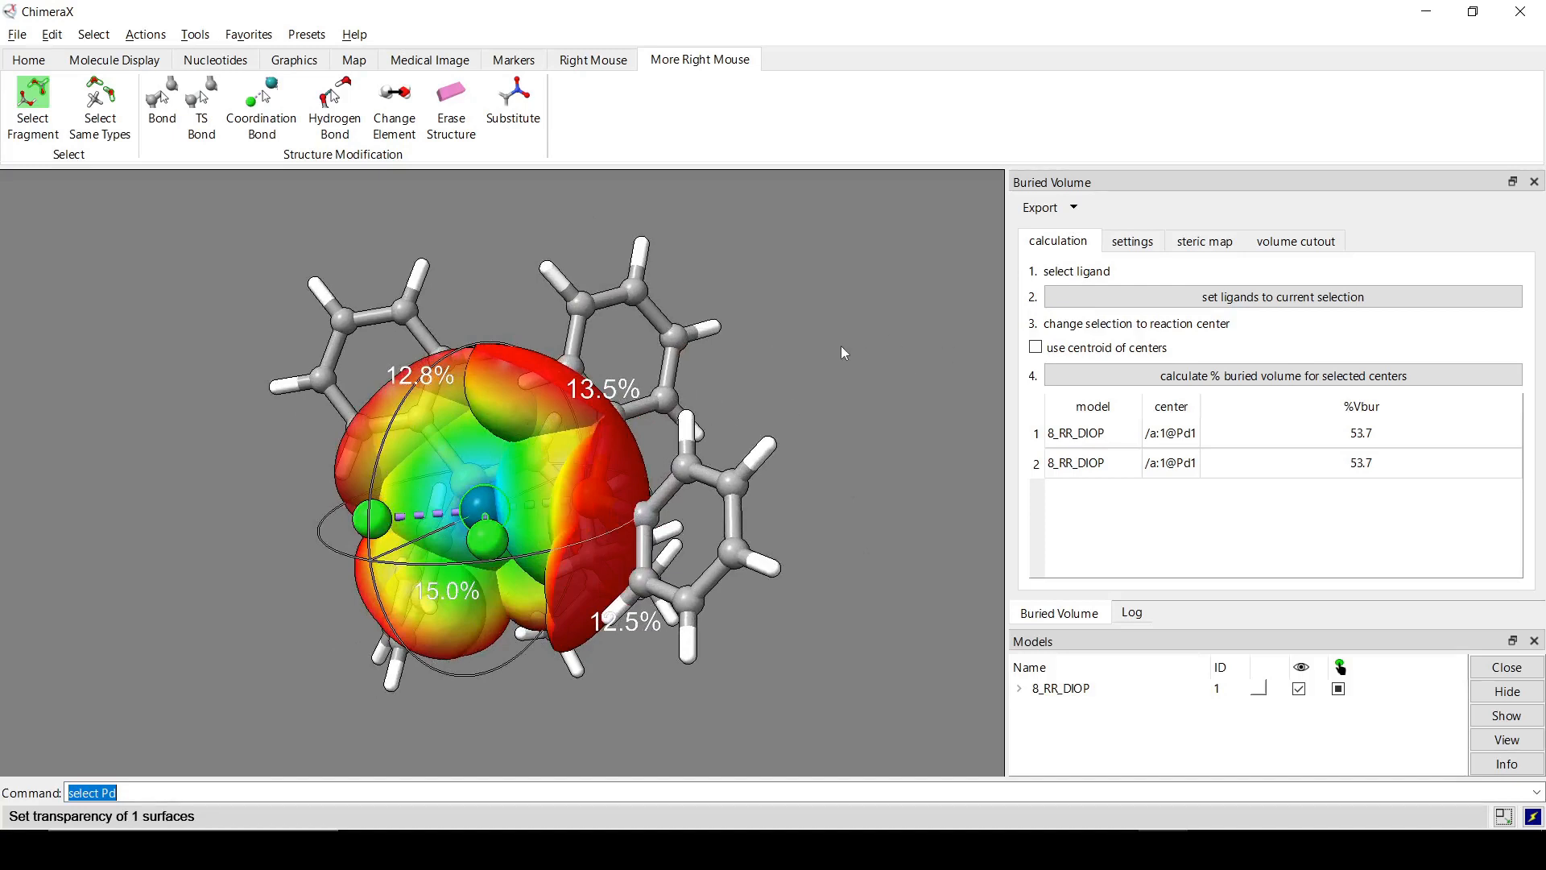
pyautogui.moveTo(820, 395)
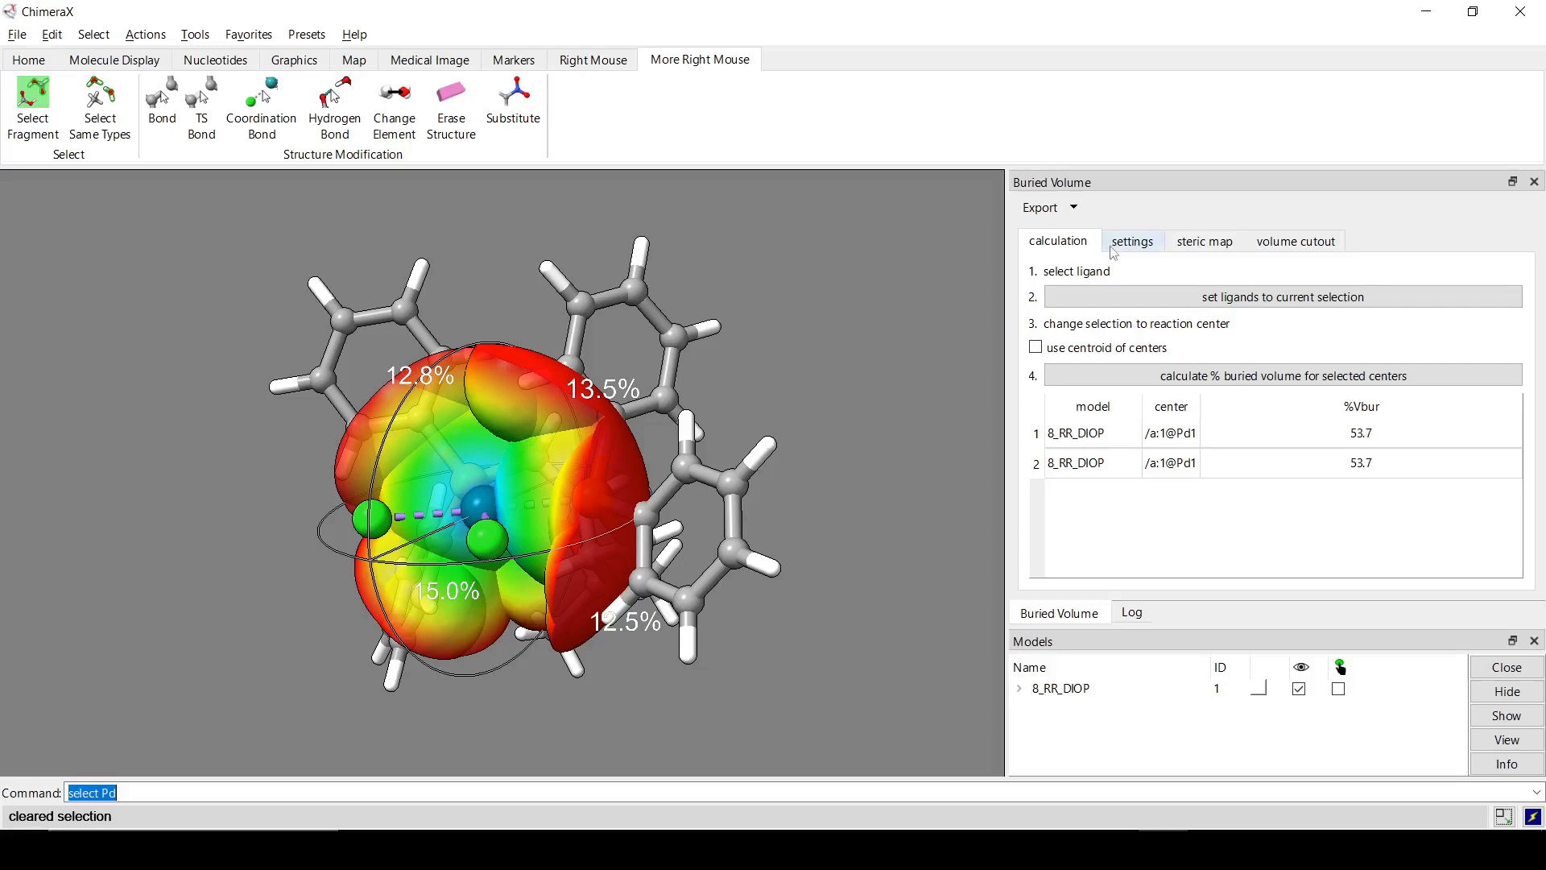
pyautogui.click(1130, 241)
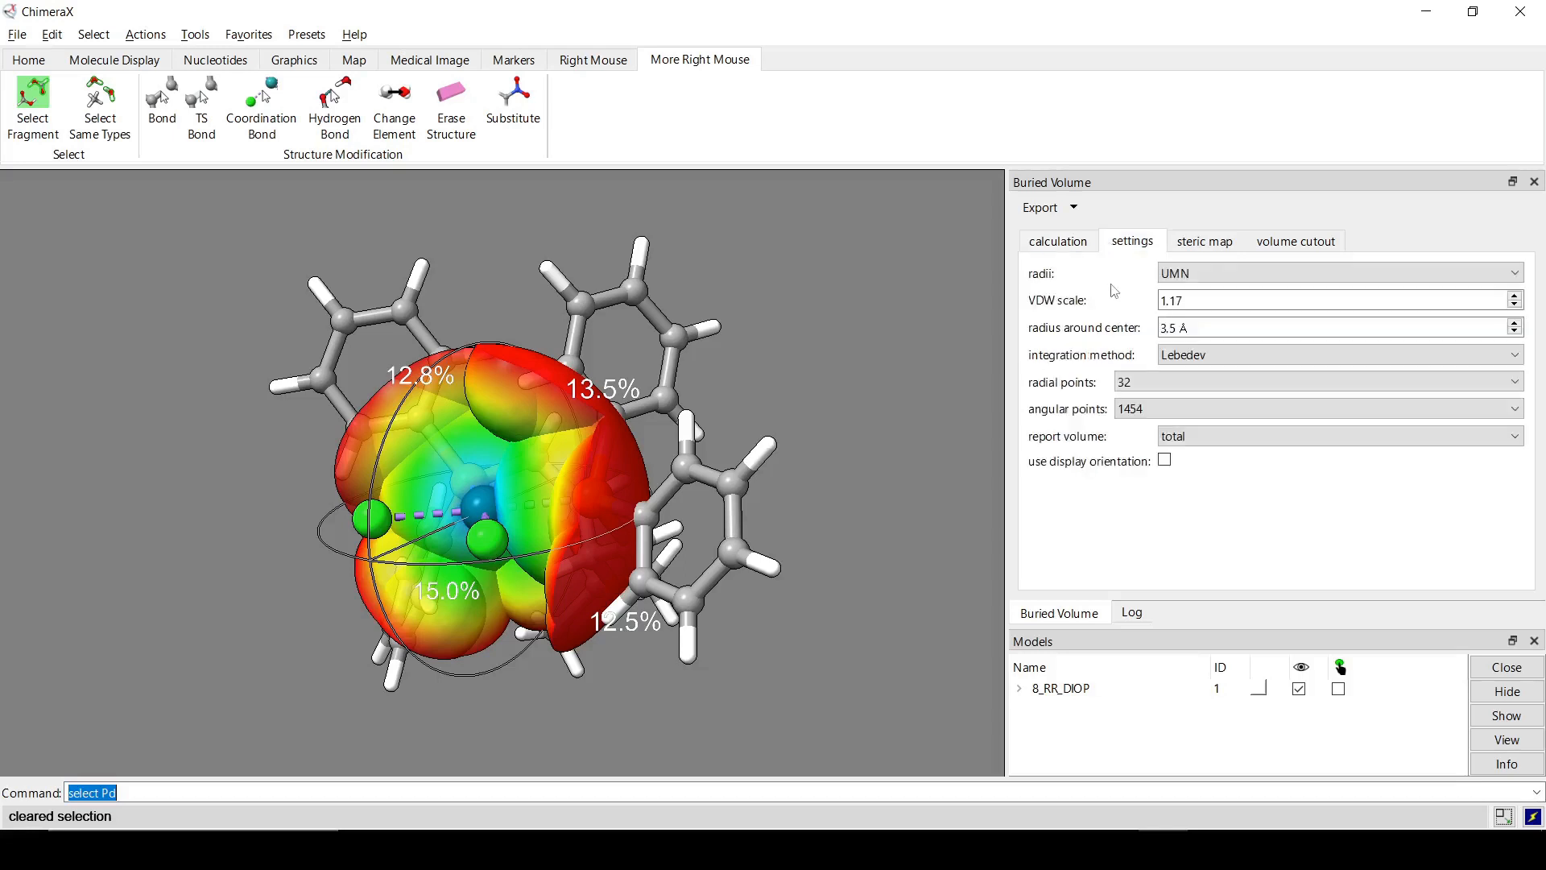
pyautogui.click(1336, 273)
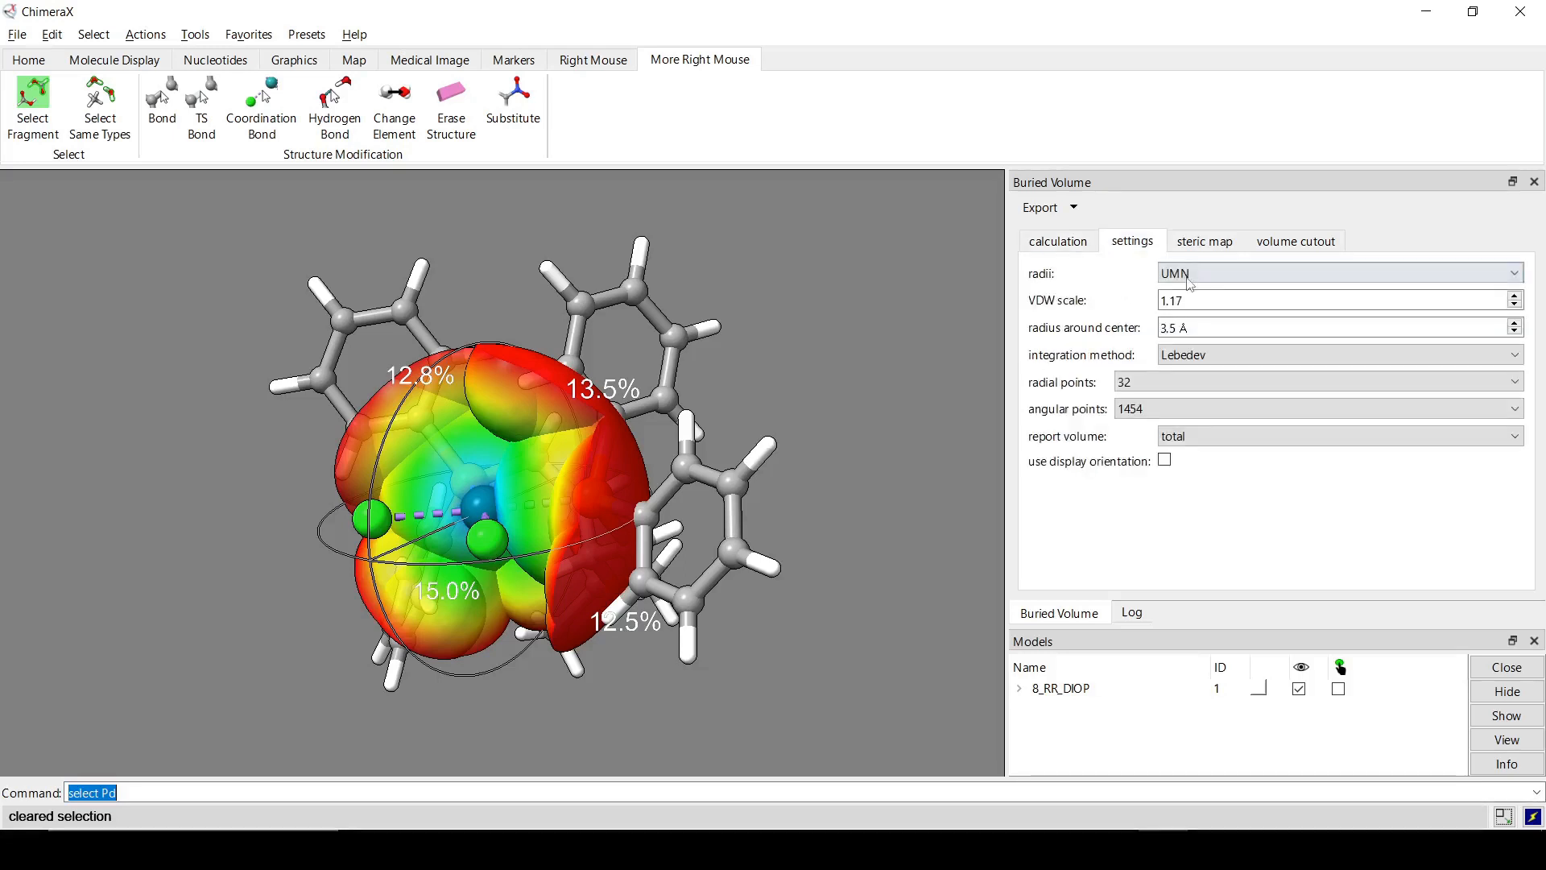
pyautogui.click(1339, 273)
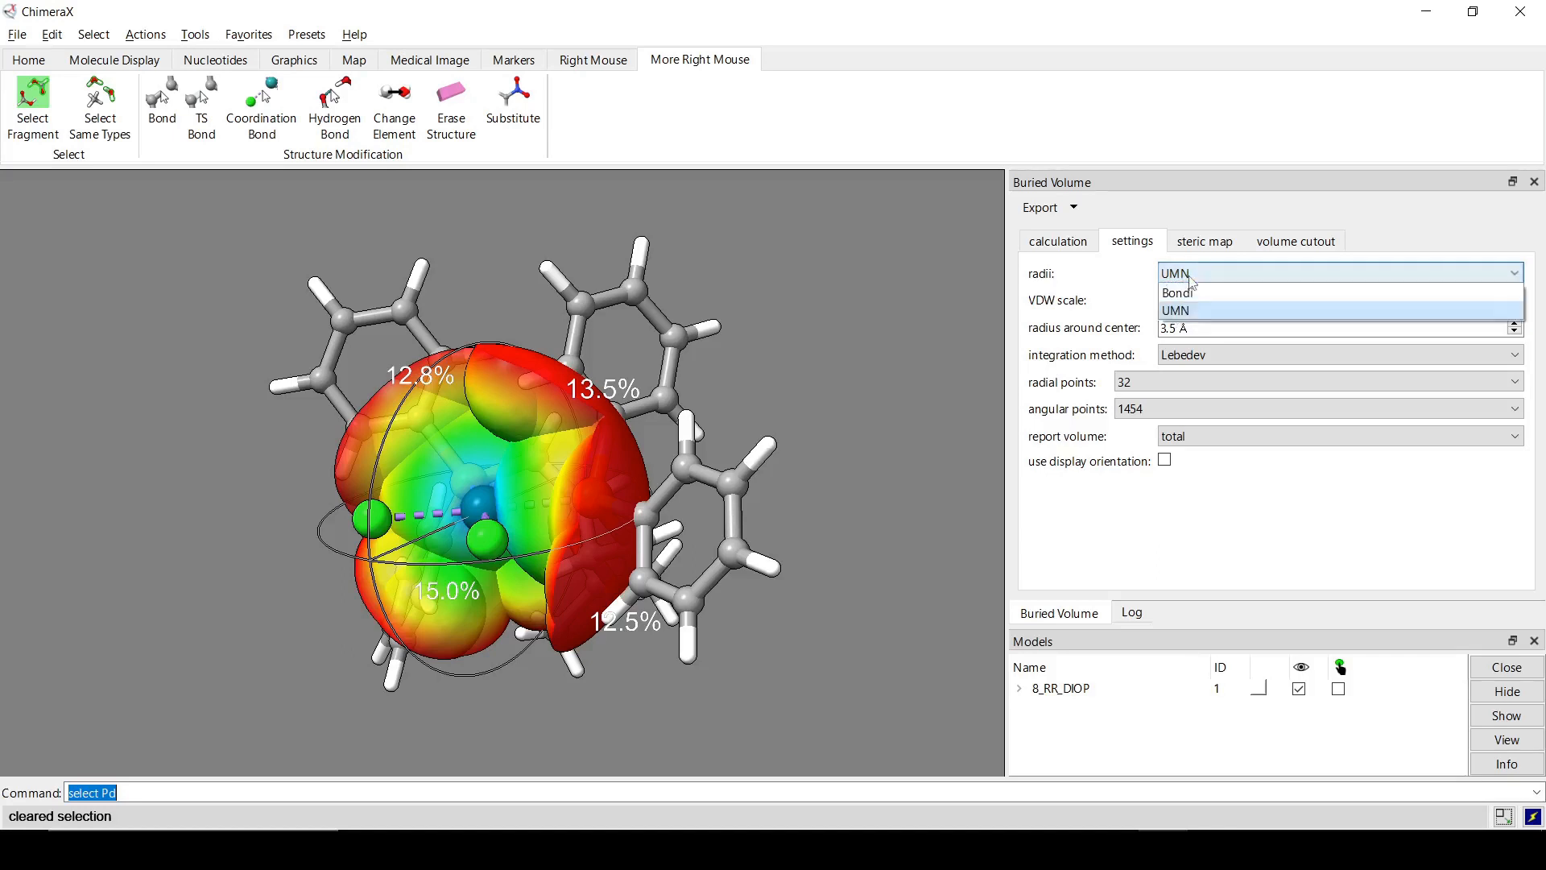
pyautogui.click(1176, 309)
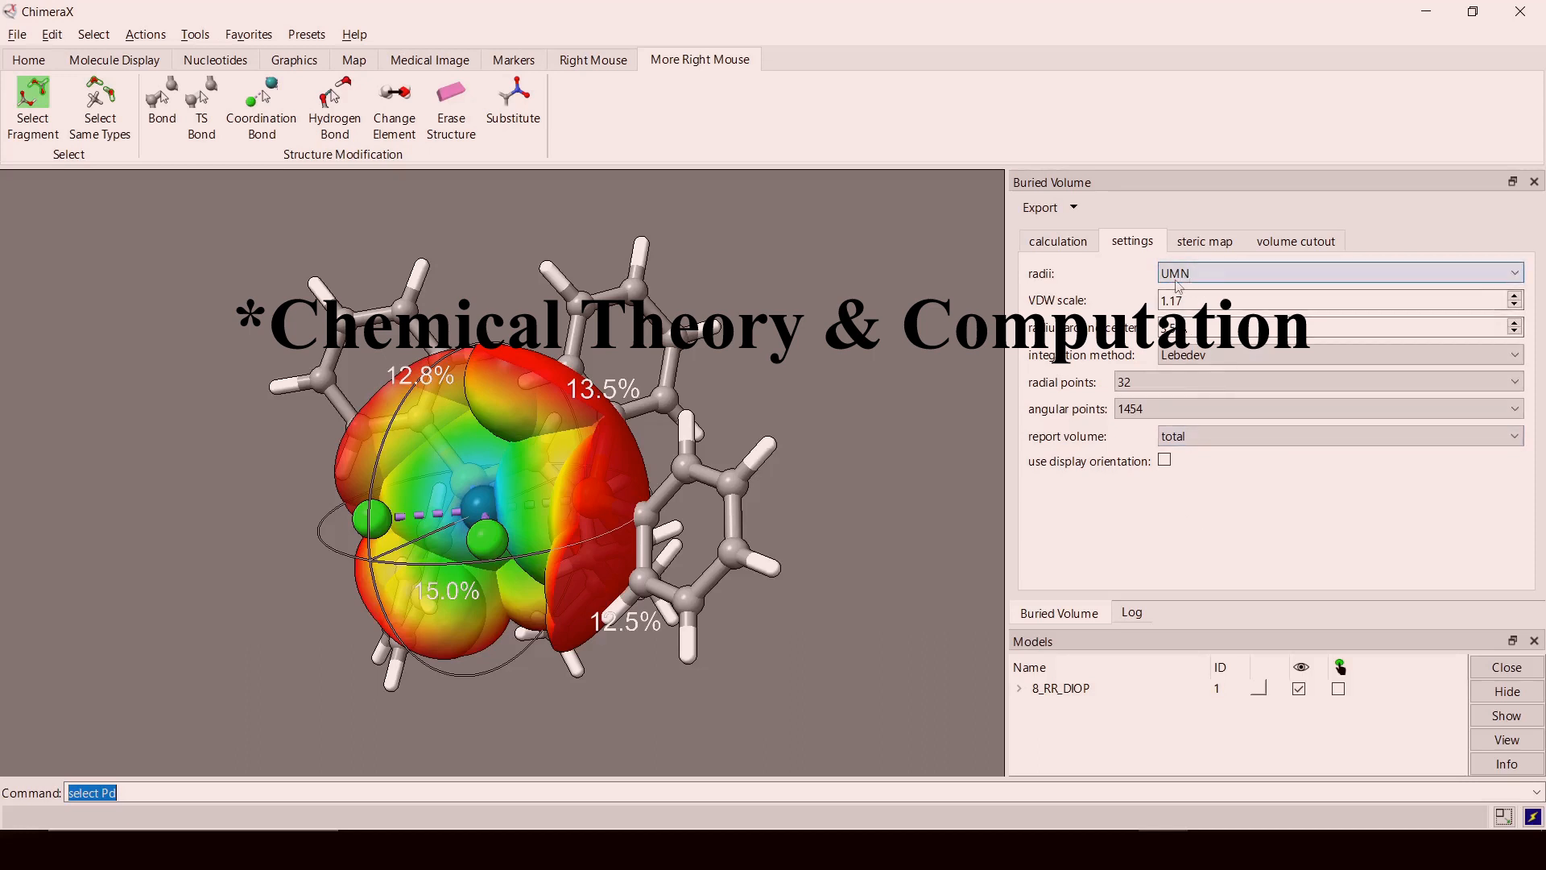
pyautogui.click(1338, 273)
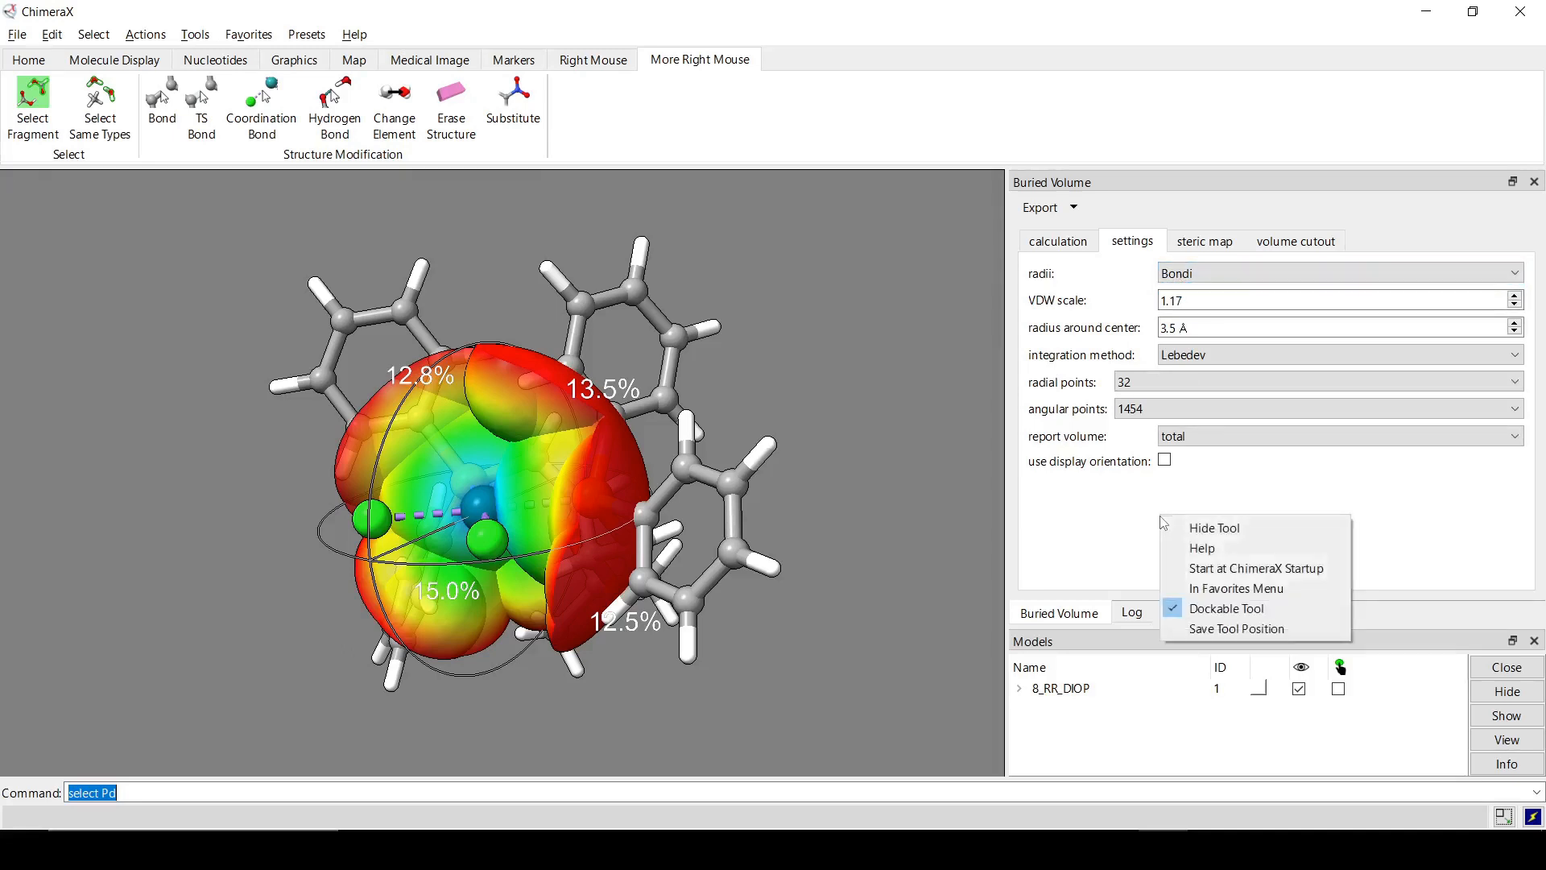
pyautogui.moveTo(1200, 548)
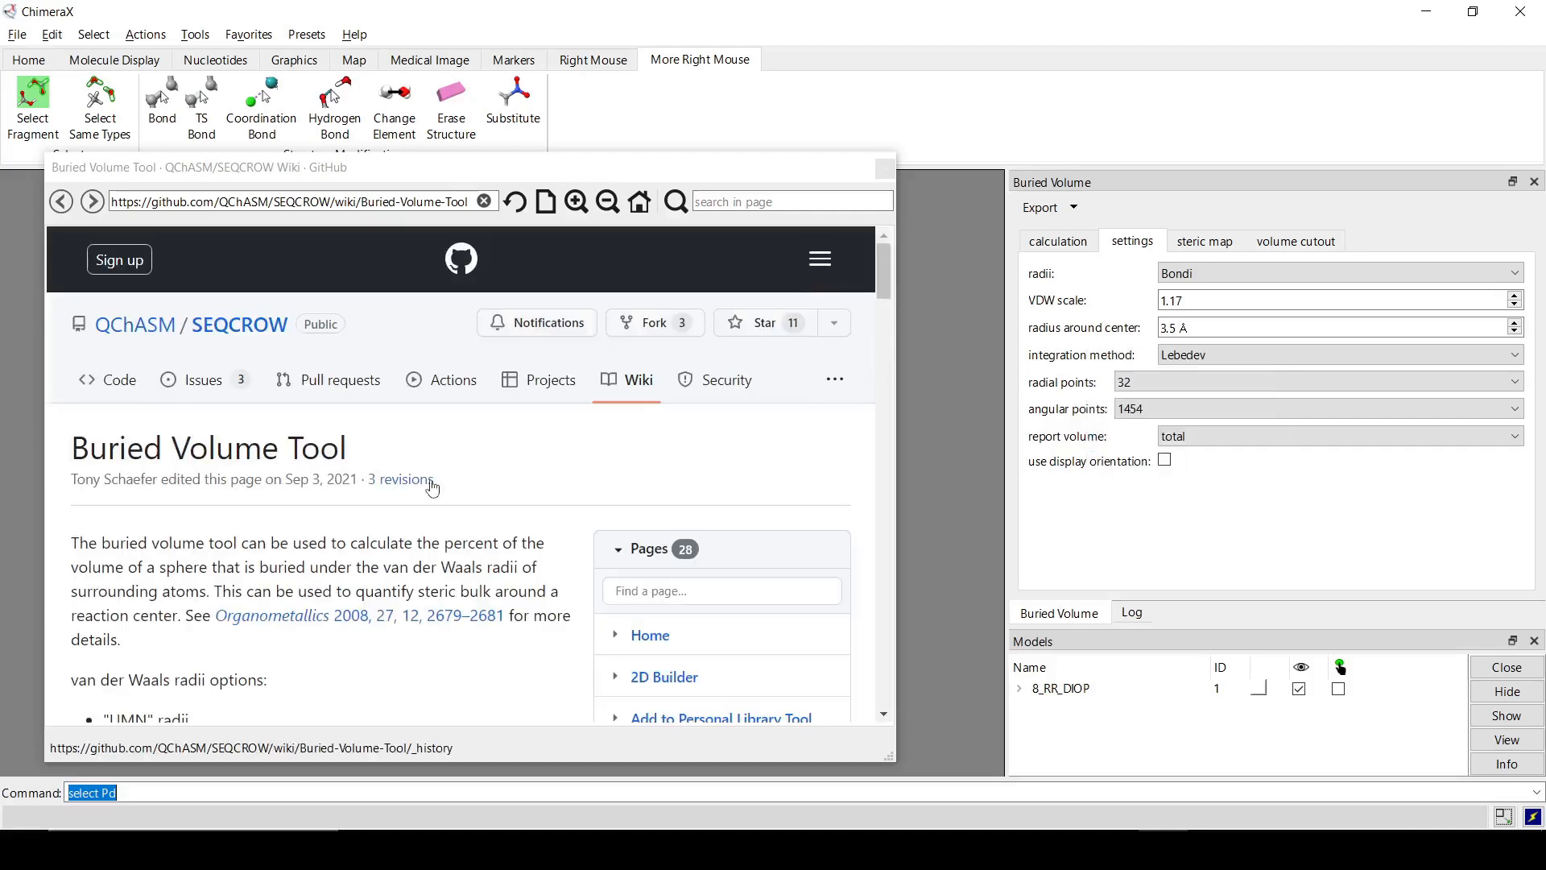
# Scroll down the Buried Volume Tool wiki page showing the UMN and Bondi radii options.
pyautogui.scroll(-3)
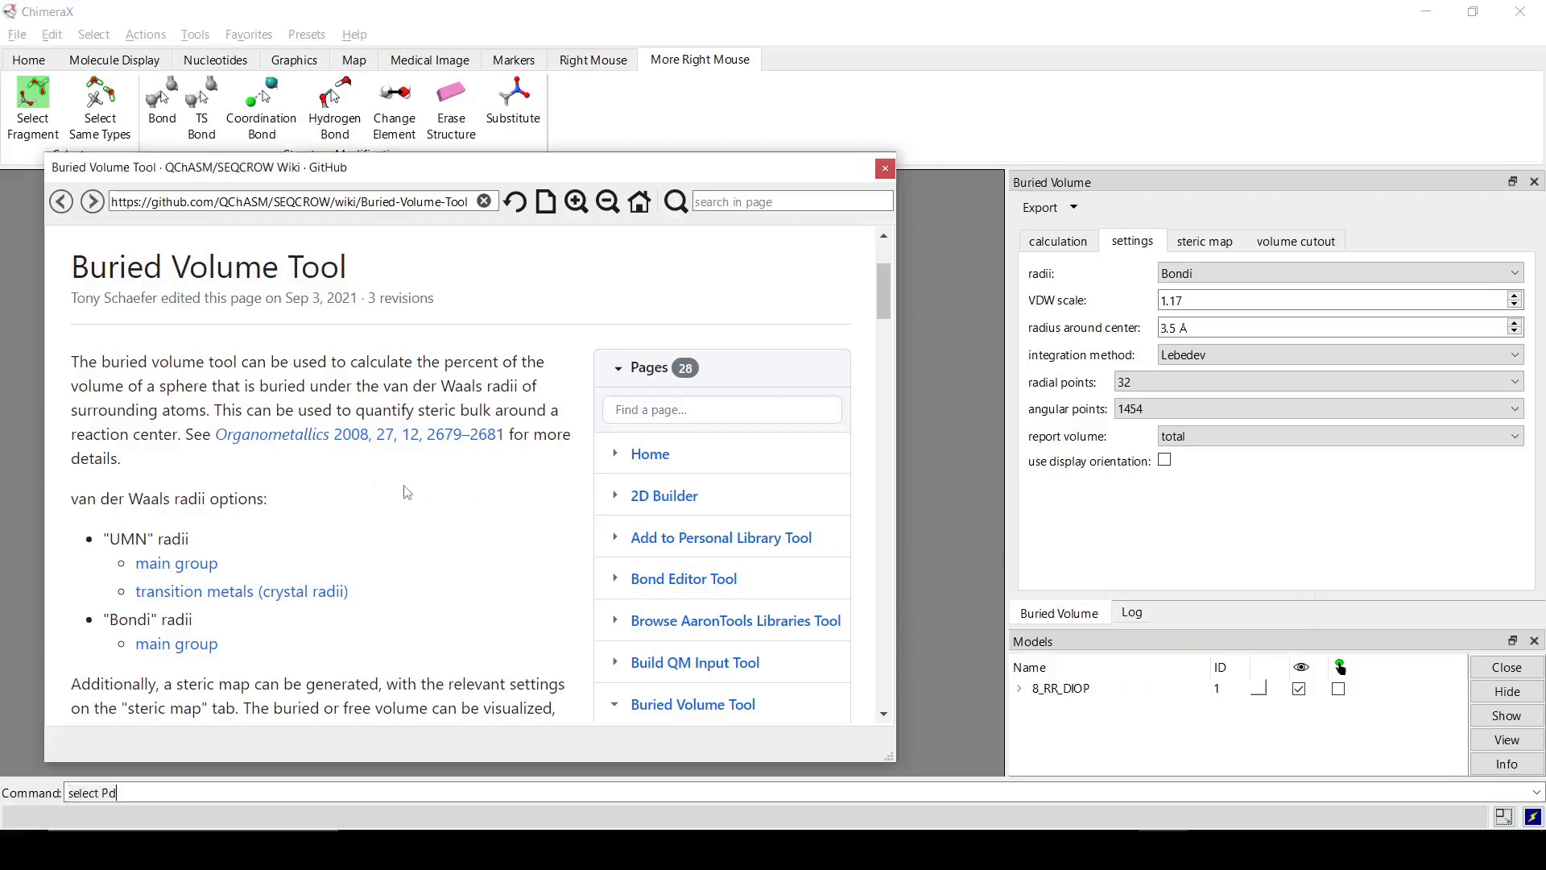
pyautogui.moveTo(176, 642)
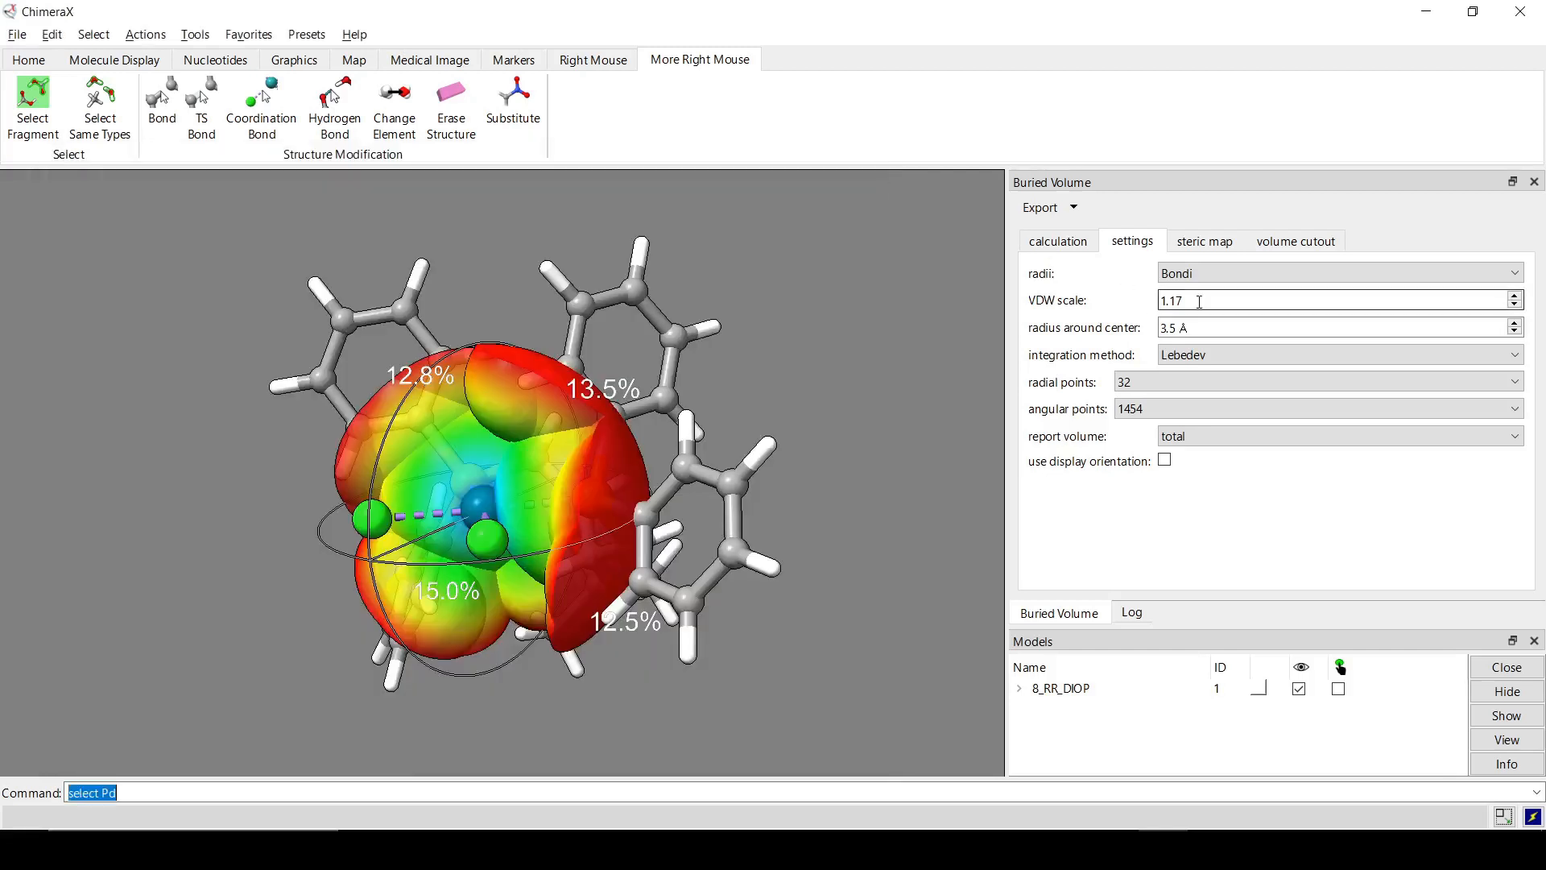
pyautogui.moveTo(1199, 300)
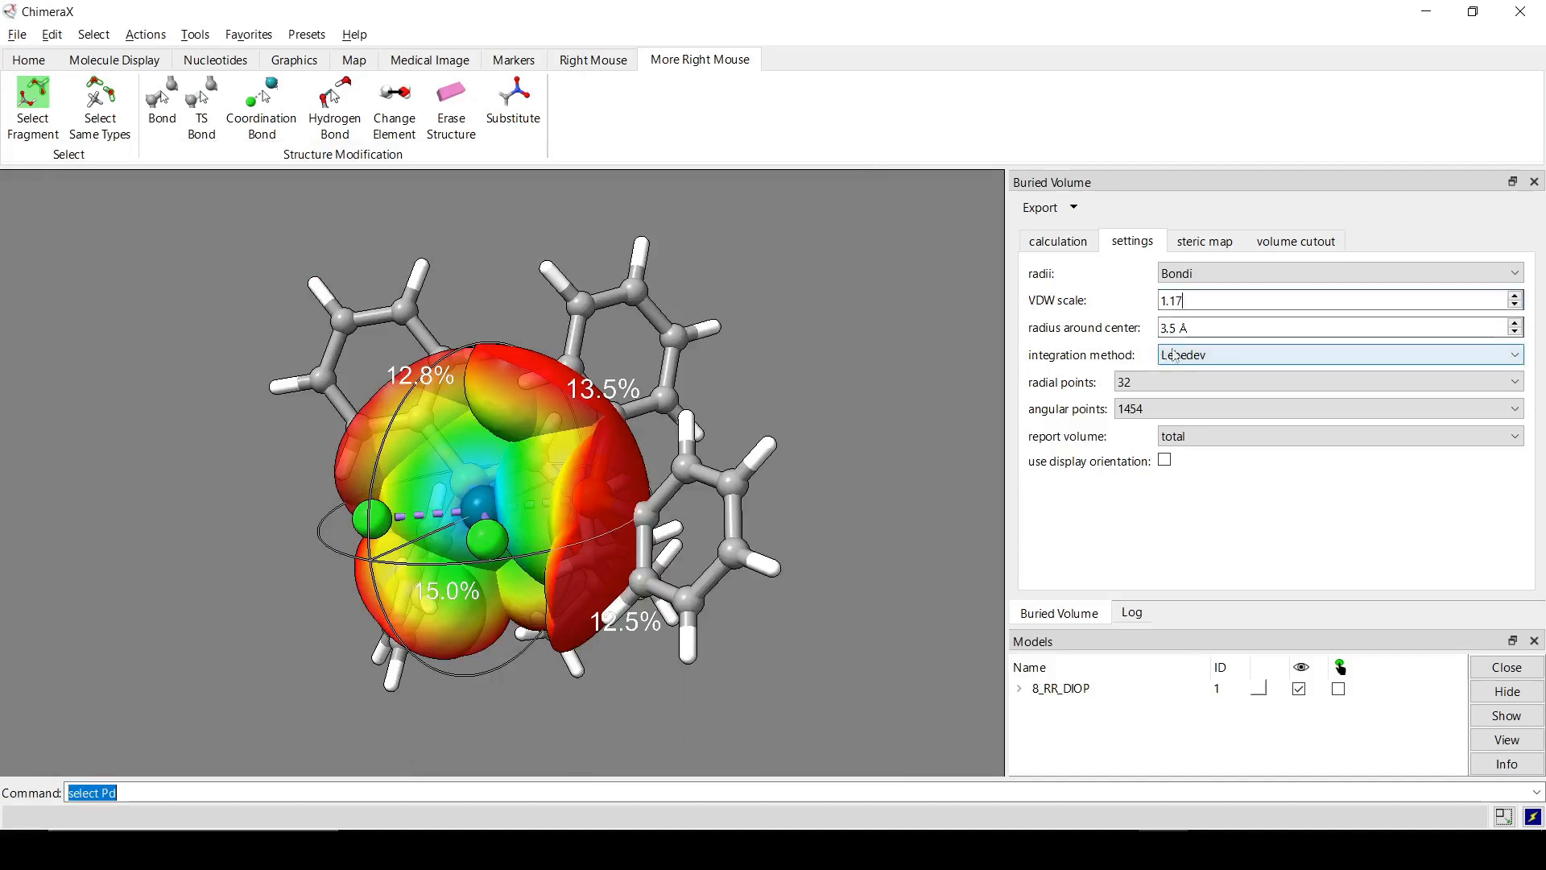
pyautogui.click(1282, 327)
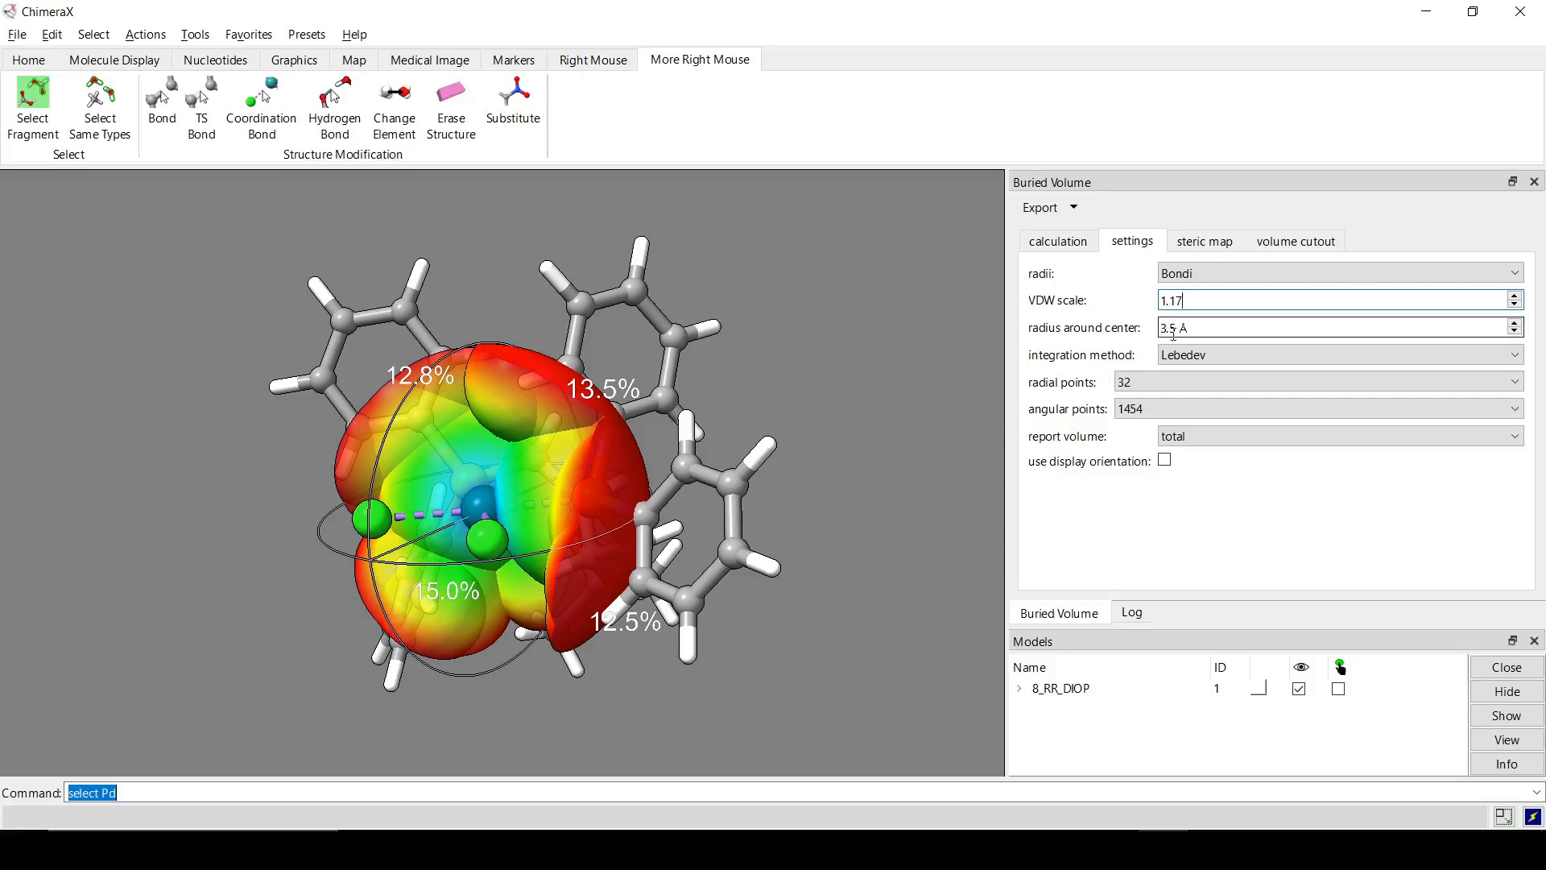
pyautogui.click(480, 502)
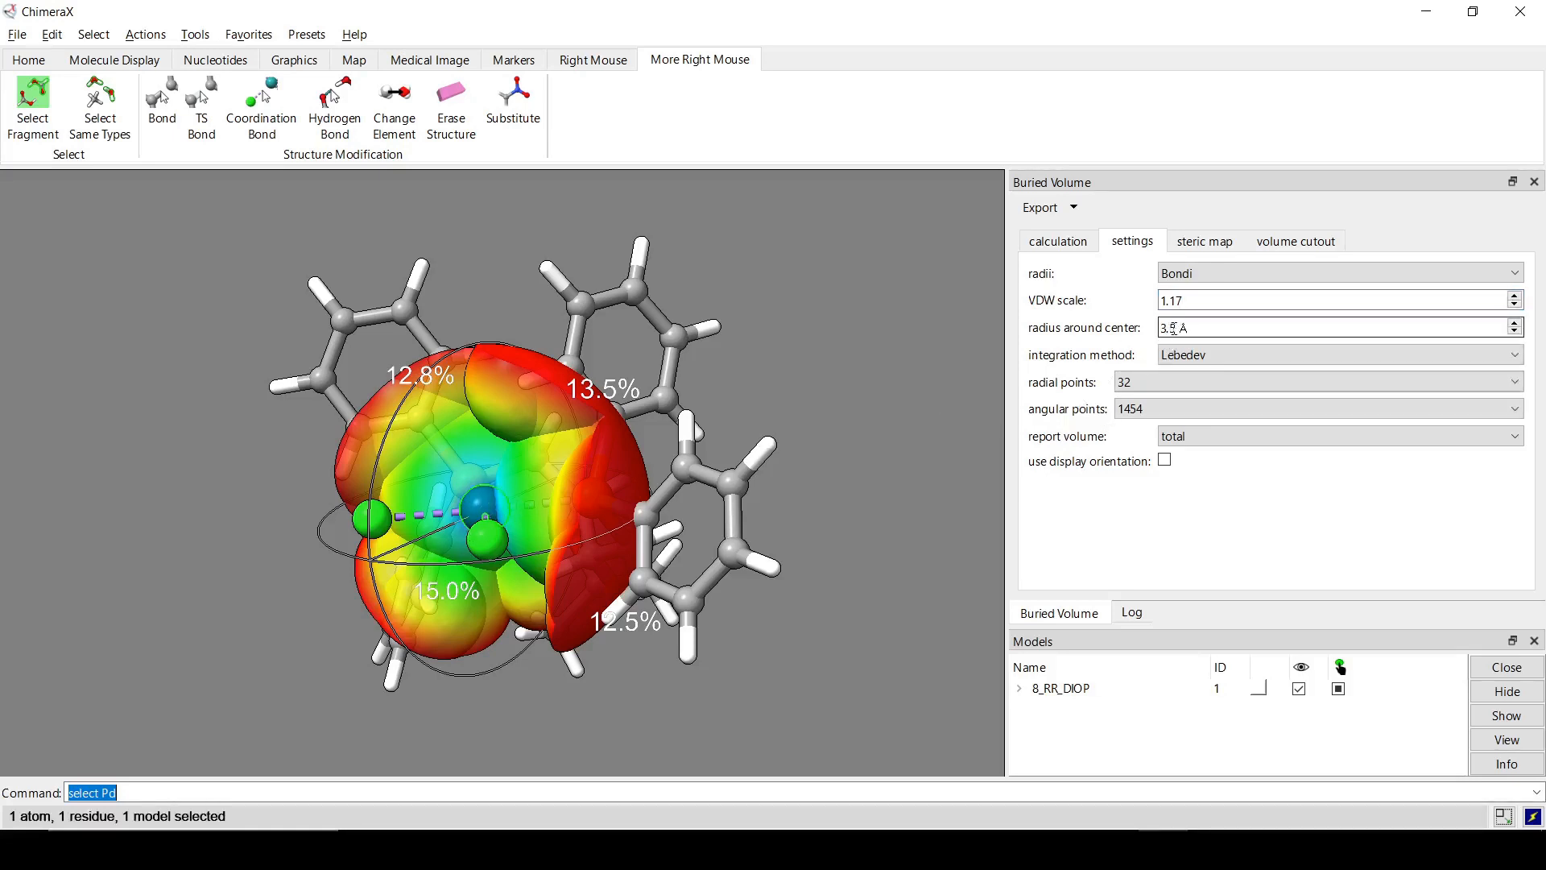
pyautogui.click(1173, 328)
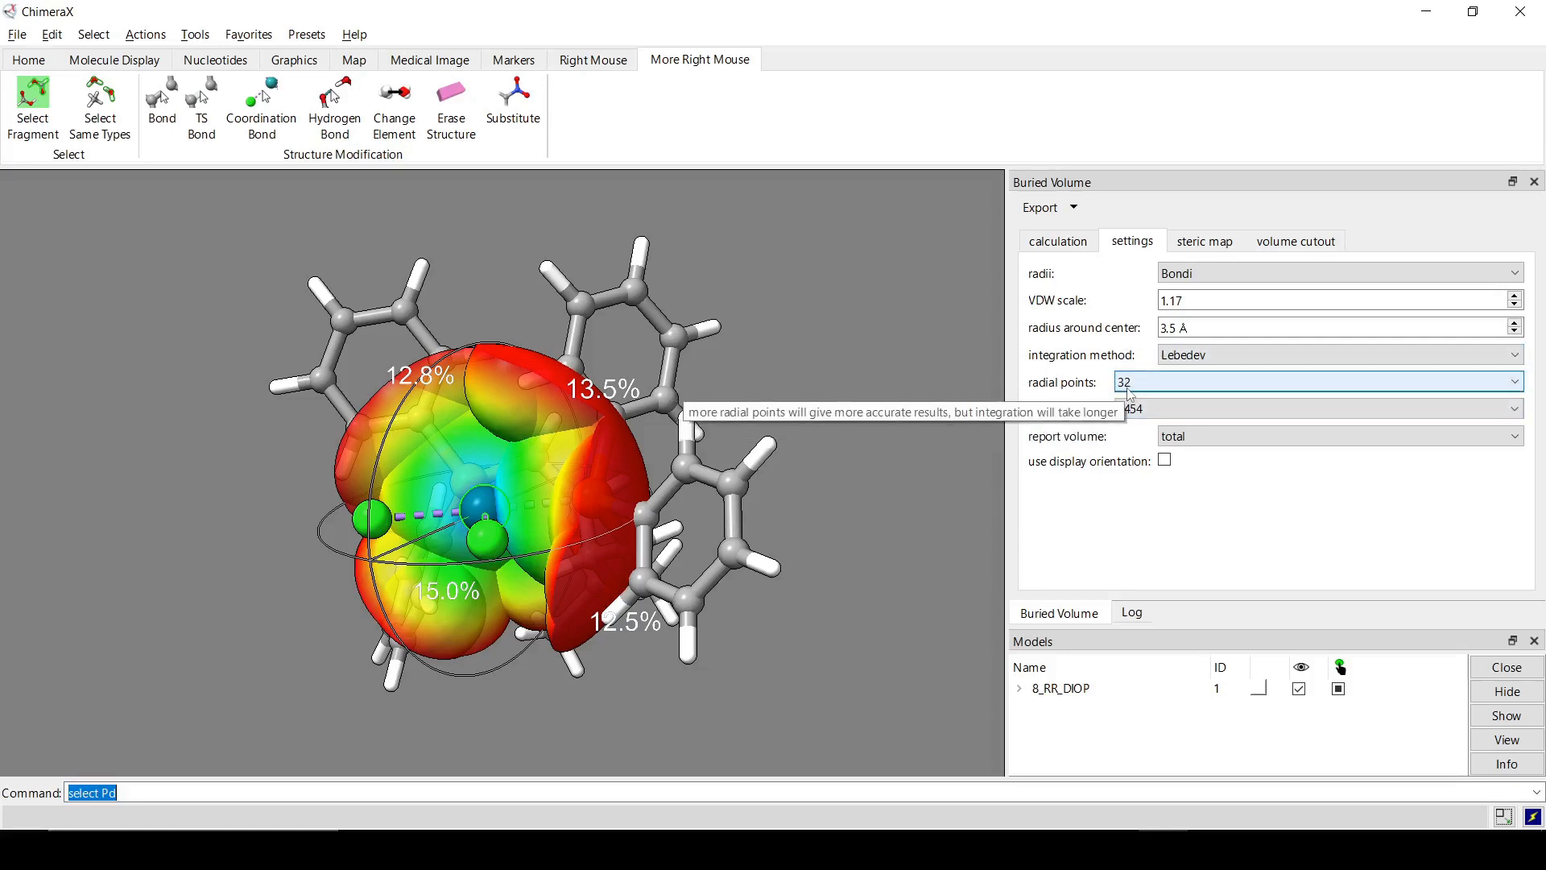
pyautogui.moveTo(1129, 439)
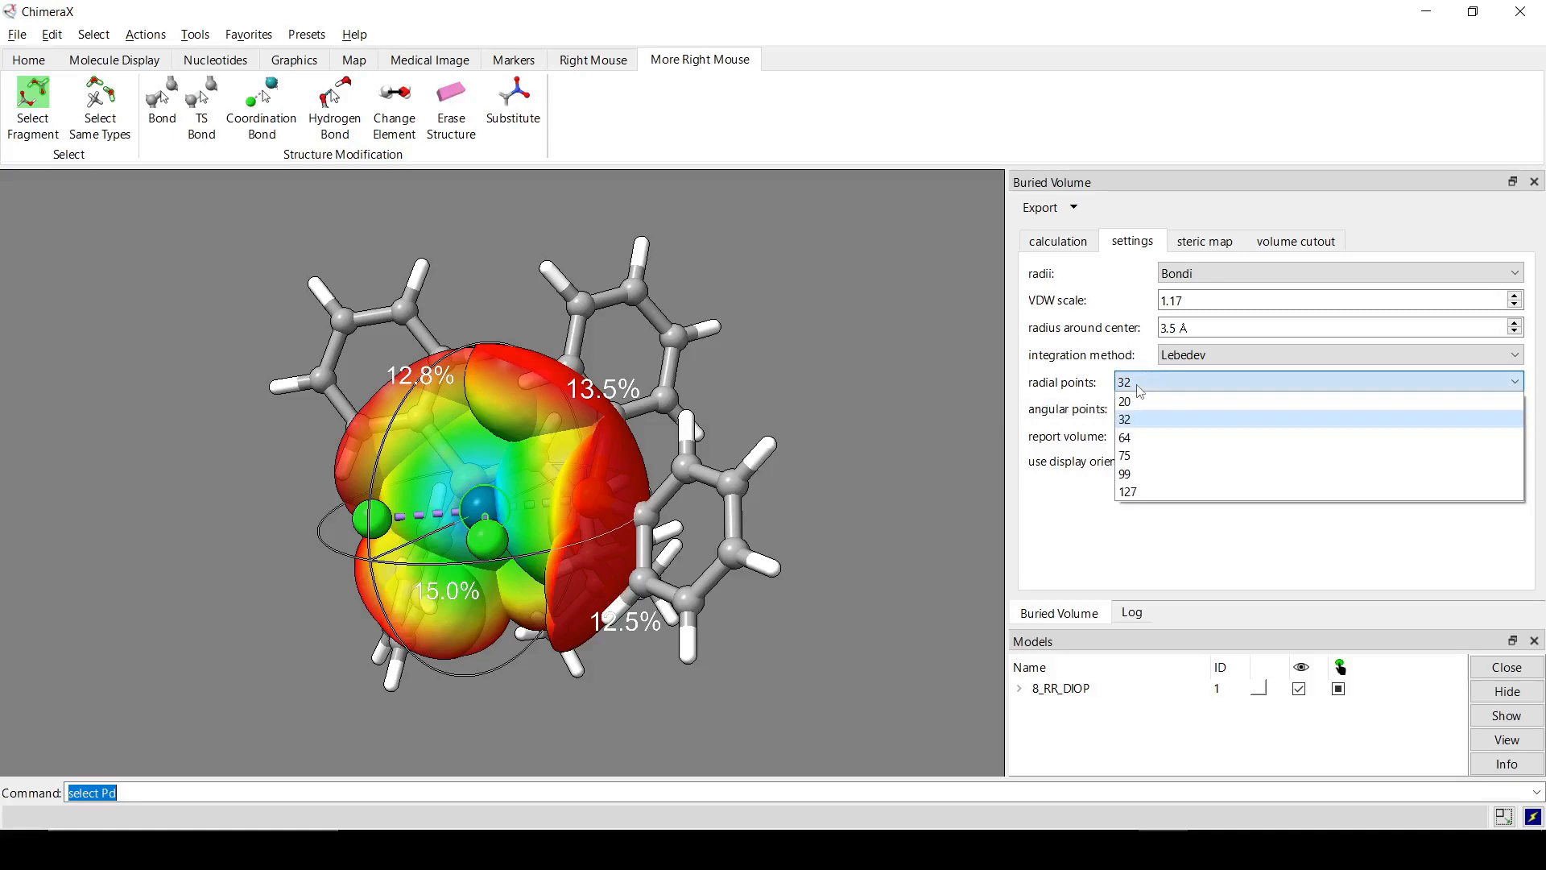
pyautogui.moveTo(1146, 492)
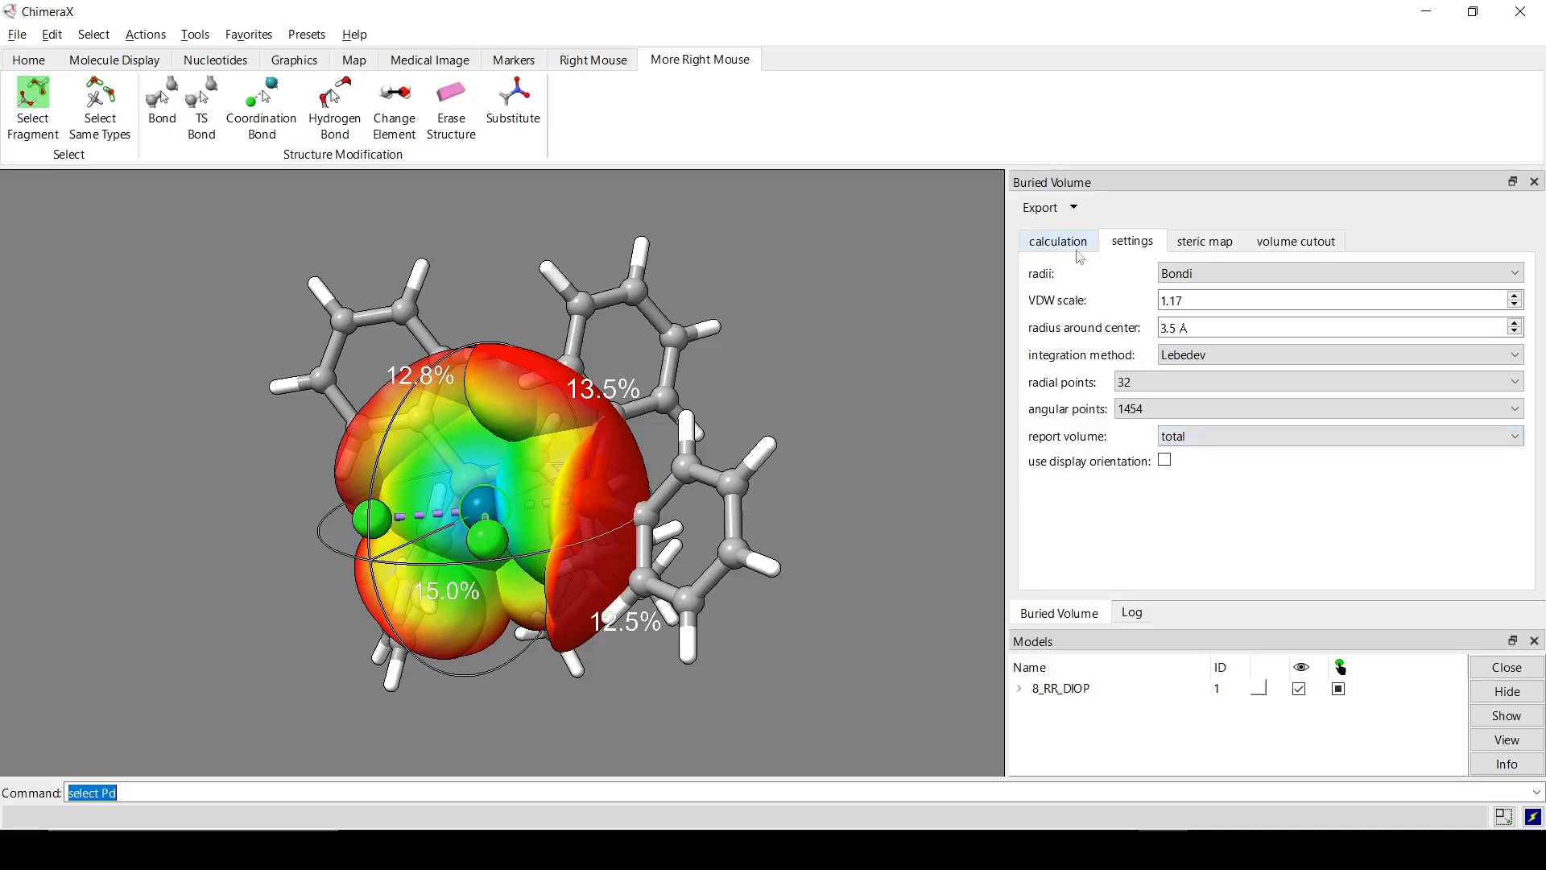
# Enable 'use display orientation' for buried volume quadrants and show the volume cutout options.
pyautogui.click(1057, 240)
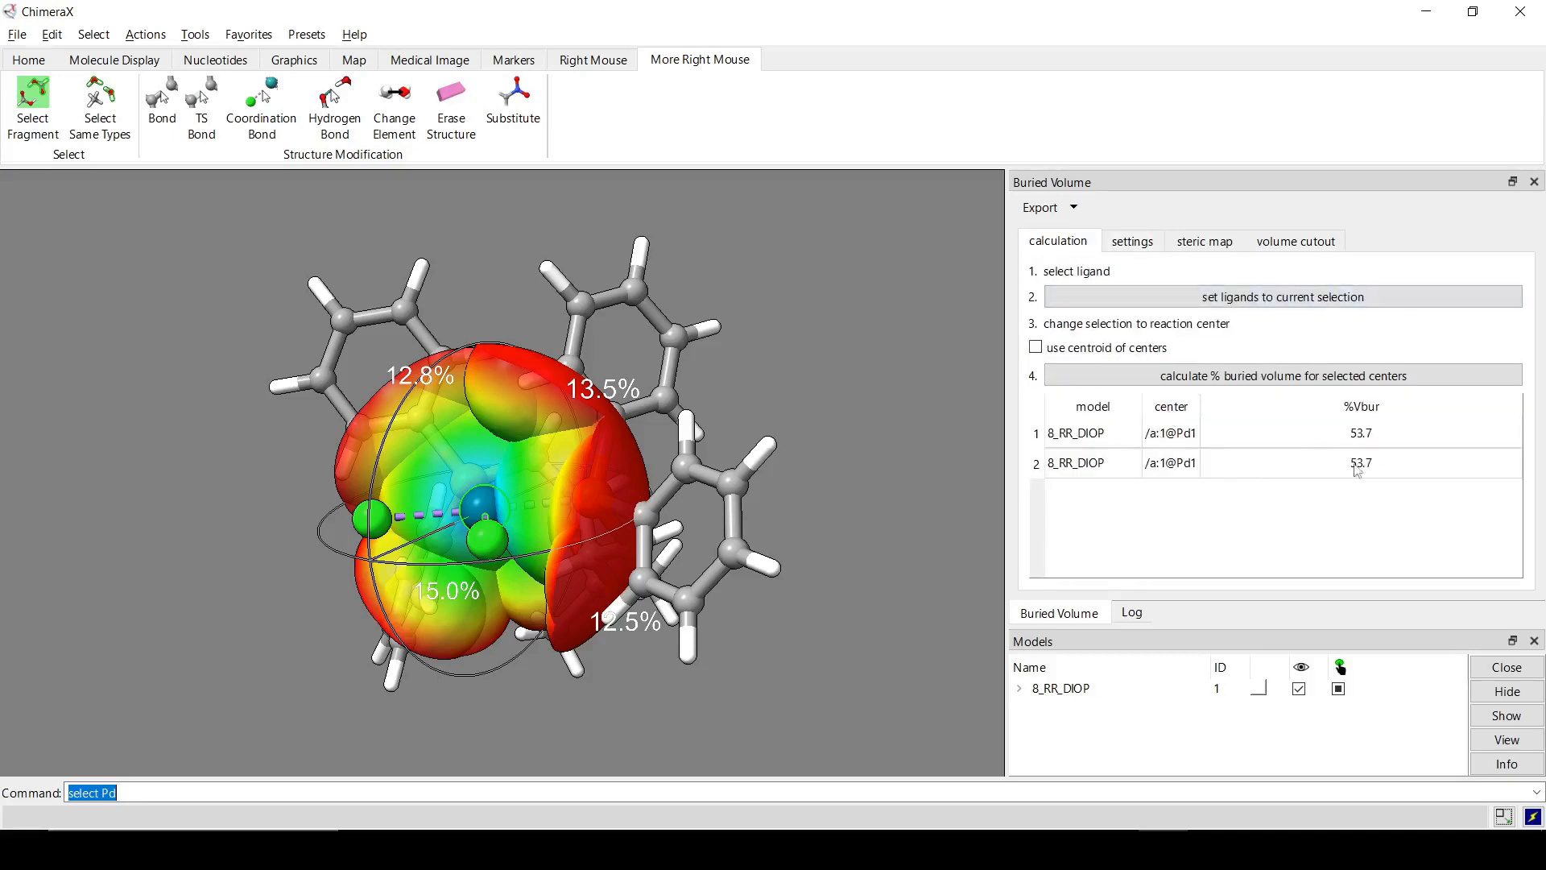
pyautogui.click(1130, 240)
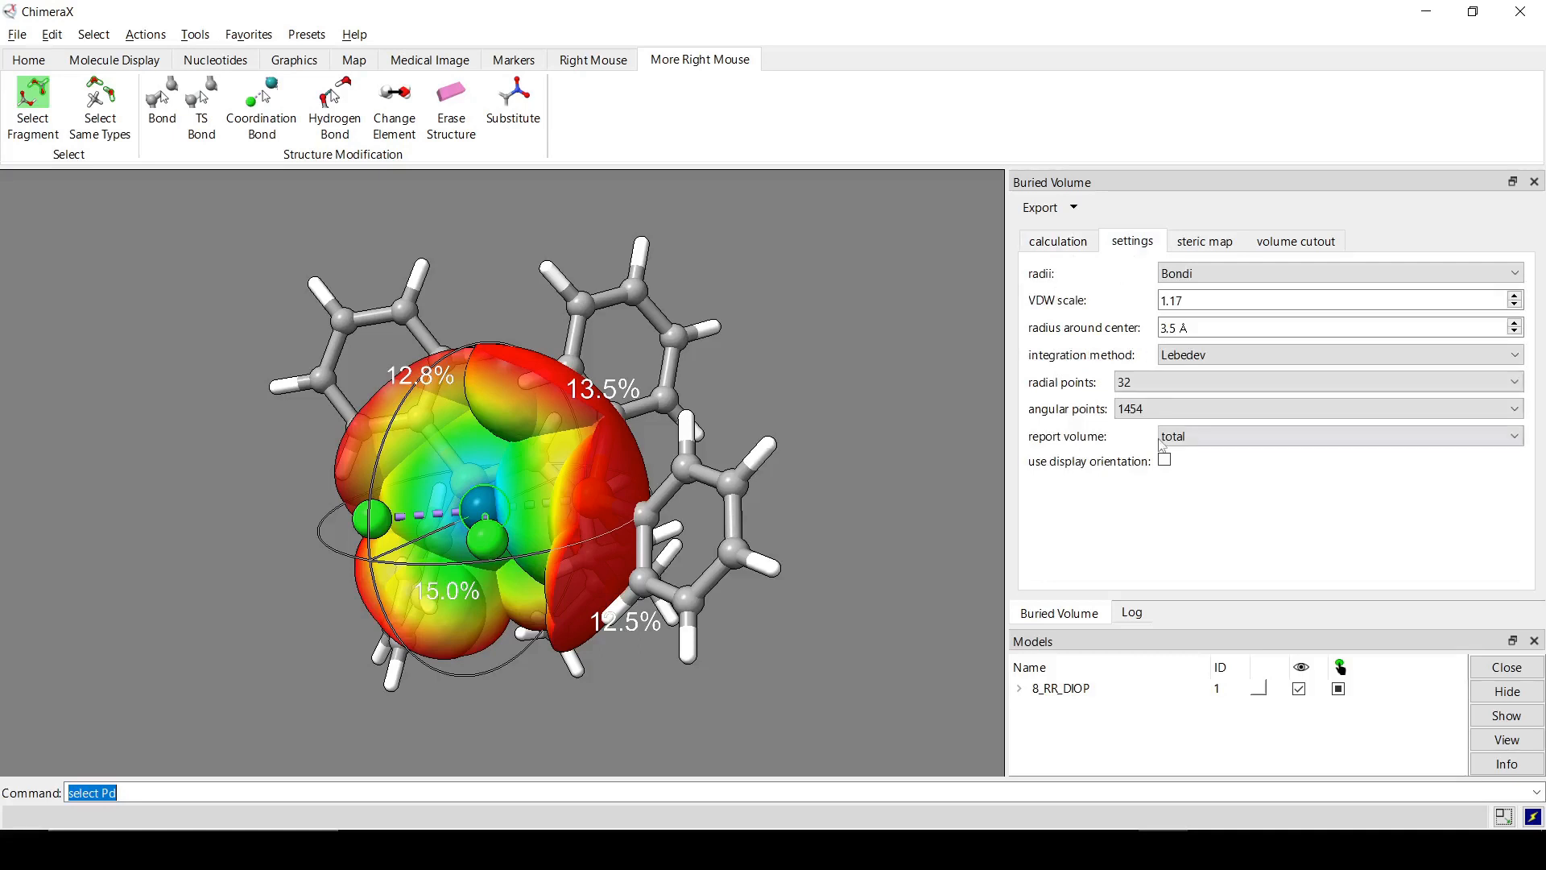
pyautogui.click(1336, 435)
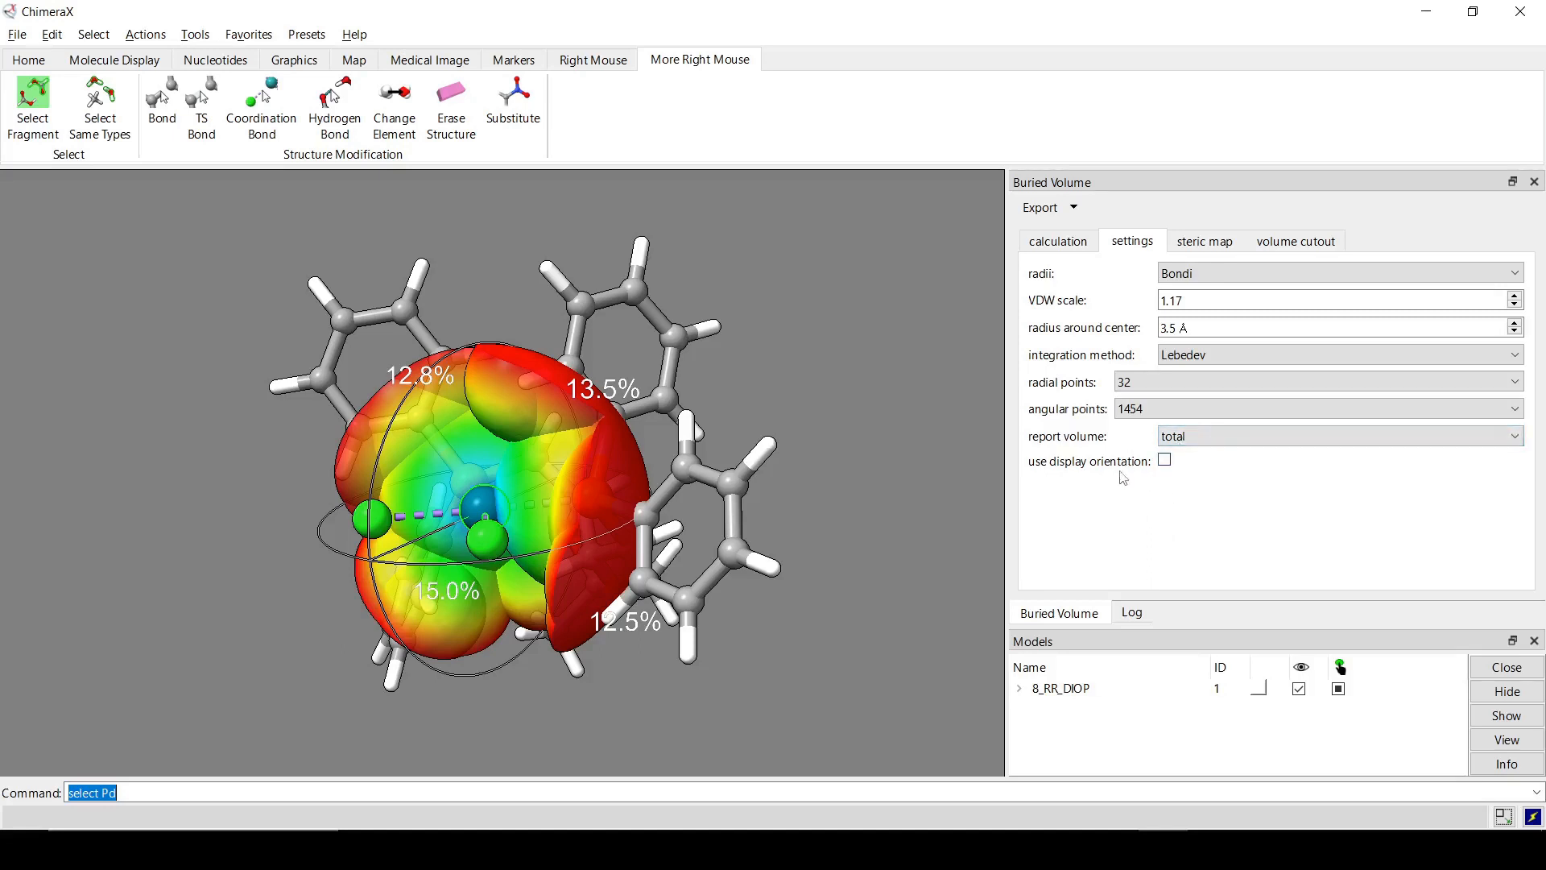
pyautogui.moveTo(1164, 475)
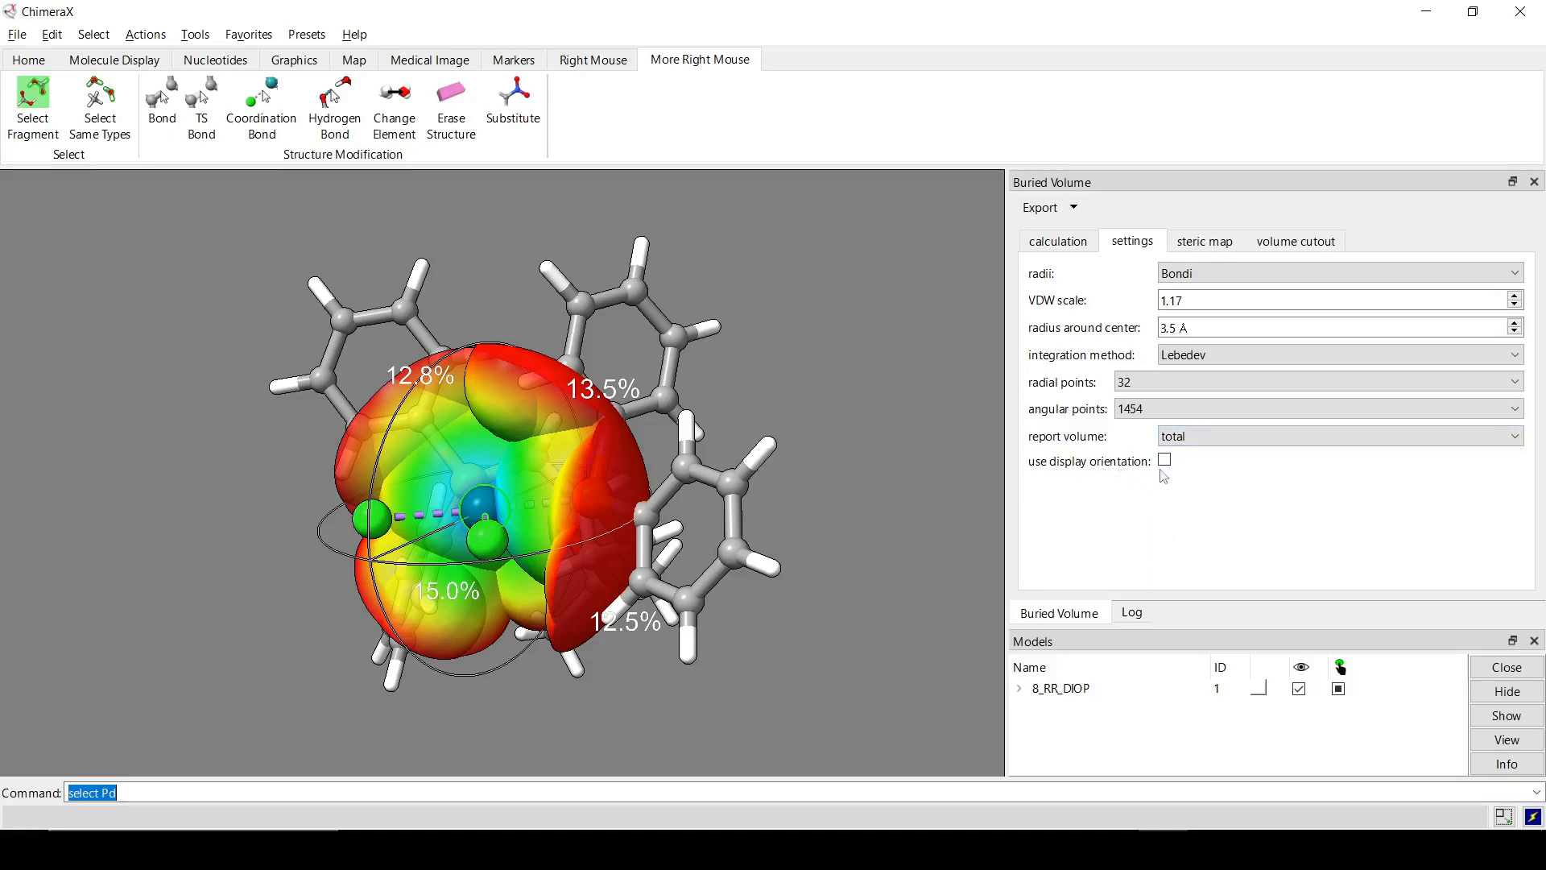
pyautogui.click(1163, 460)
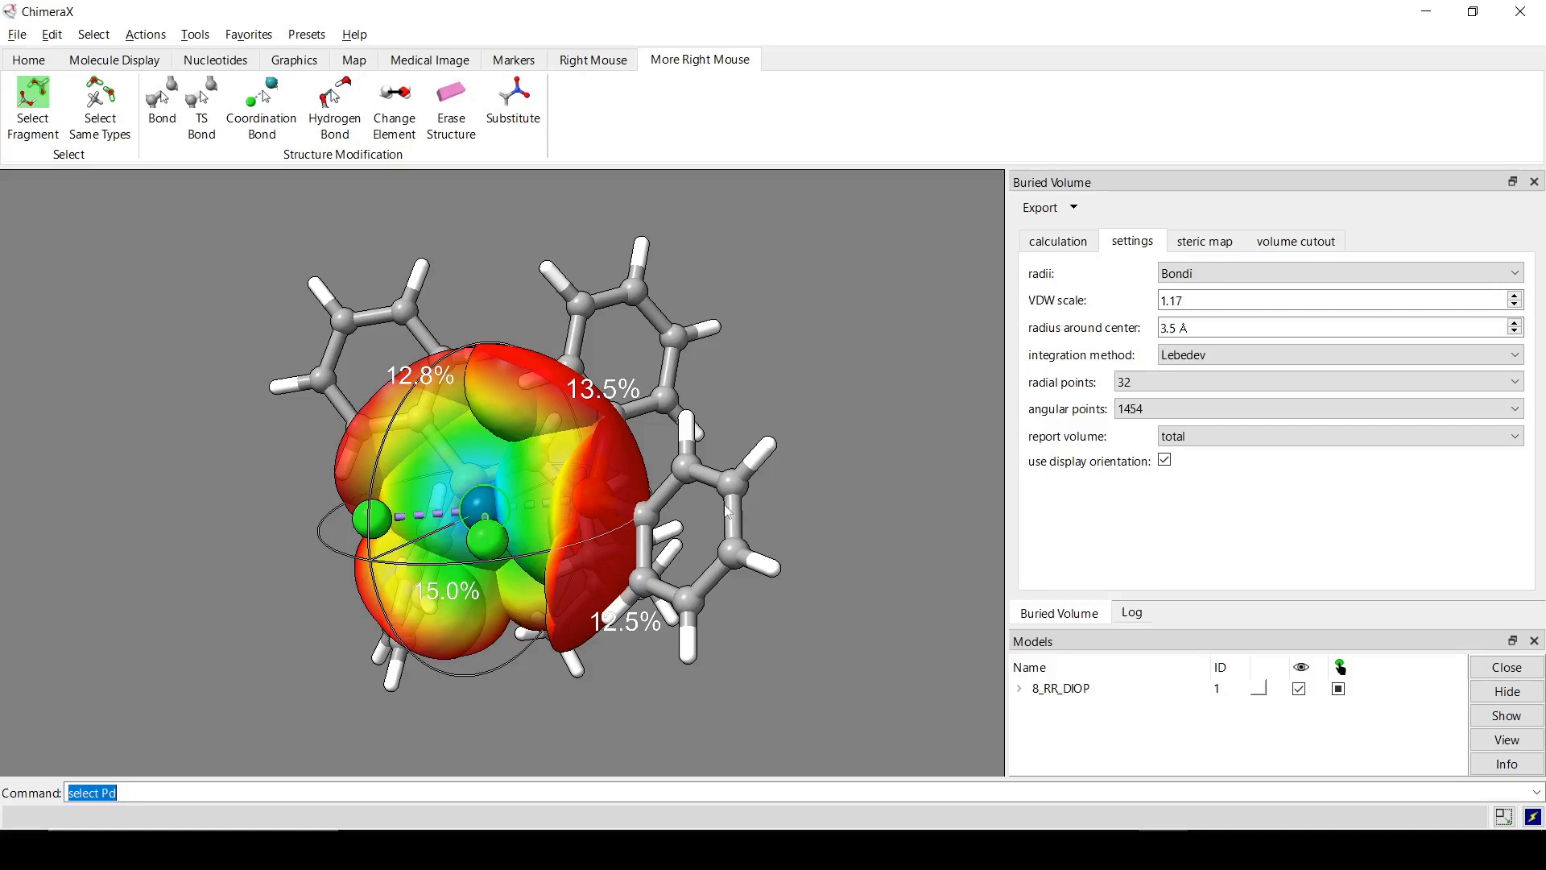
pyautogui.moveTo(660, 496)
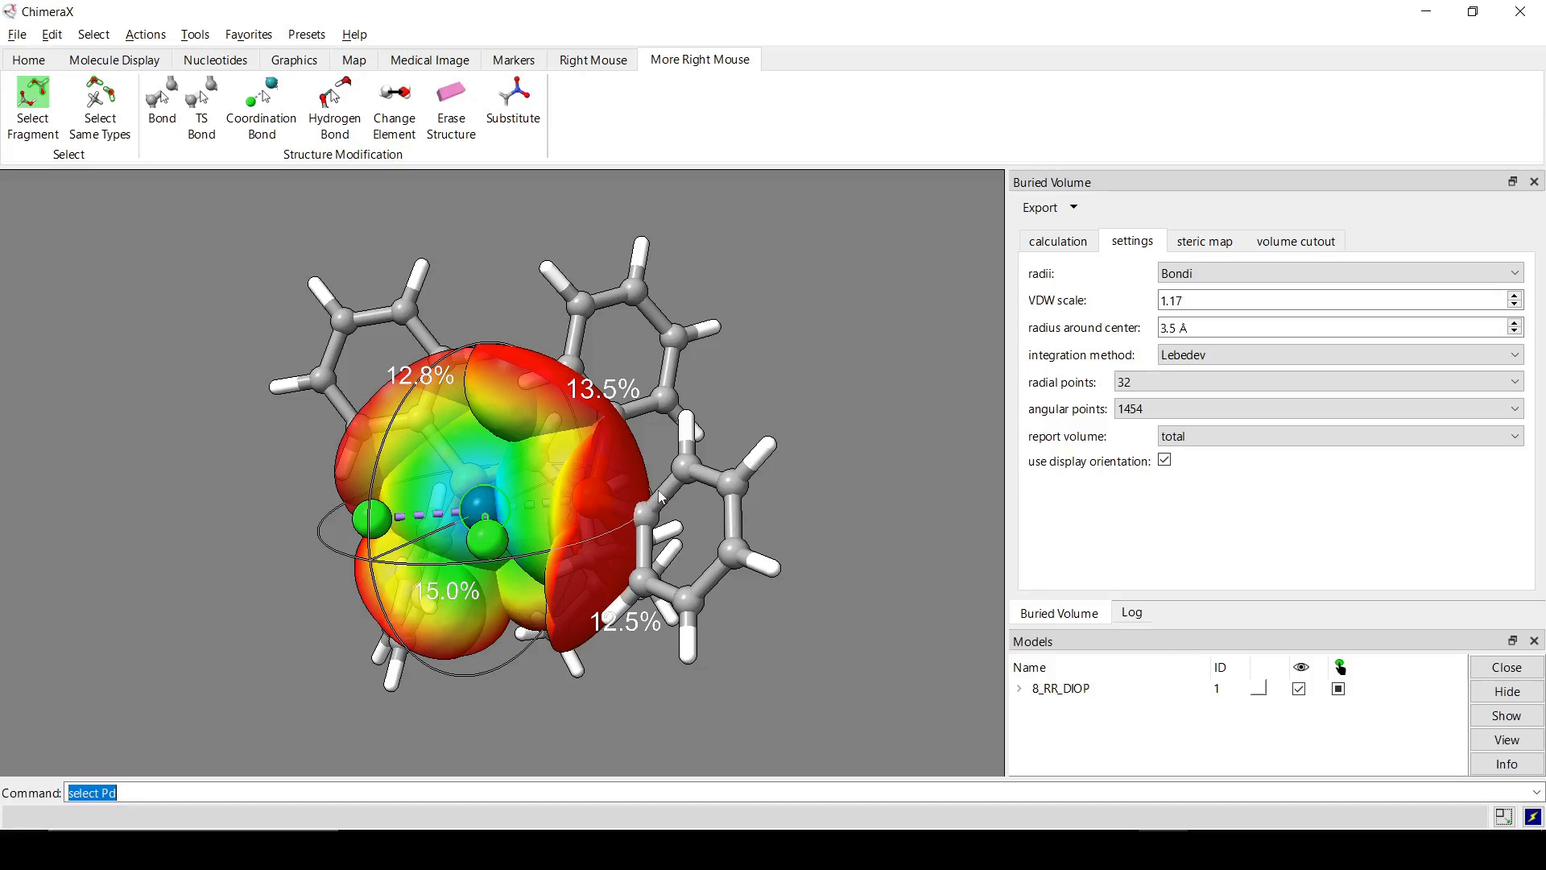
pyautogui.moveTo(626, 455)
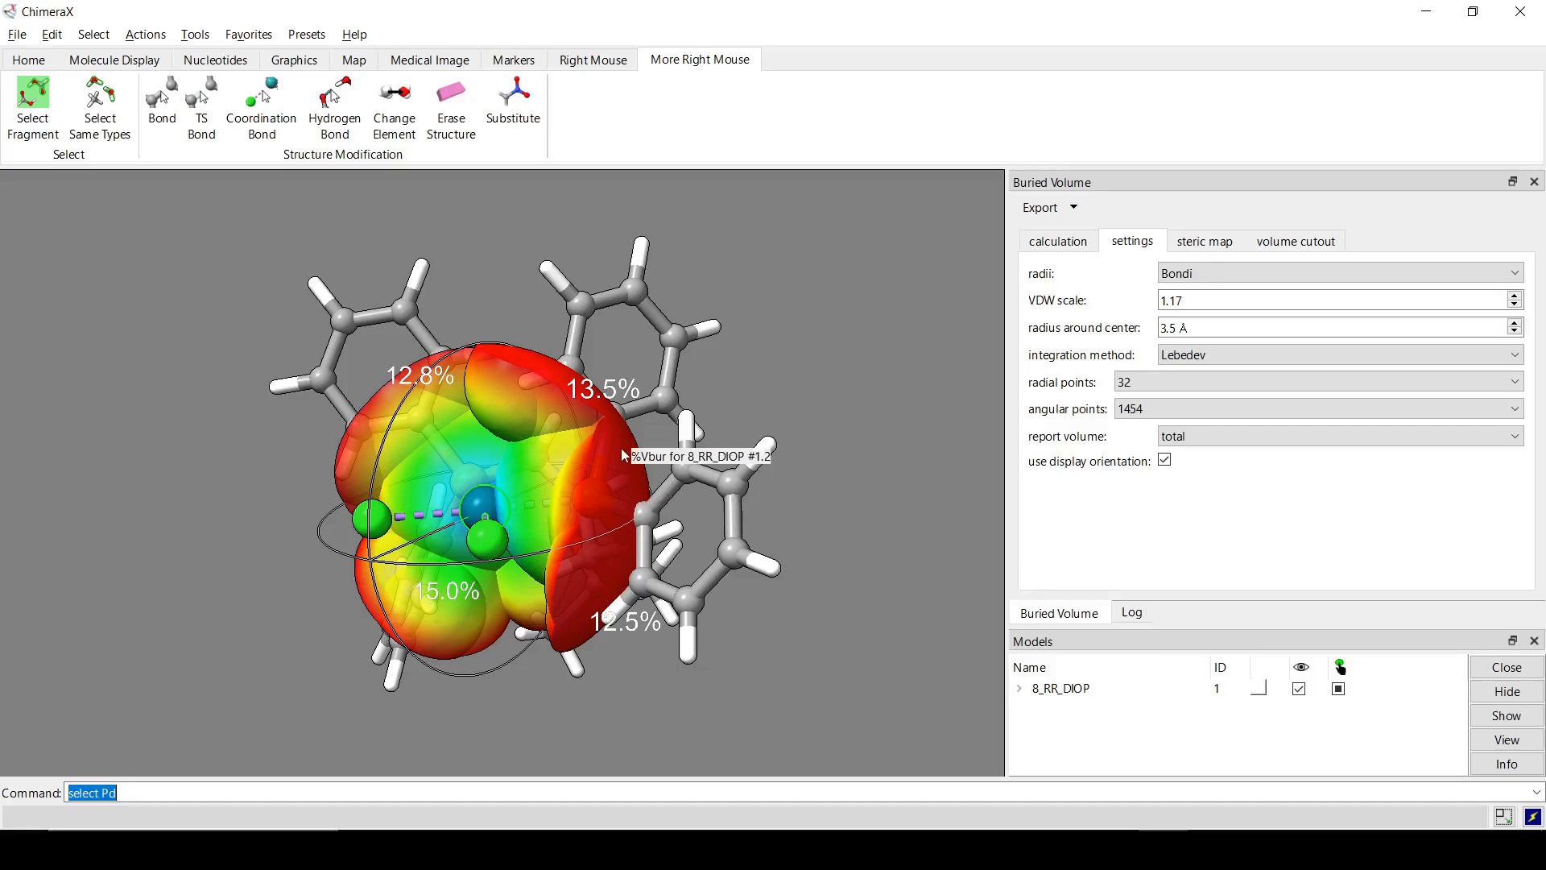
pyautogui.moveTo(1164, 460)
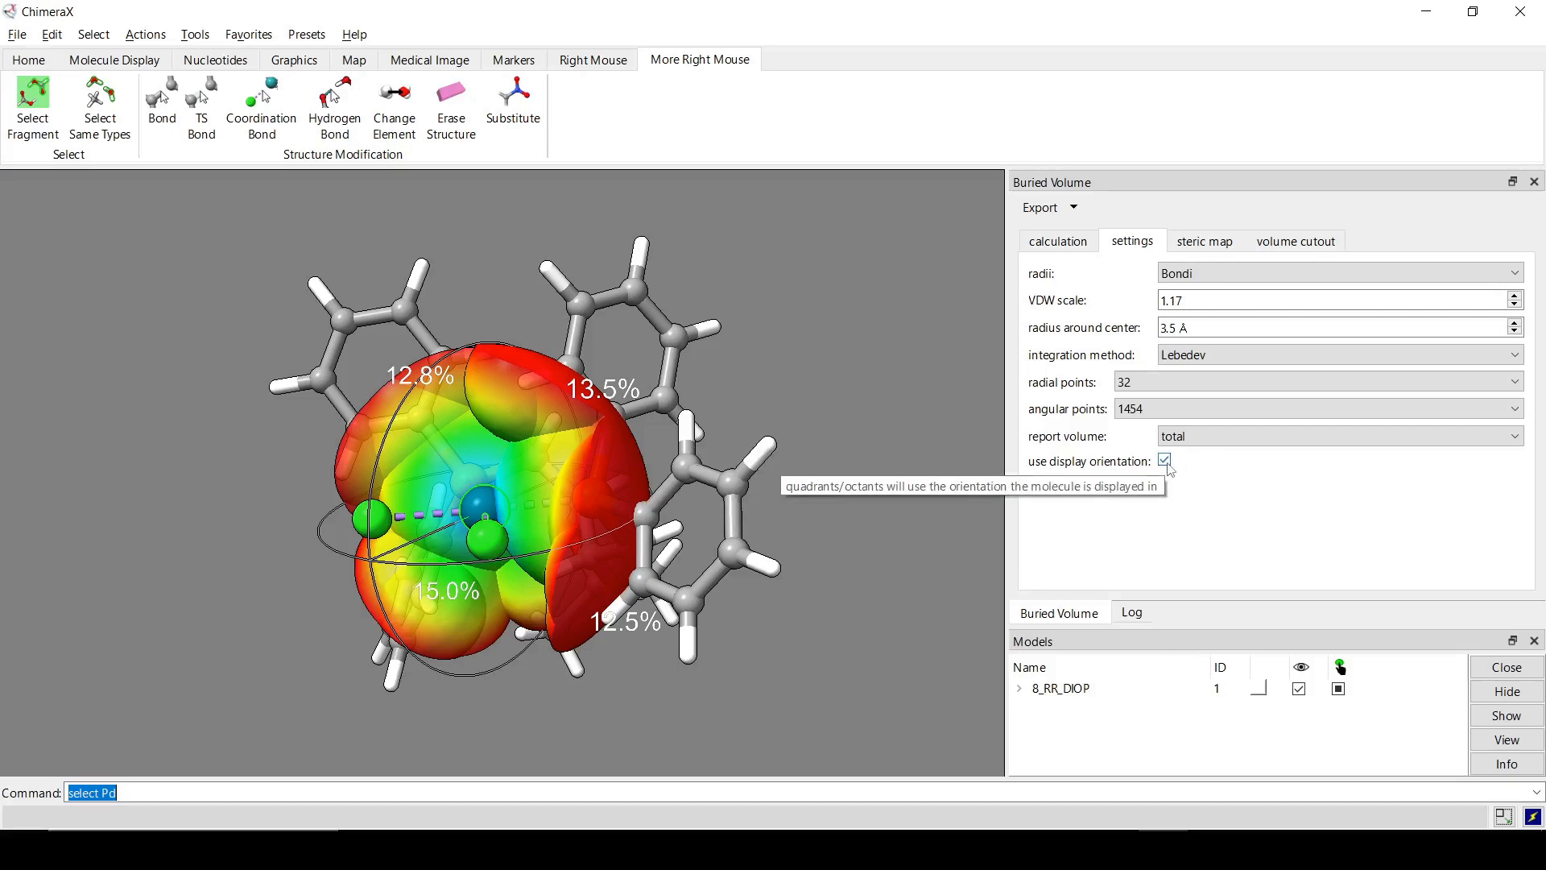
pyautogui.click(1294, 241)
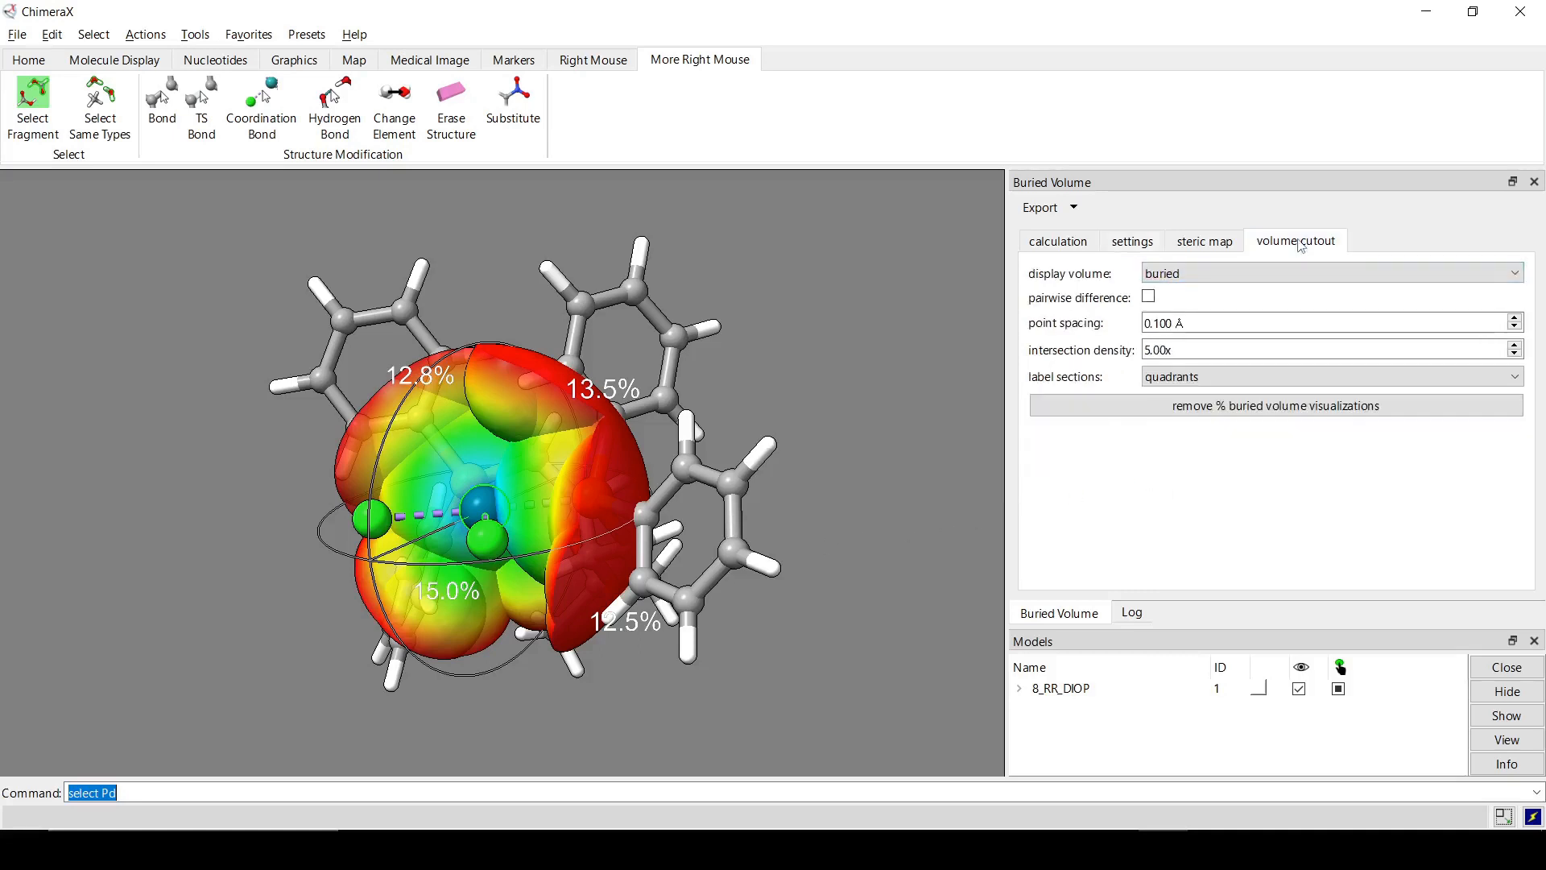
# Review the settings and steric map tabs, then return to the 53.7 %Vbur results table.
pyautogui.click(1058, 241)
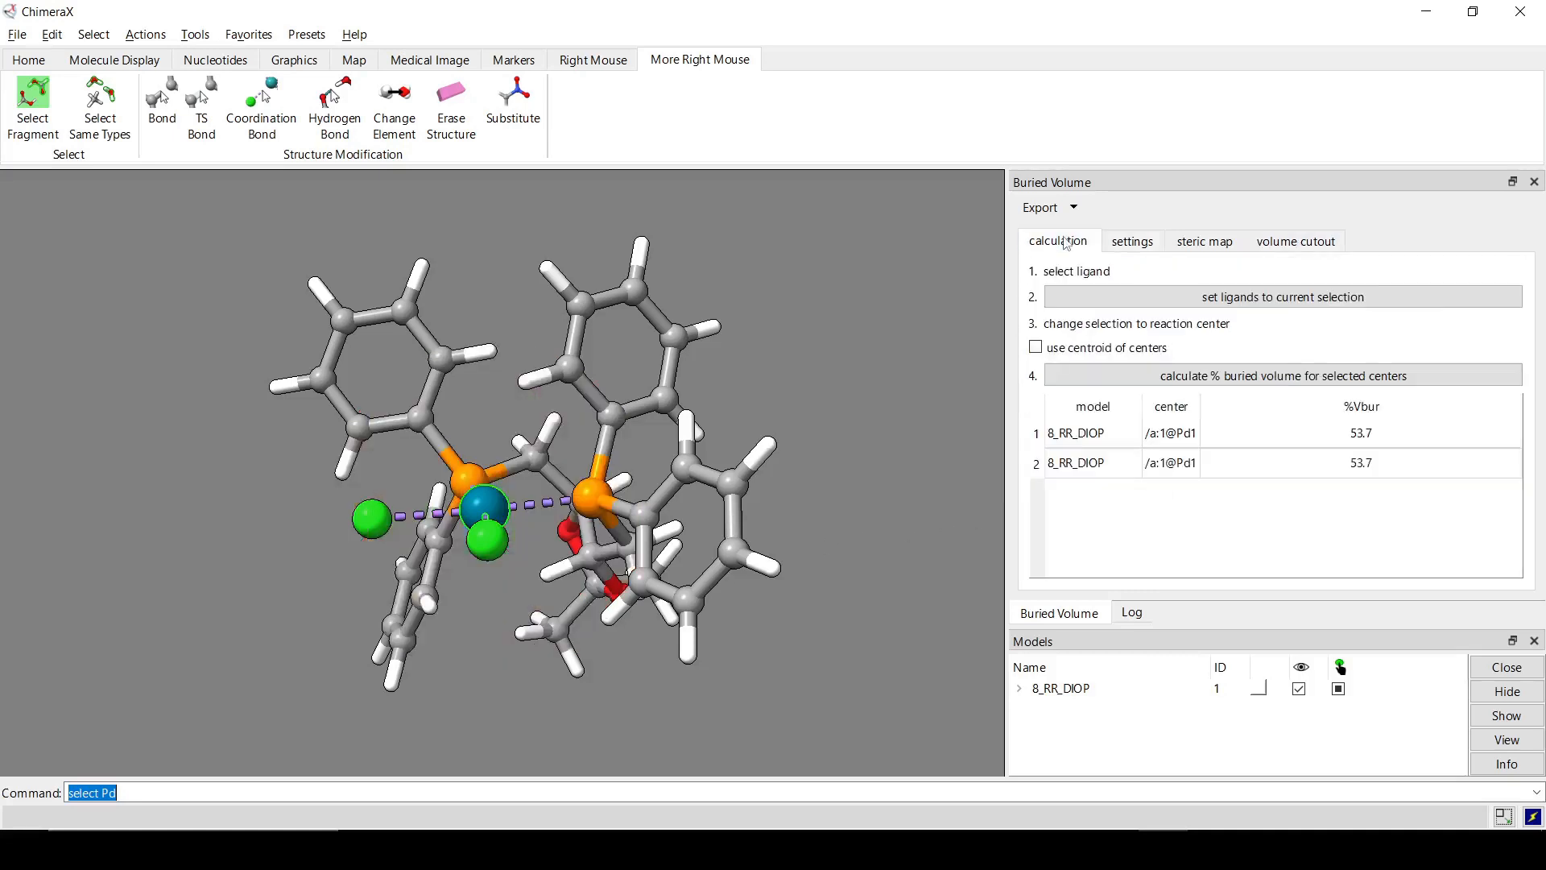
pyautogui.click(1130, 241)
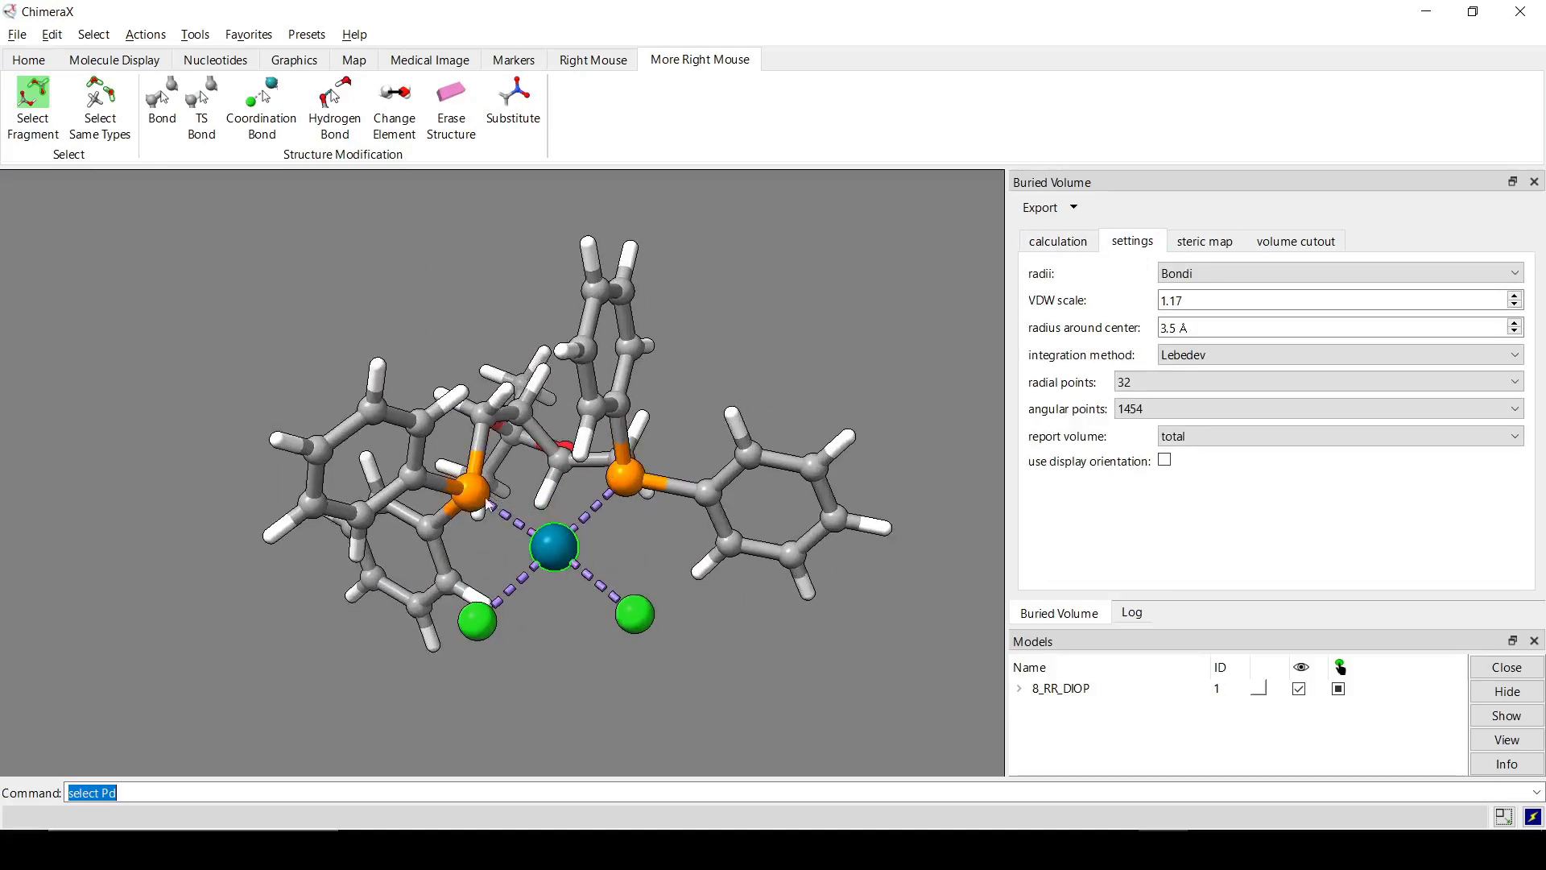
pyautogui.moveTo(479, 498)
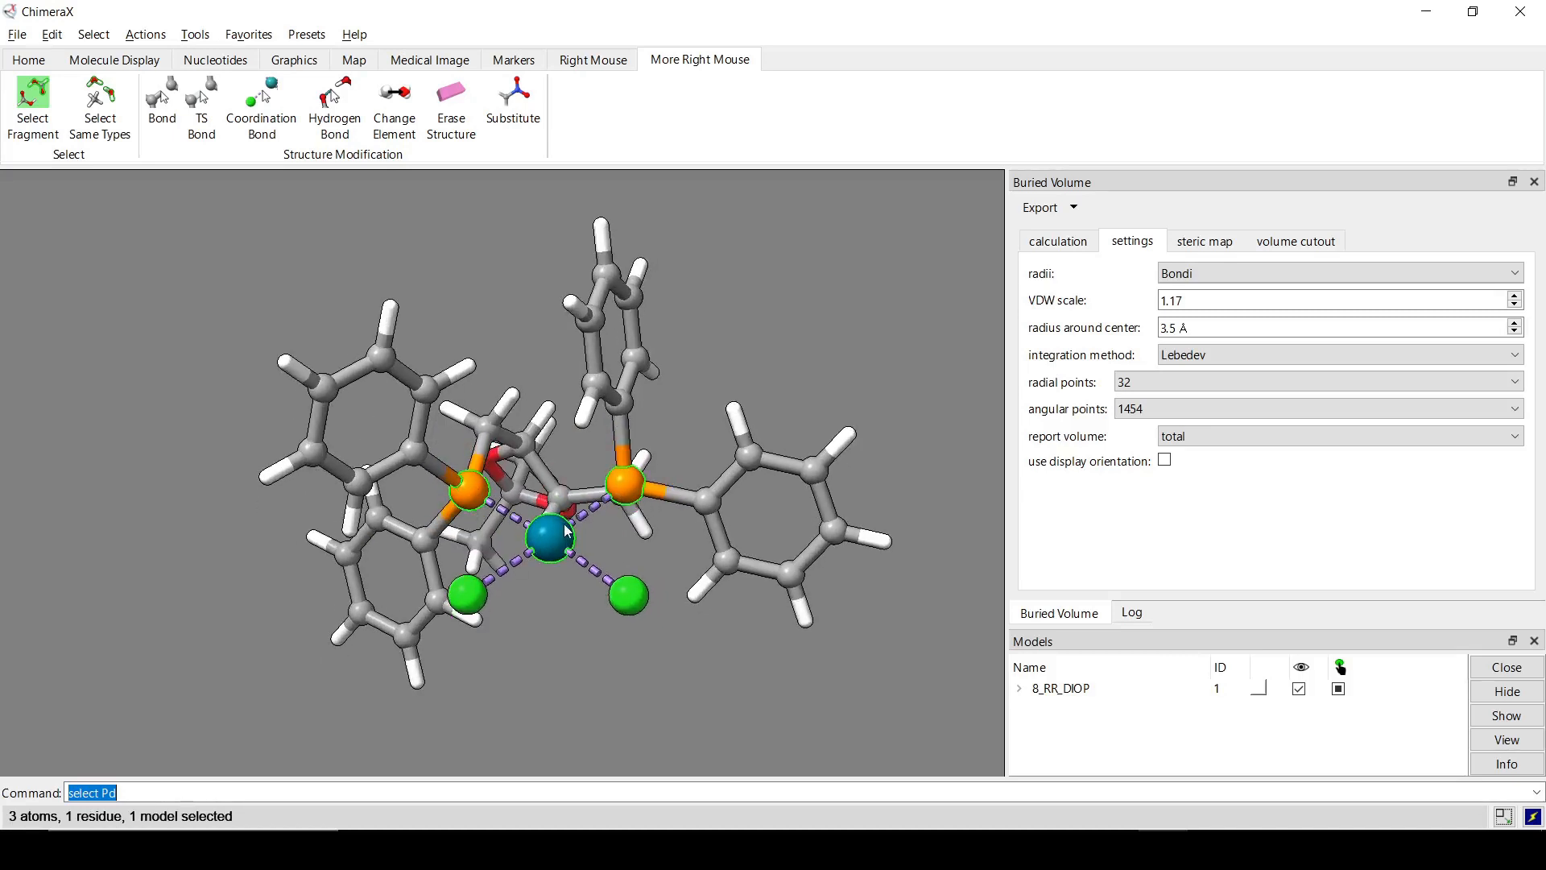
pyautogui.moveTo(565, 532)
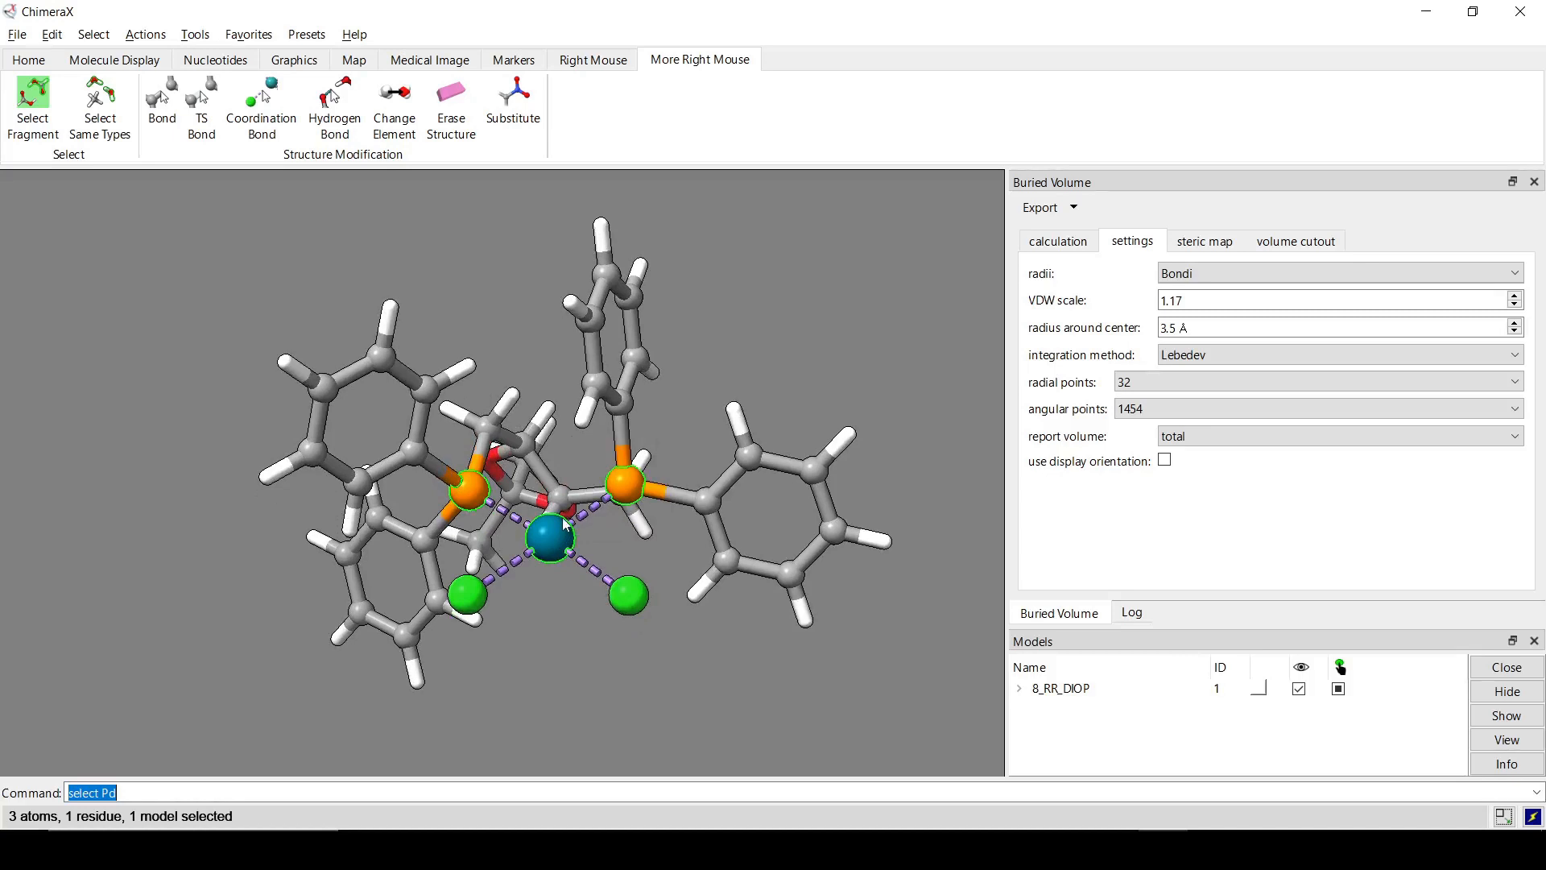
pyautogui.moveTo(559, 523)
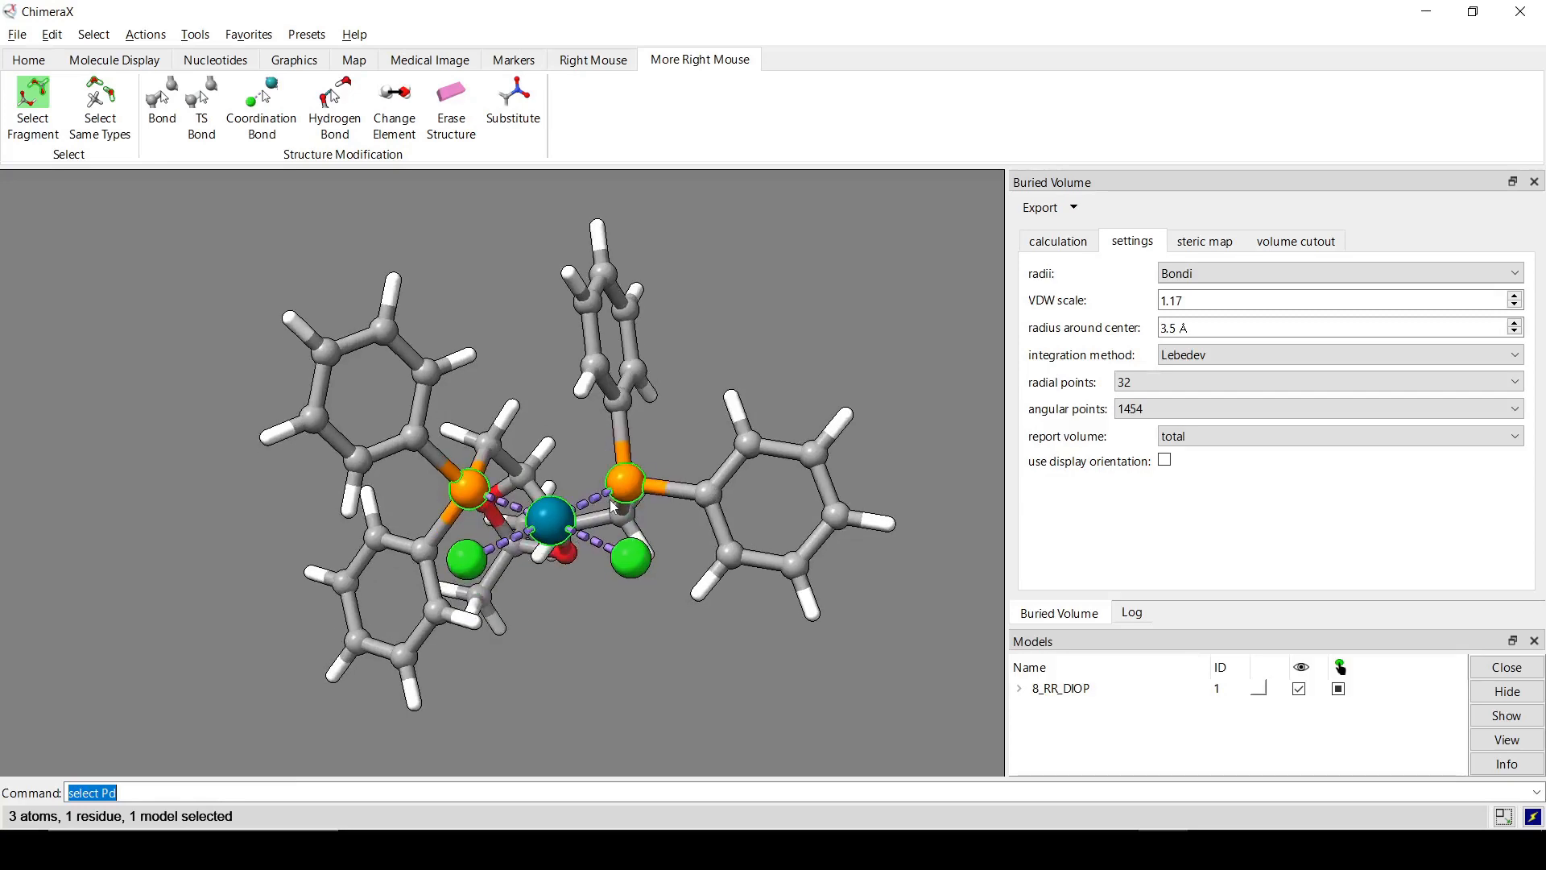
pyautogui.click(1203, 240)
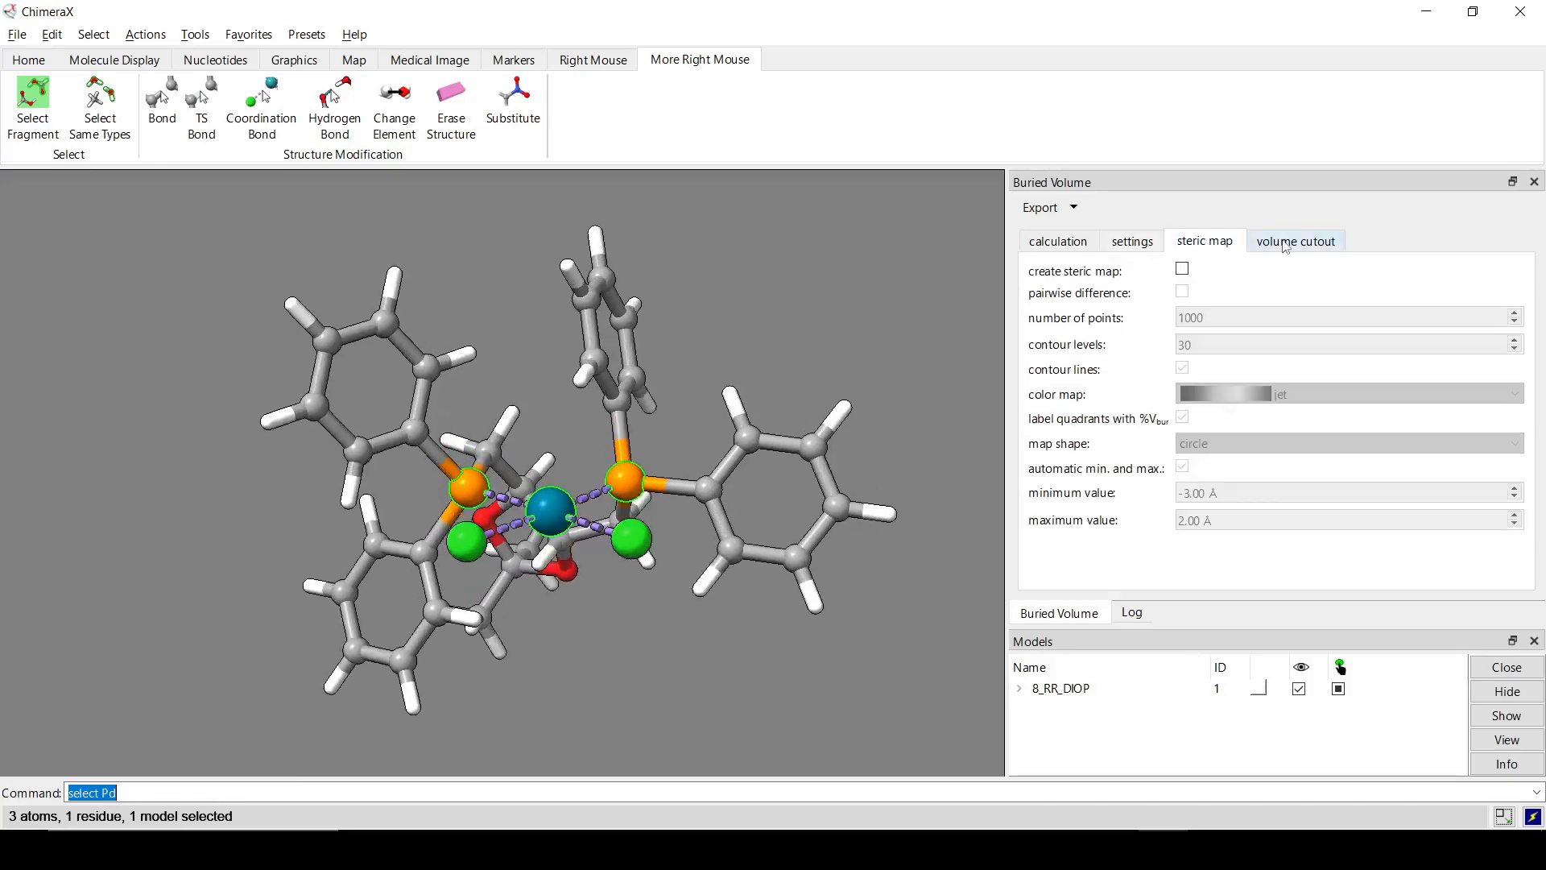
pyautogui.click(1057, 241)
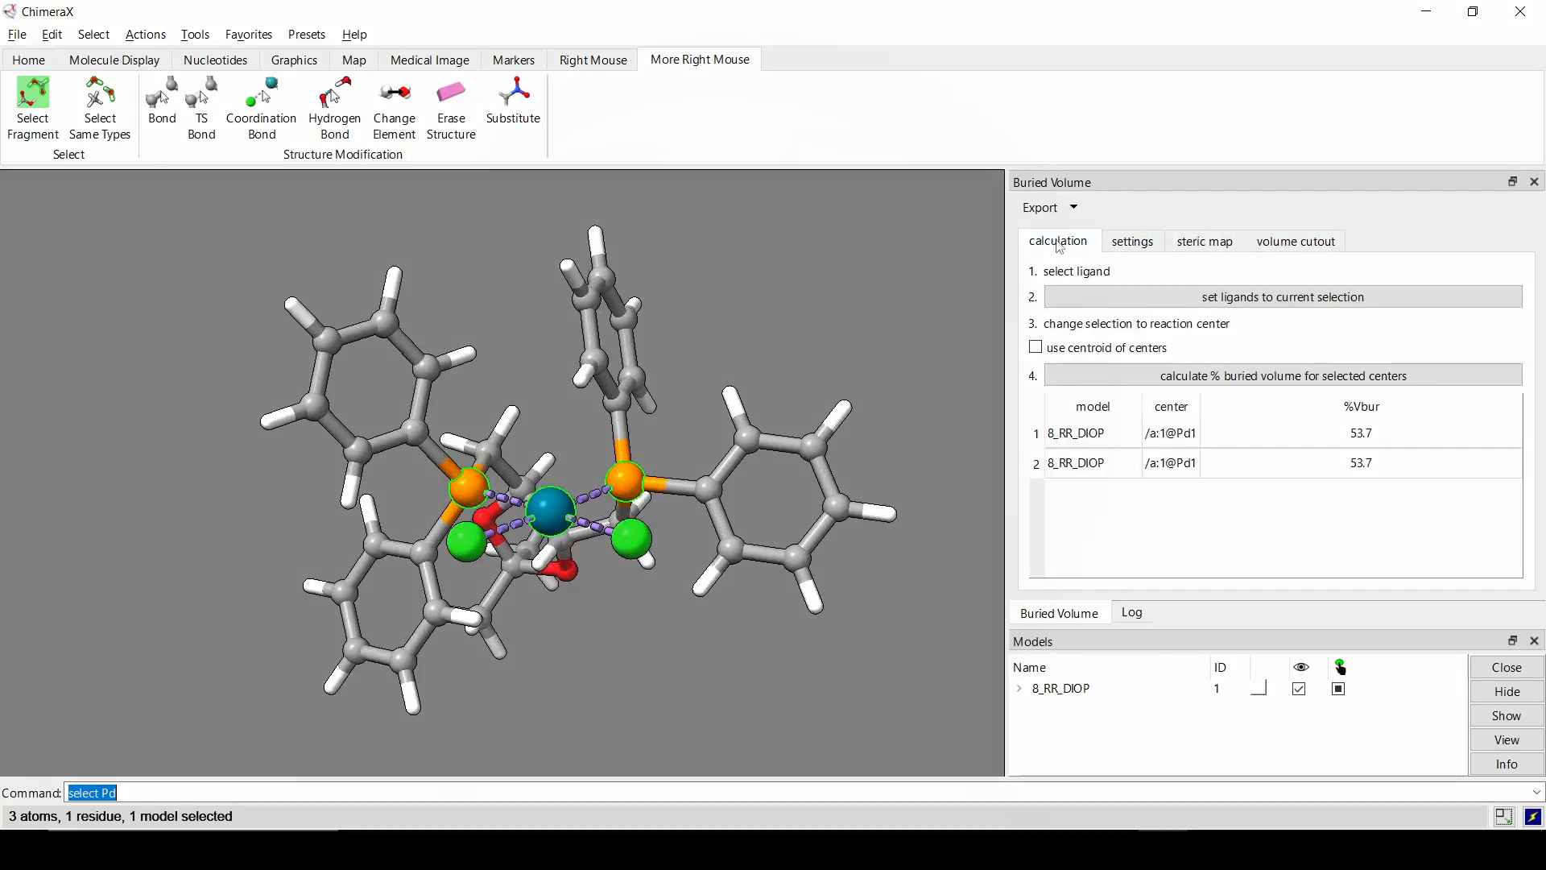